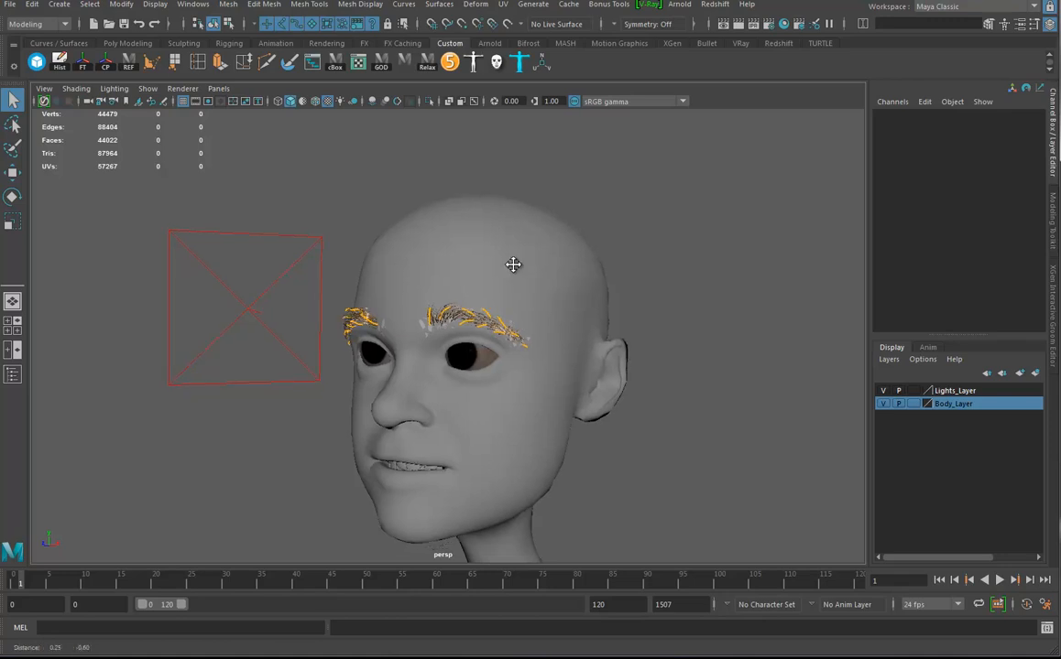
Select the head's Body mesh so it can be duplicated.
click(458, 367)
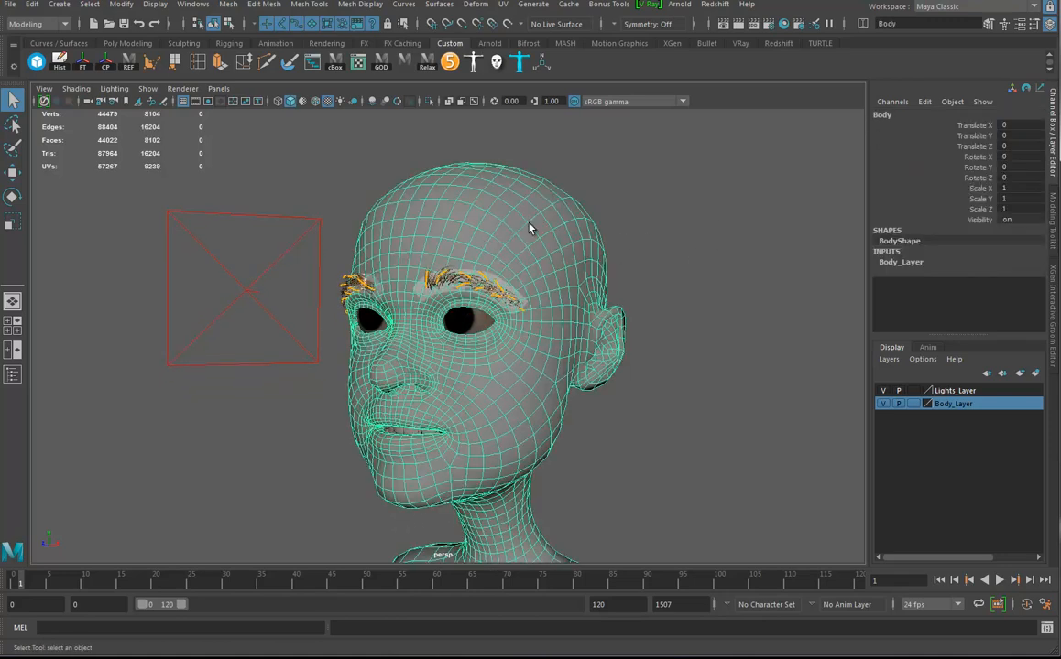
mouse_move(770, 142)
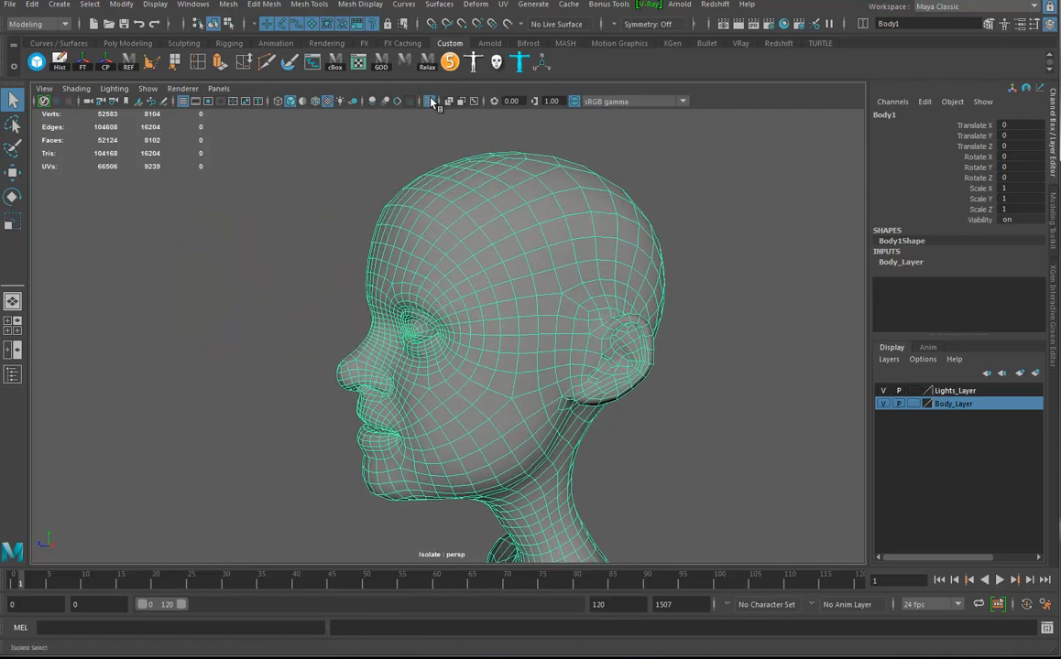
Rename the head copy to Scalp and delete its face and neck faces.
double_click(884, 115)
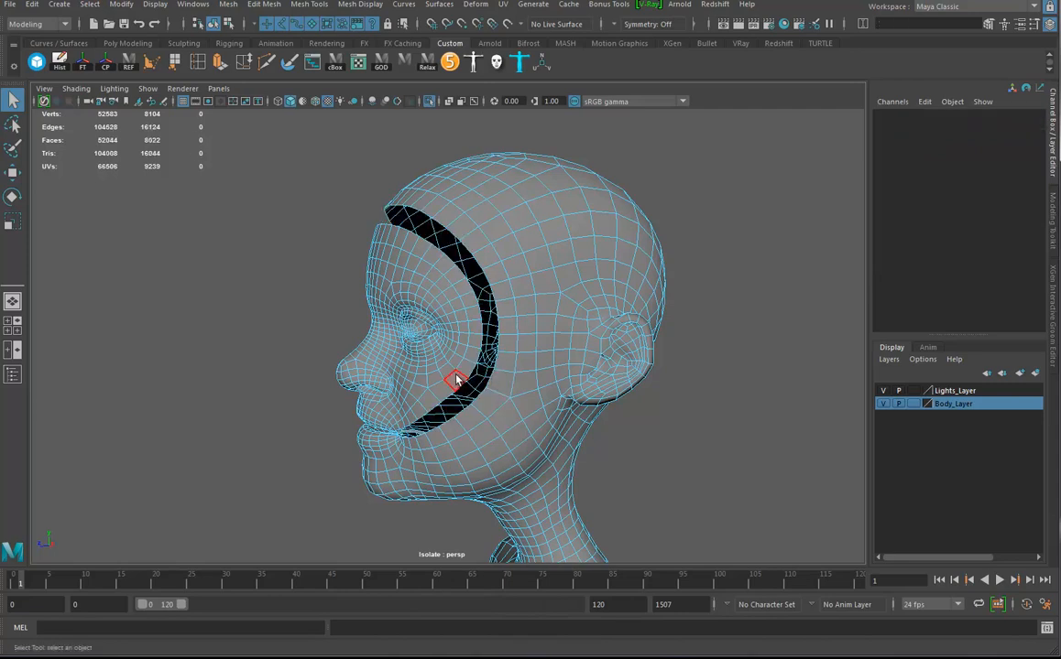
drag(458, 381, 526, 394)
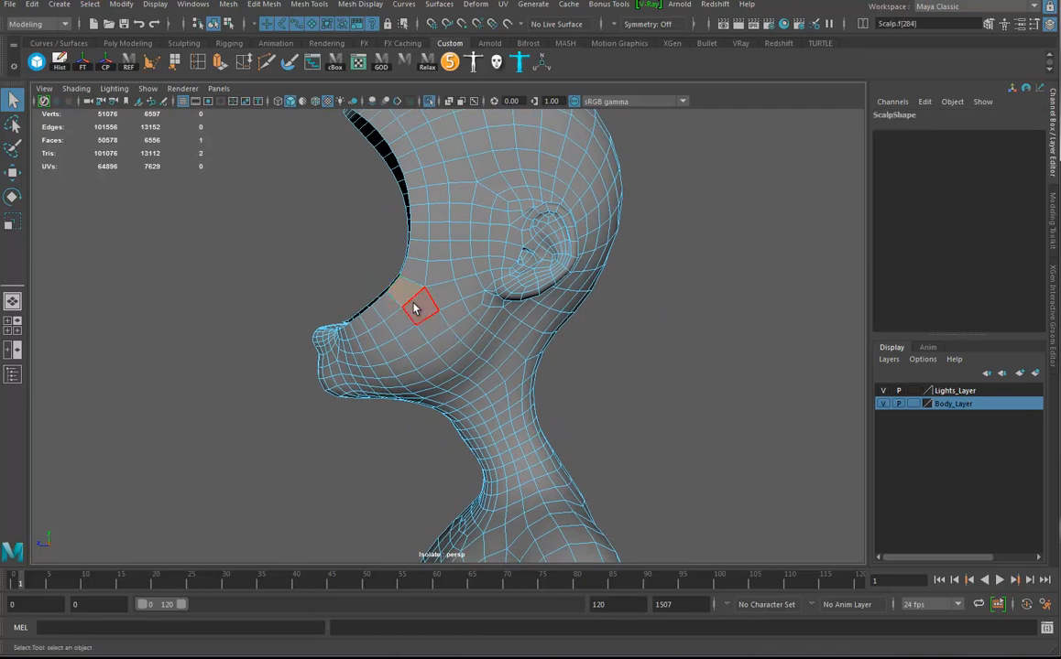
drag(415, 307, 517, 380)
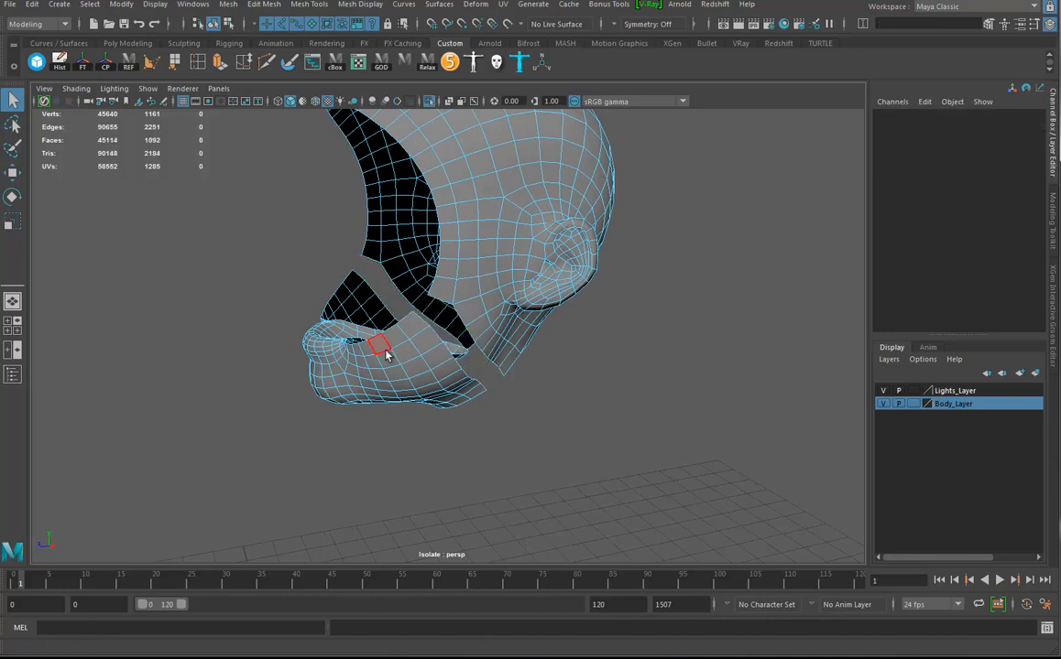
drag(380, 346, 462, 323)
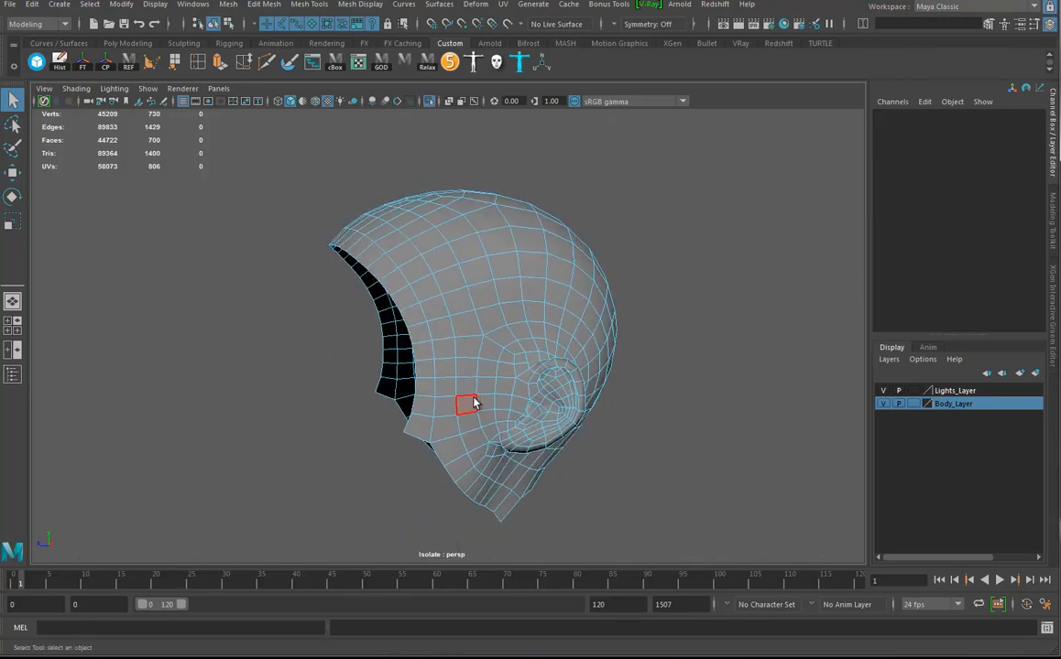
mouse_move(434, 307)
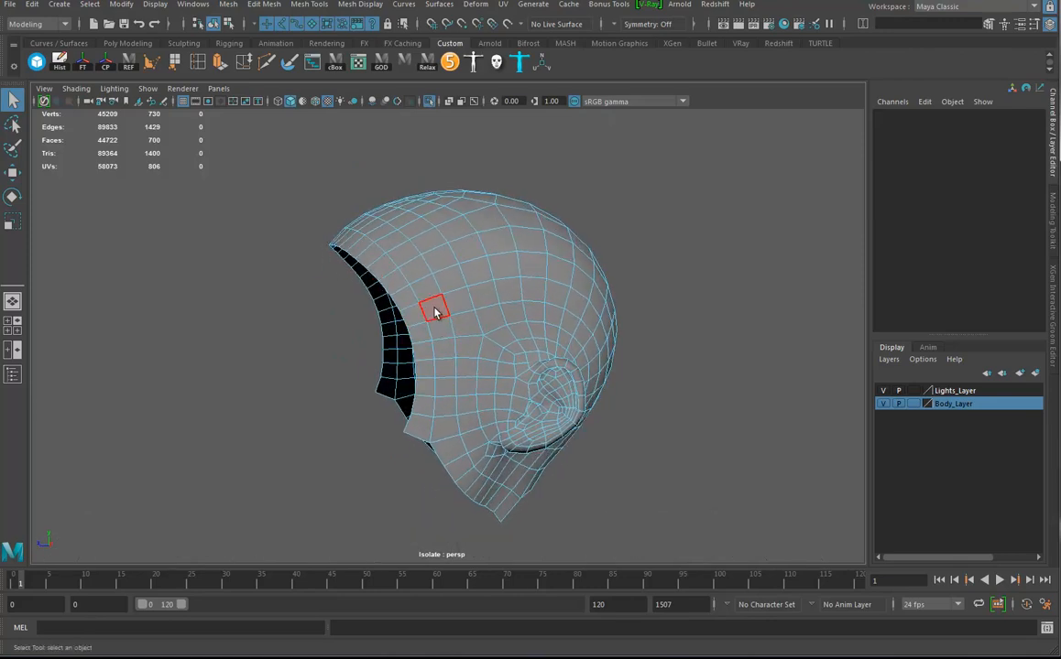
drag(435, 311, 479, 336)
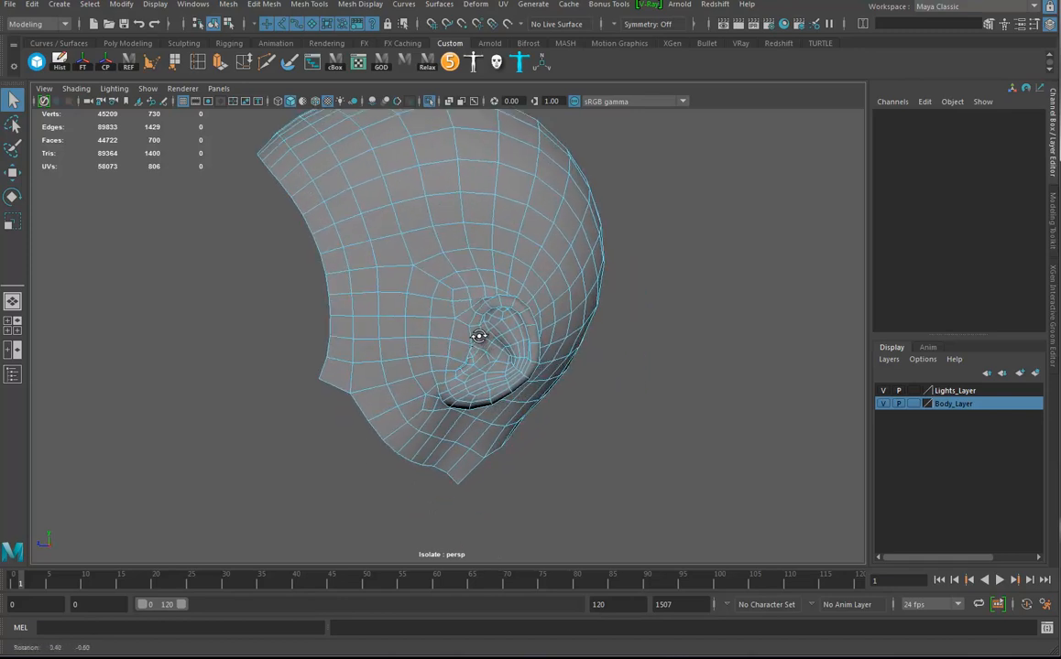
In side view, select and delete faces around the ear and along the lower front edge.
click(467, 322)
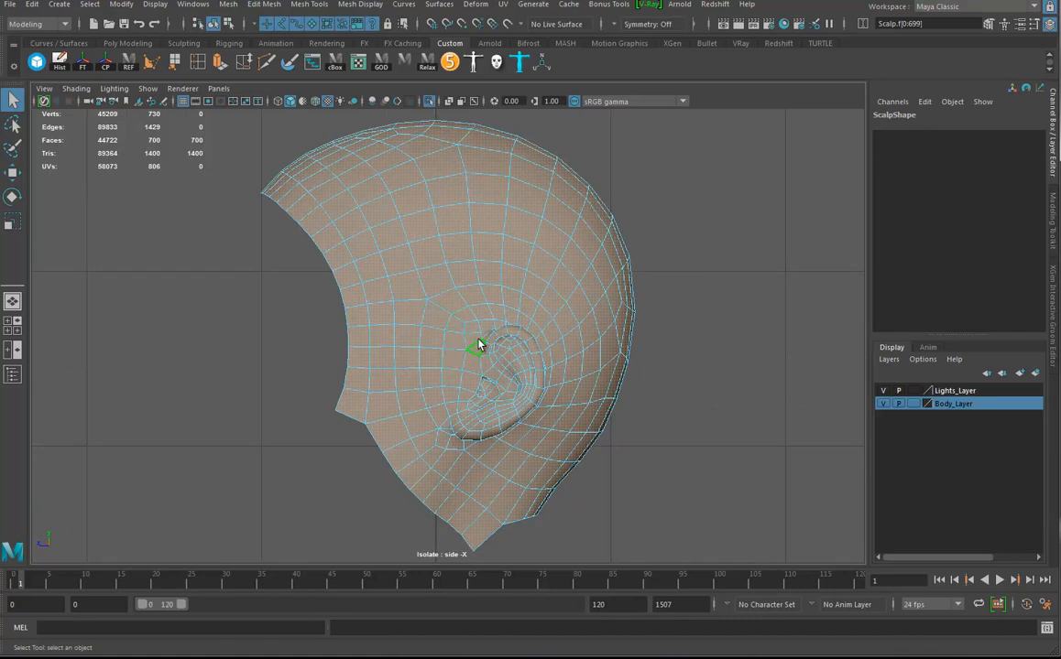
mouse_move(456, 327)
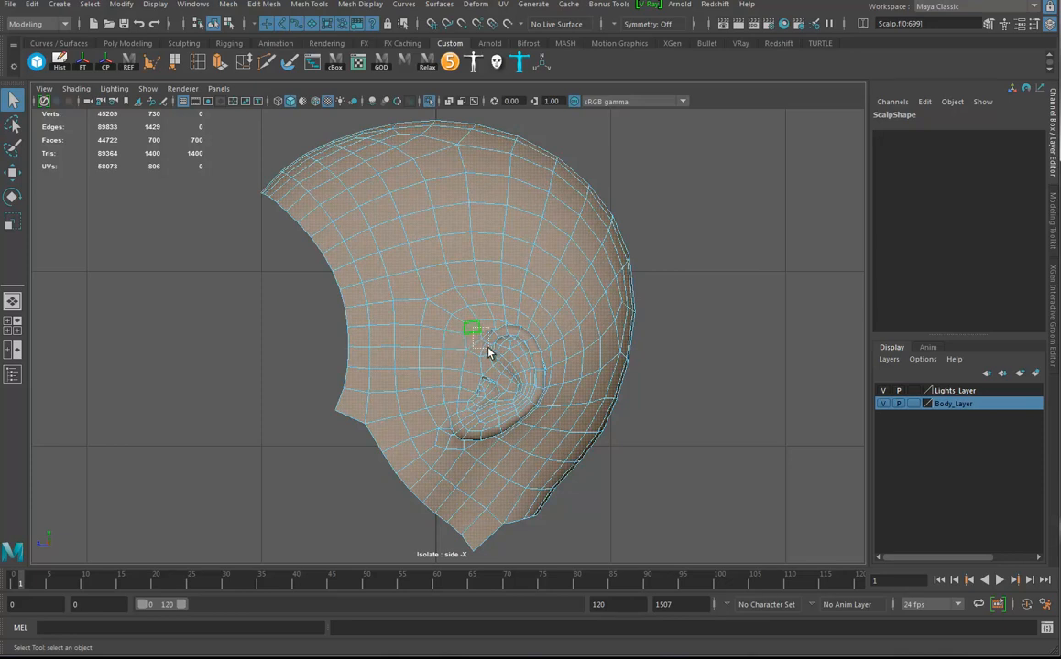
click(476, 328)
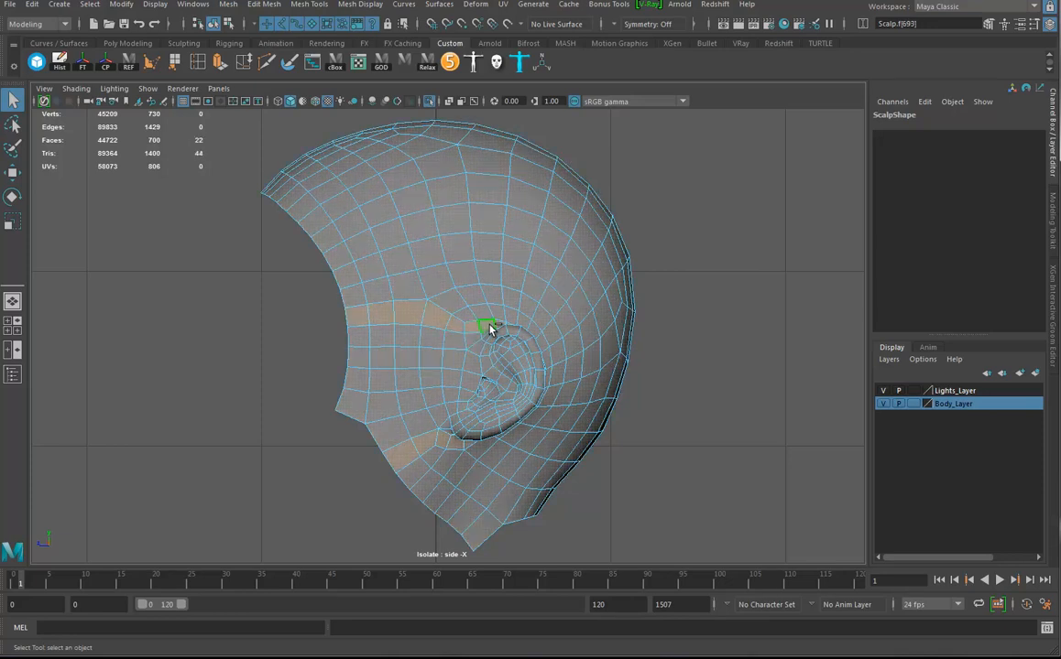
click(450, 400)
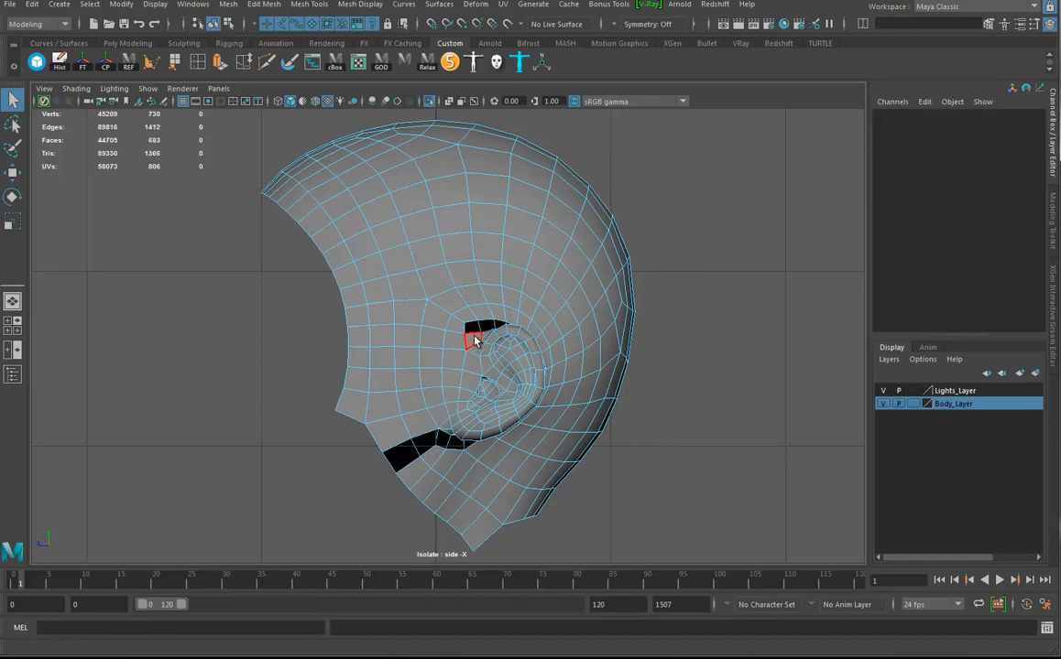
click(471, 361)
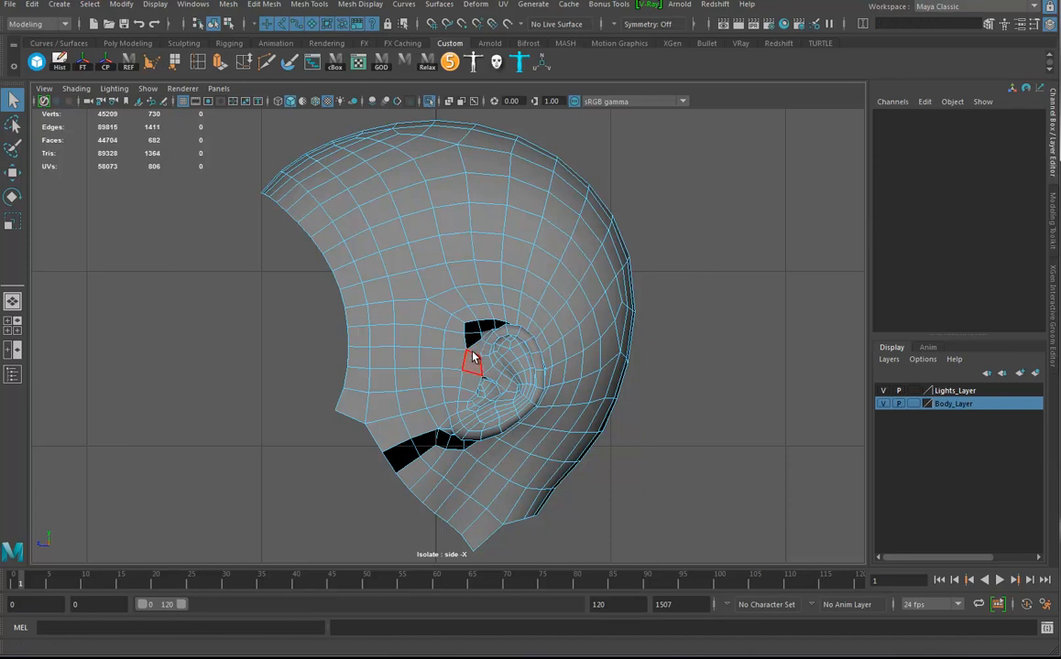
click(412, 471)
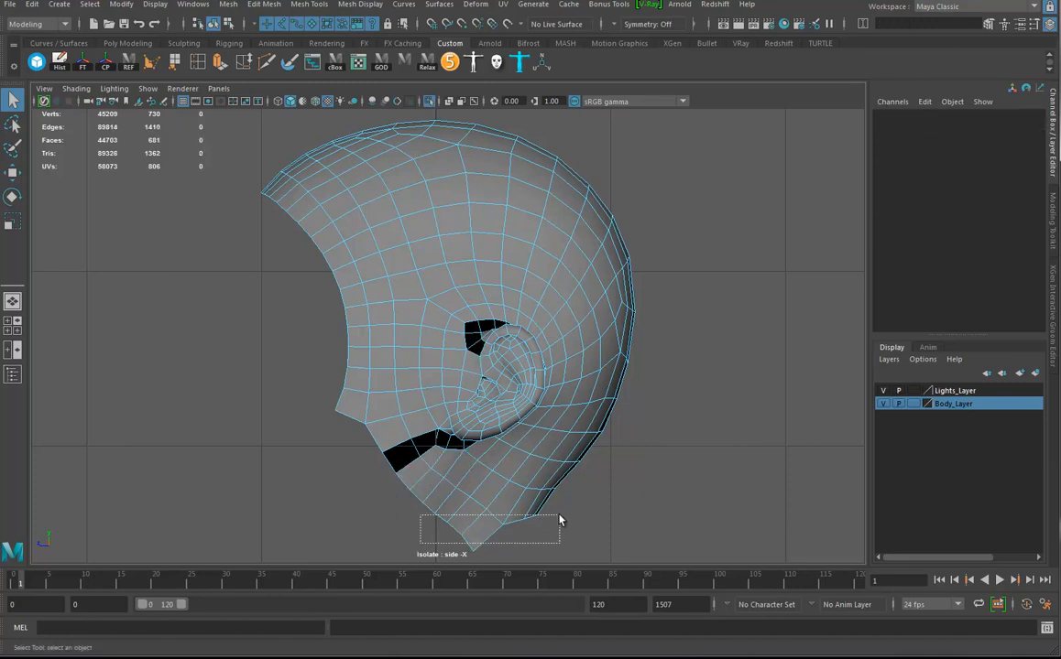
click(410, 473)
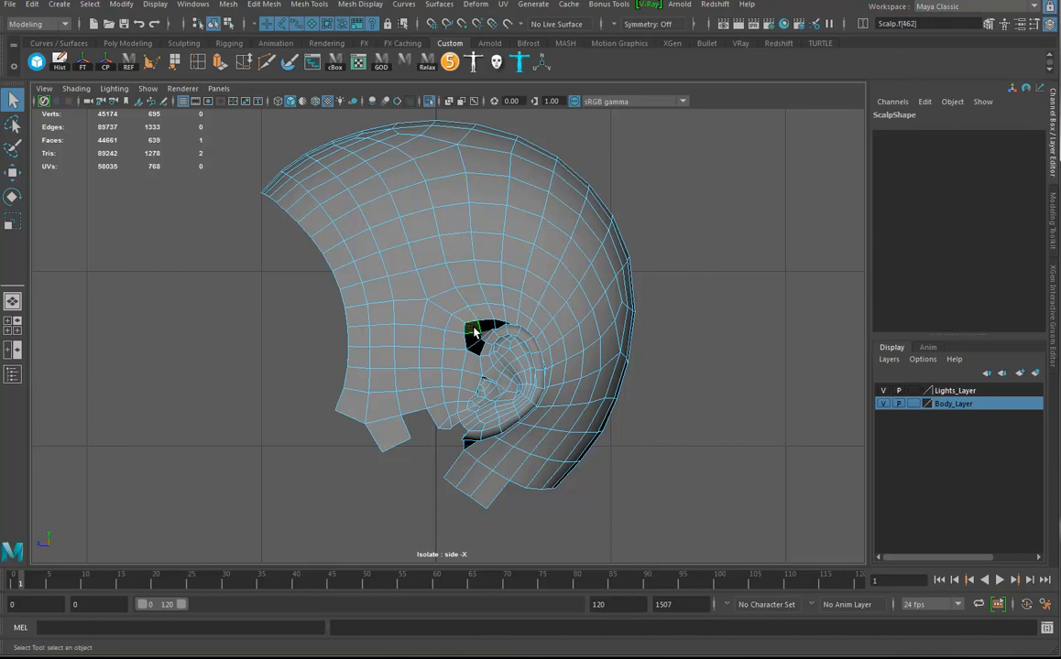
click(431, 336)
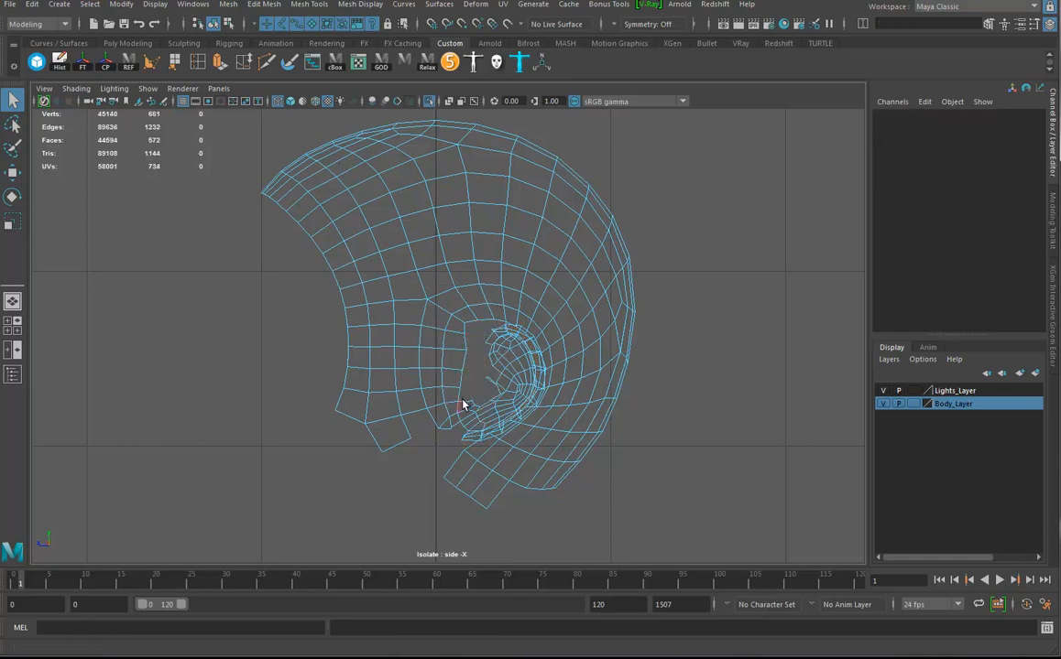
click(446, 423)
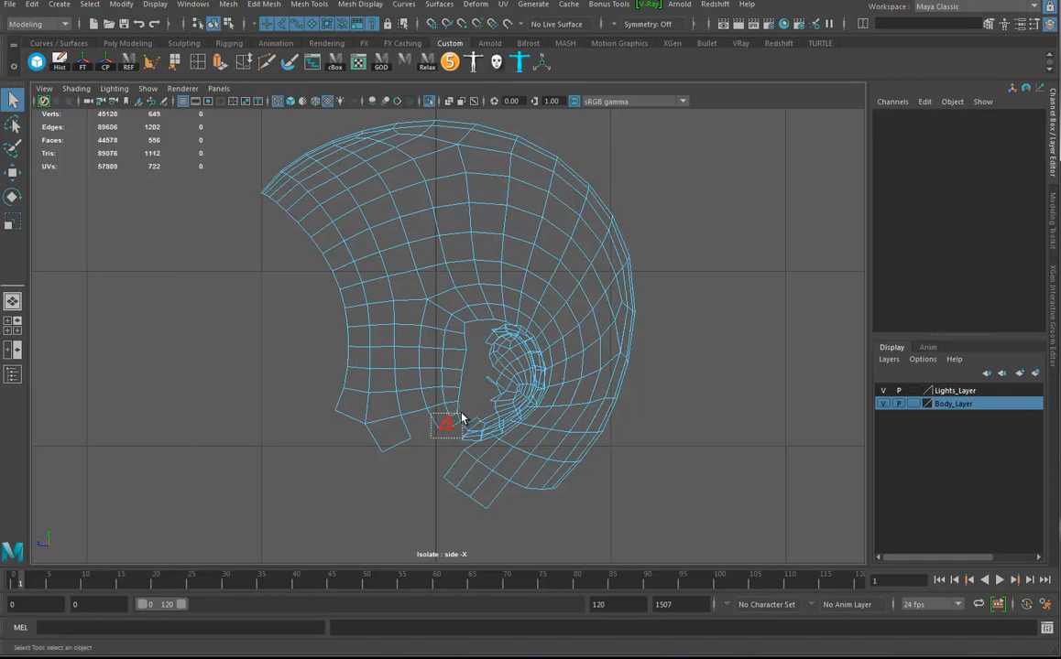
drag(445, 424, 470, 513)
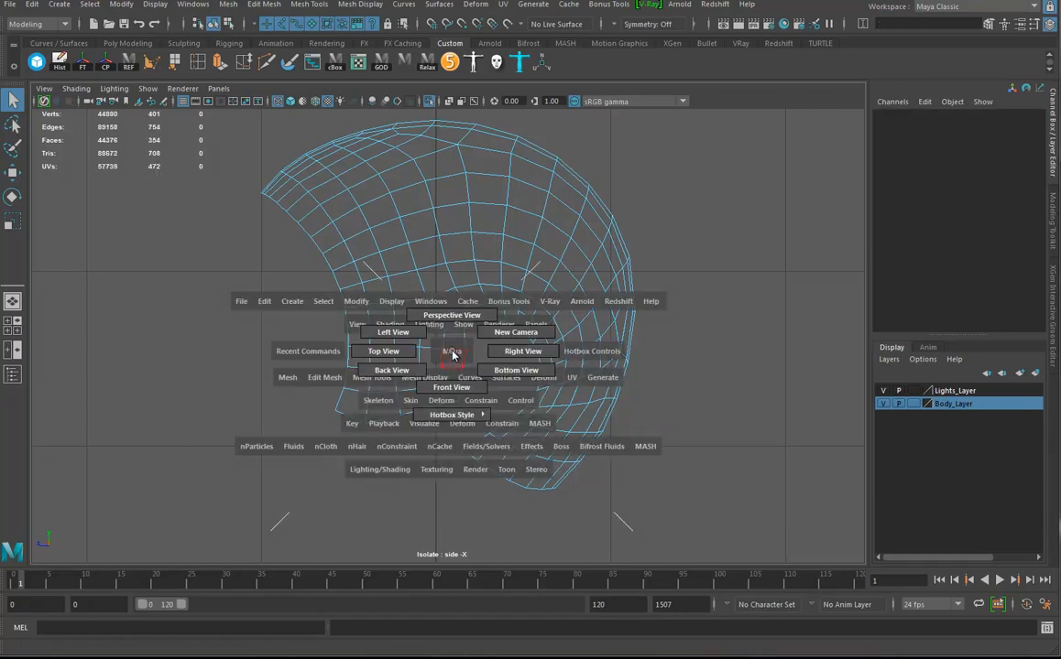
Return to perspective and check the trimmed scalp fitted over the head from several angles.
click(452, 314)
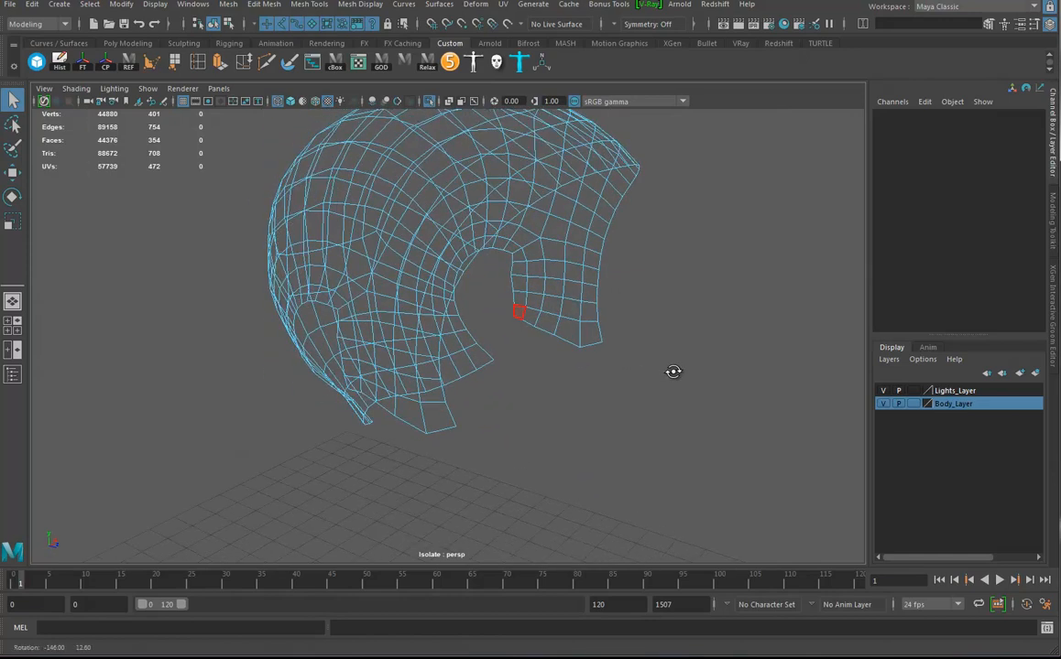
drag(673, 371, 286, 357)
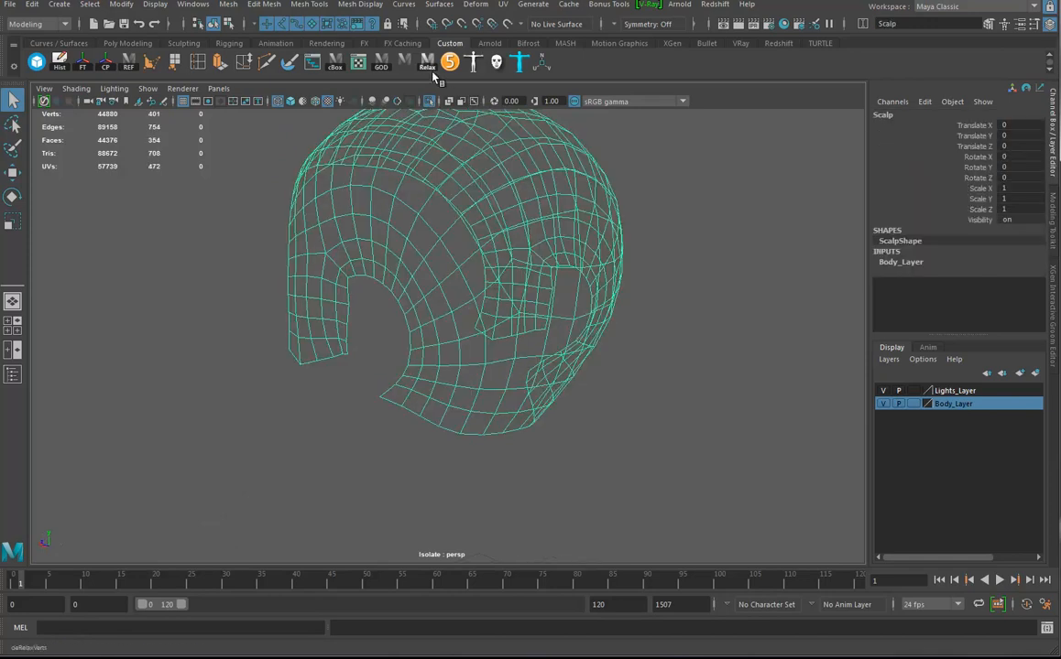
drag(457, 320, 550, 302)
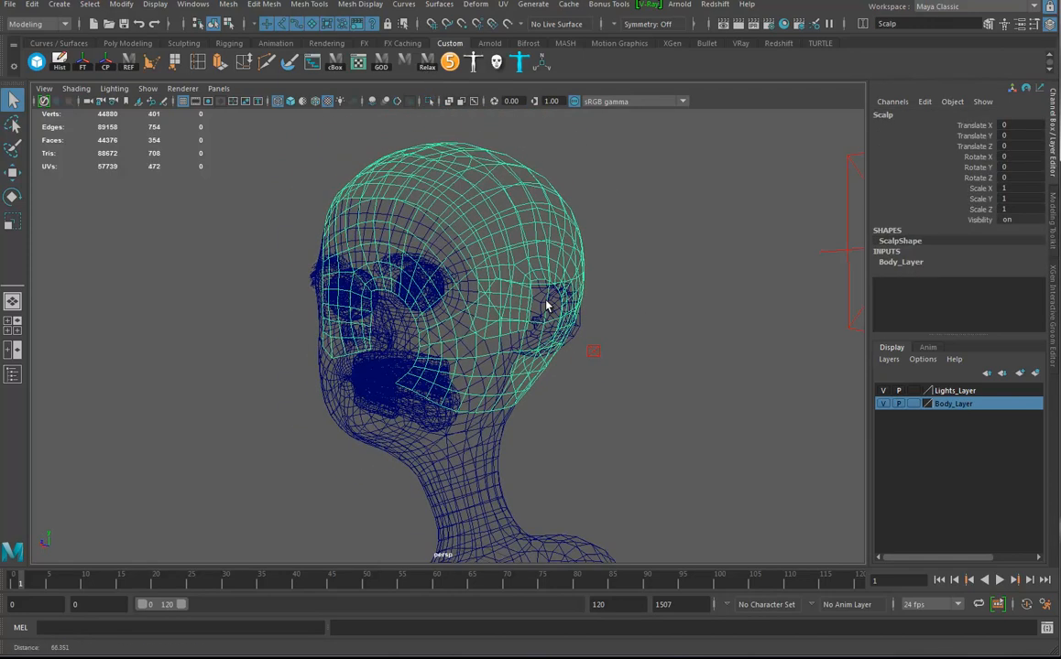
drag(550, 321, 477, 344)
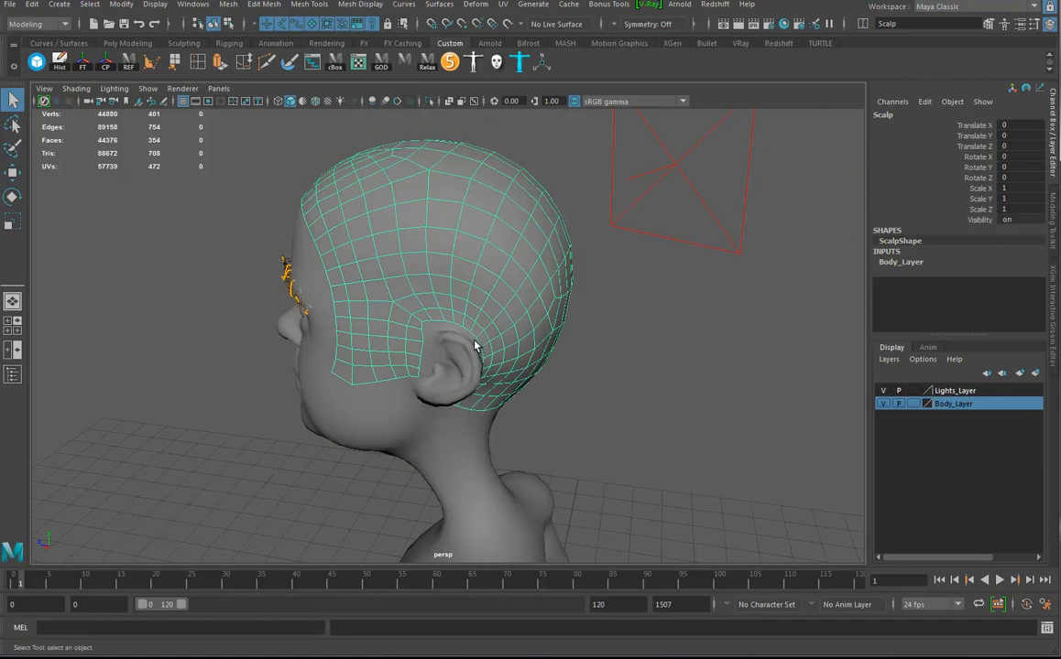
drag(476, 346, 564, 342)
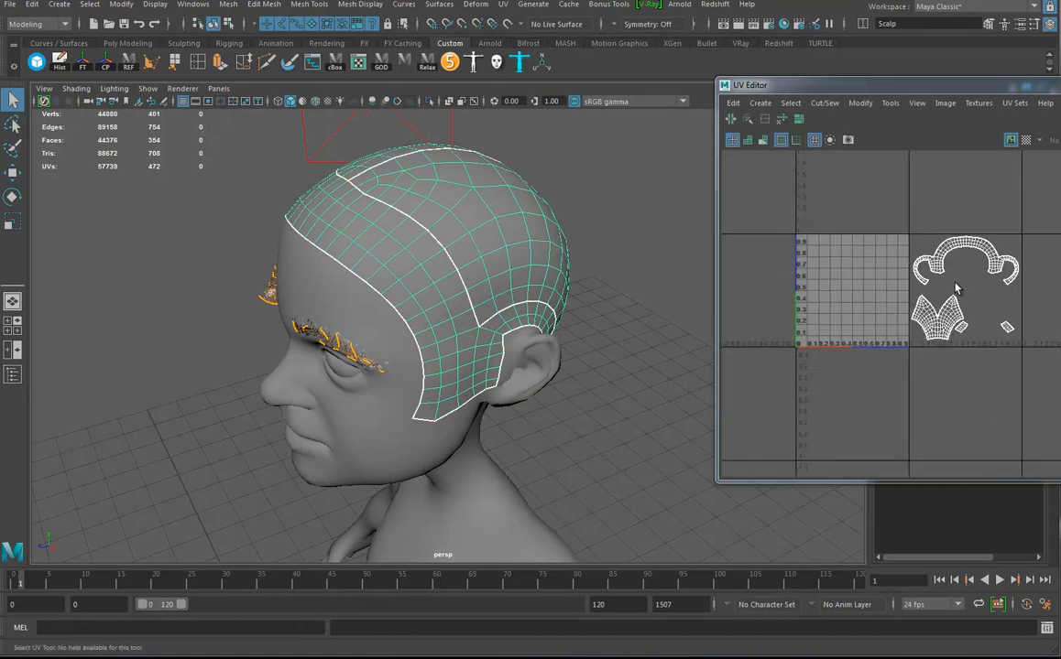
mouse_move(918, 133)
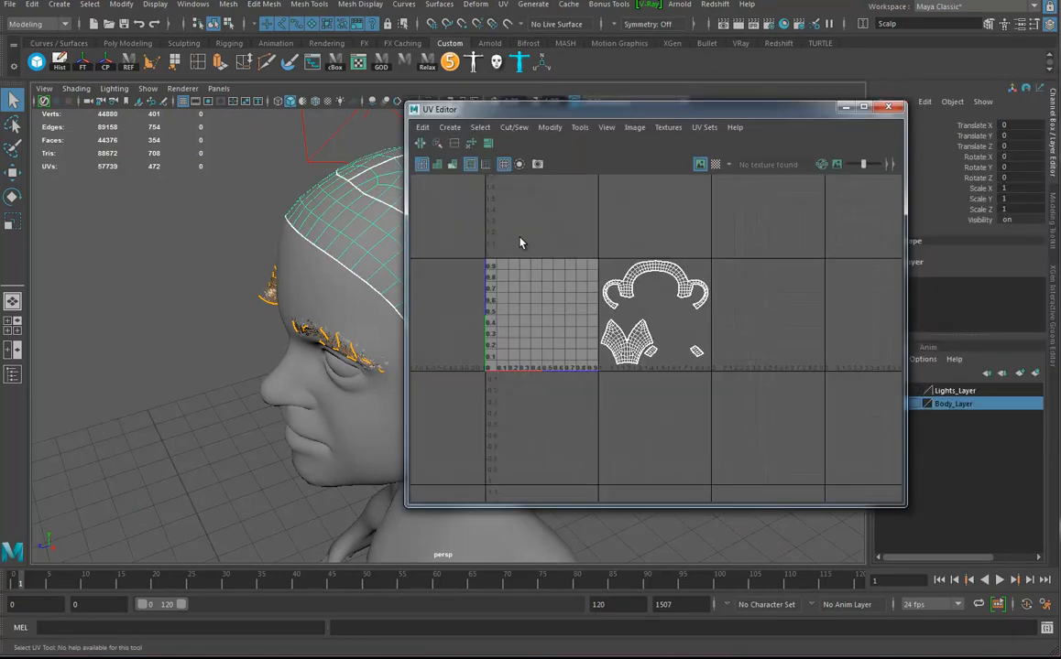
Give the scalp camera-projected UVs and unfold them into a single shell.
click(439, 4)
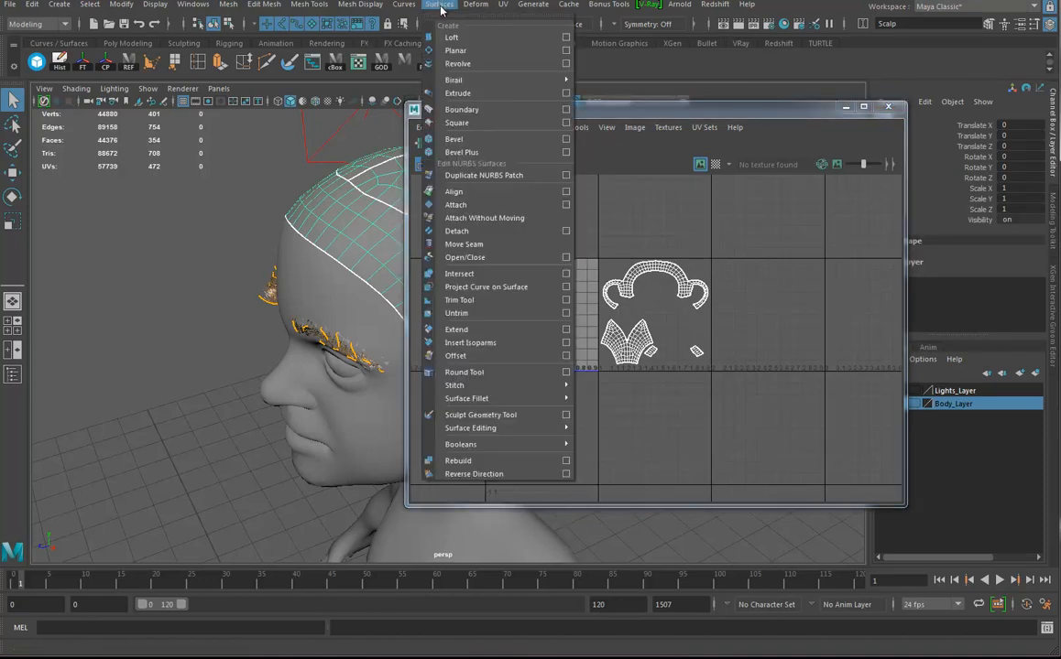
click(503, 5)
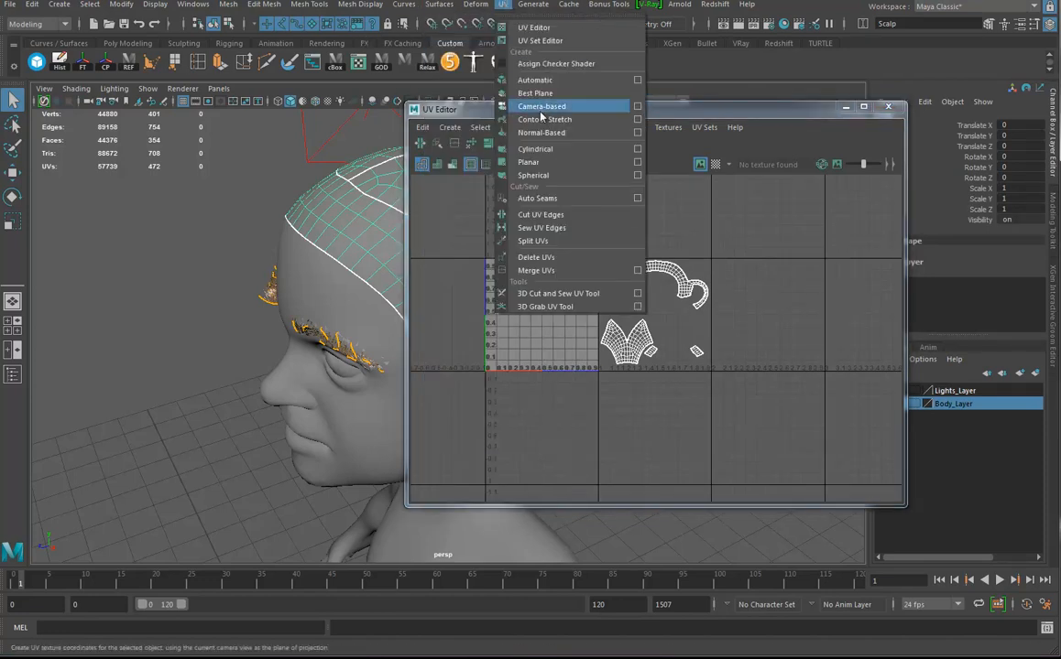
click(541, 105)
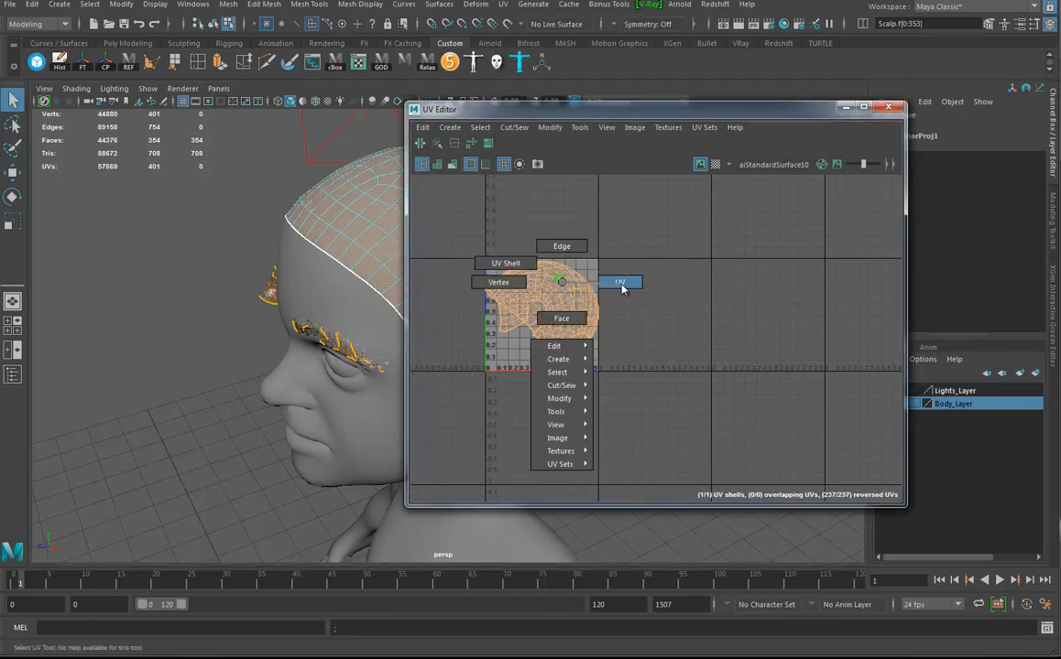
click(550, 127)
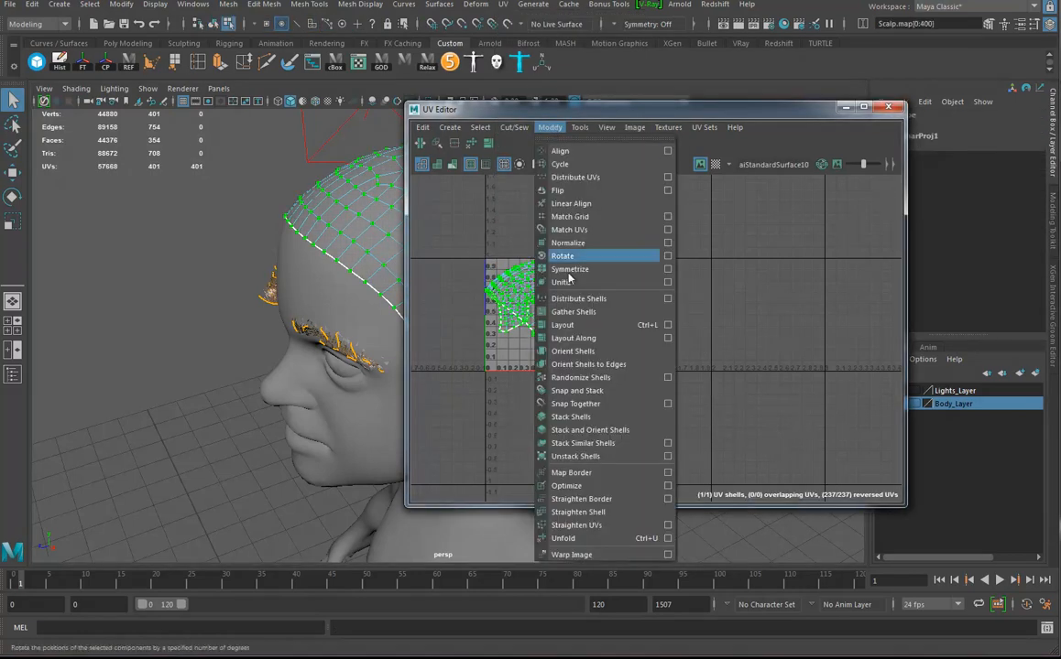
click(563, 538)
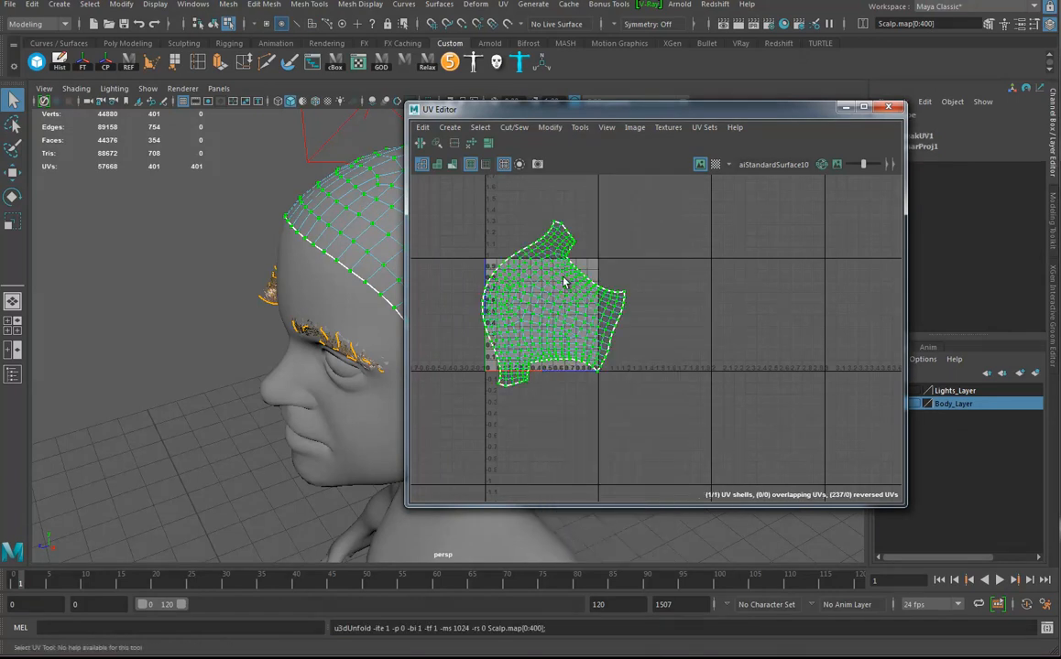
click(549, 127)
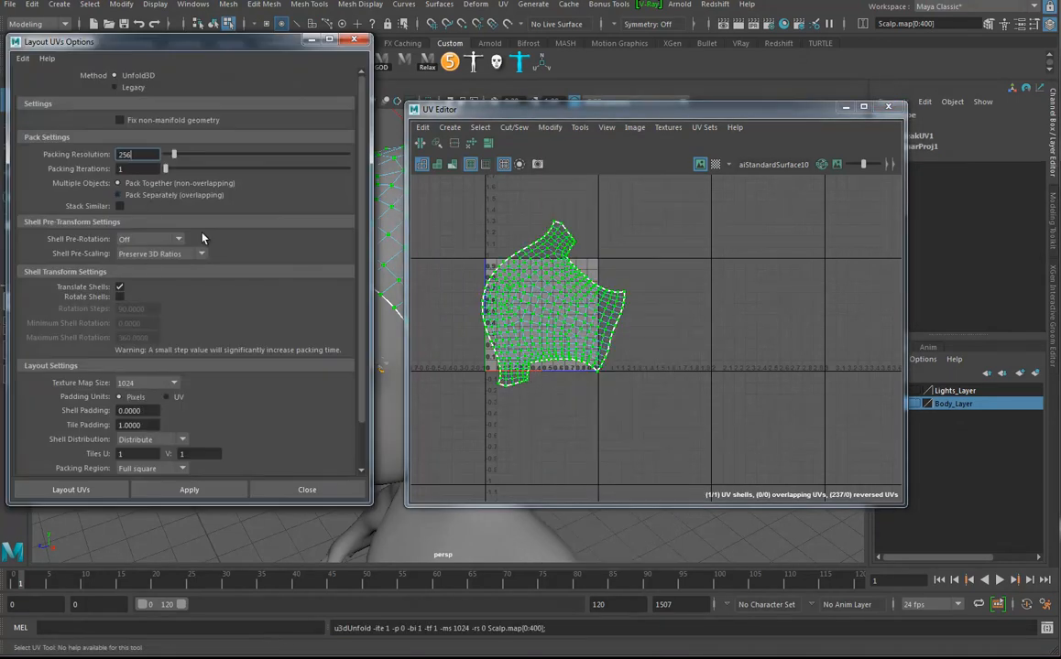
Lay out the shell with the Legacy method, rotate it upright, and close the options.
click(114, 87)
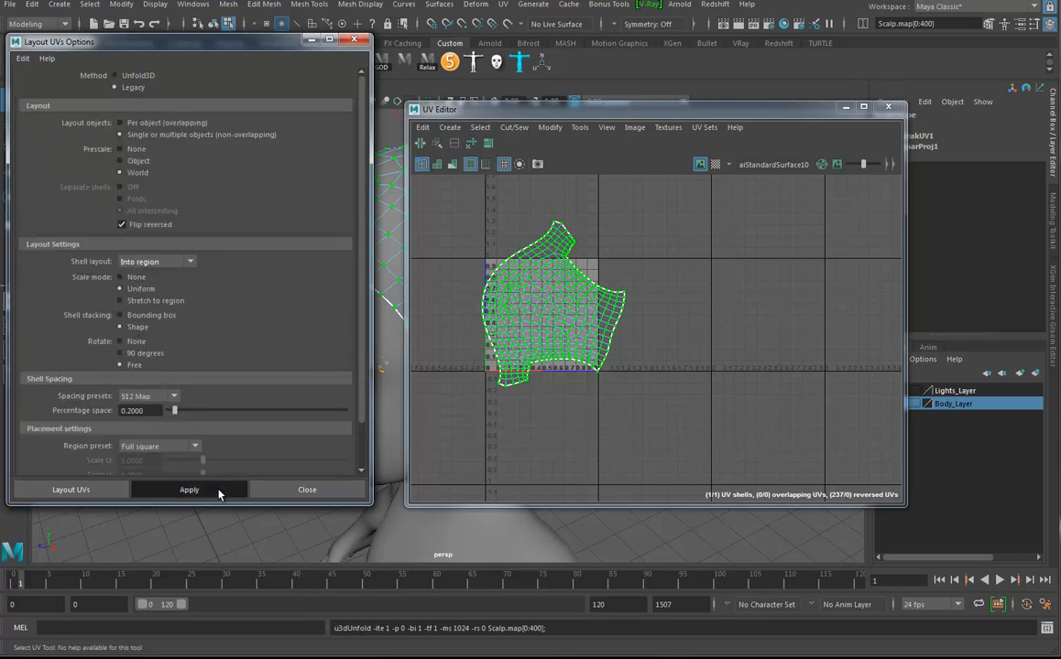
click(188, 489)
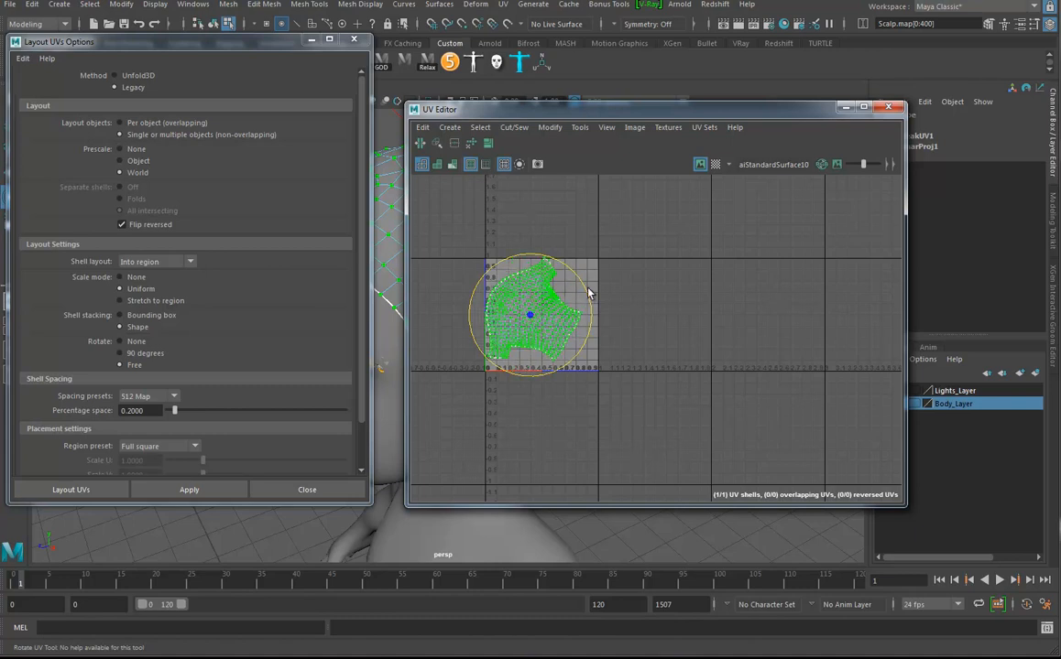
click(189, 489)
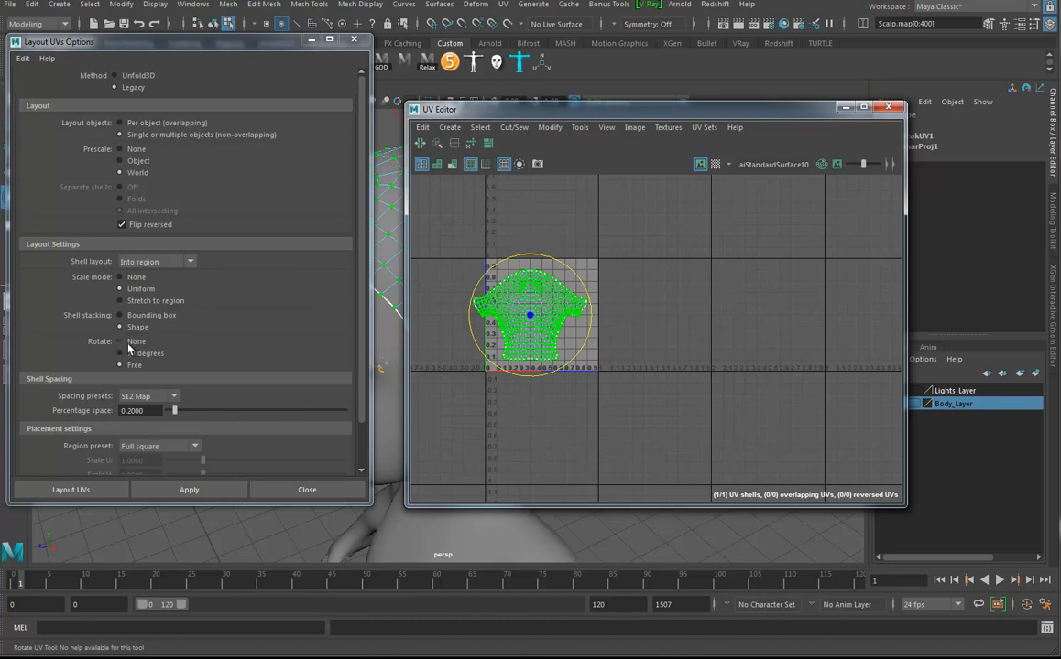
click(188, 489)
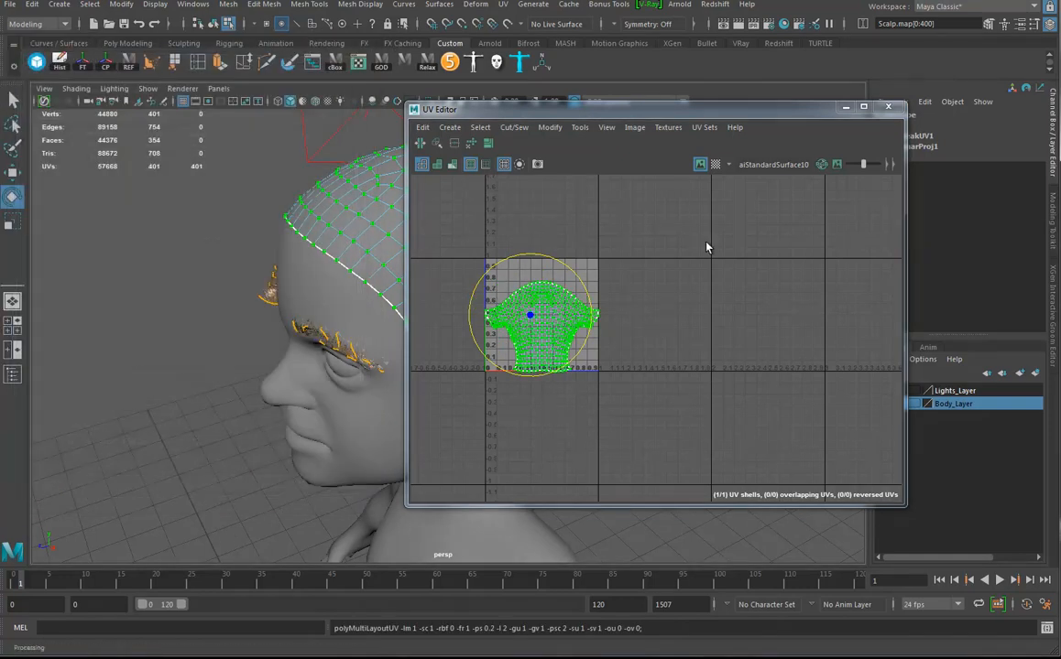
Close the UV Editor, select the scalp, and inspect its front and ear edges.
click(887, 106)
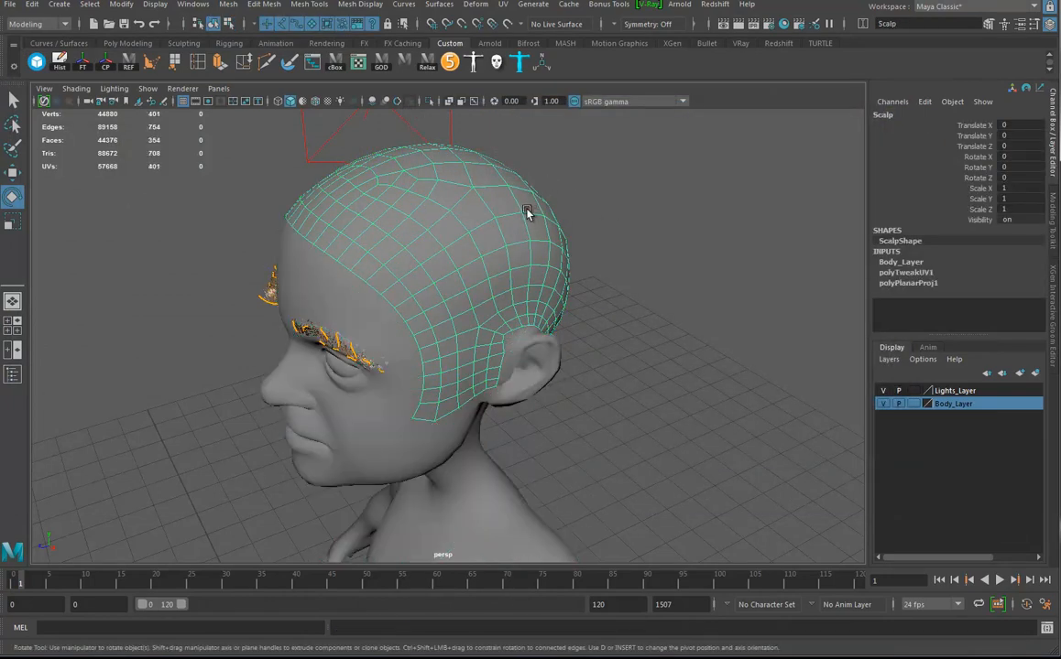
click(665, 308)
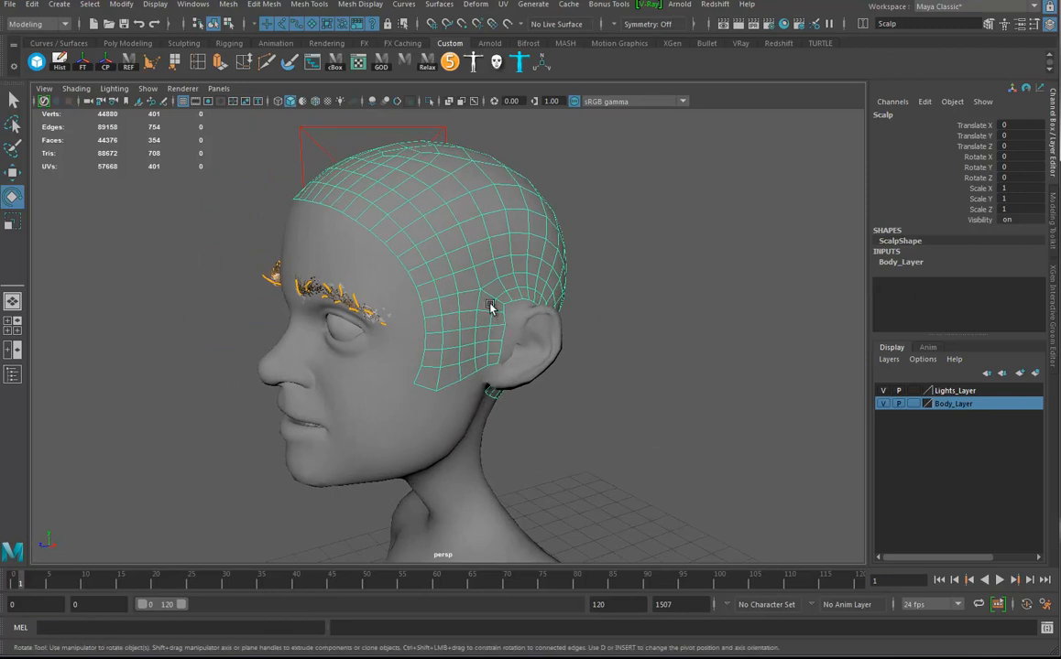
drag(490, 306, 508, 378)
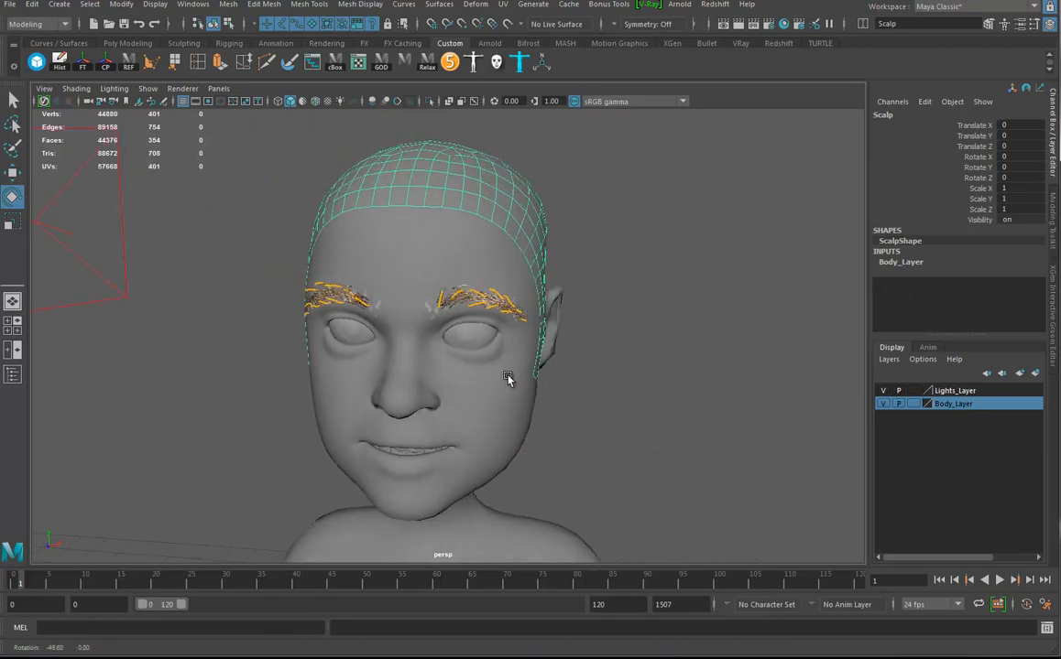
drag(508, 380, 476, 412)
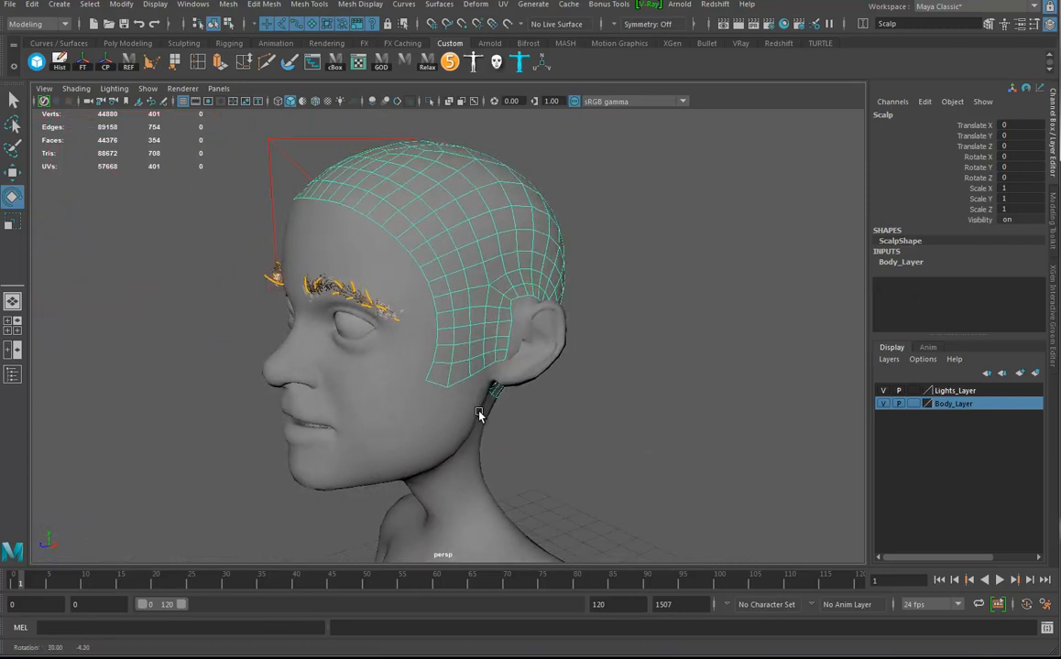
drag(476, 412, 412, 394)
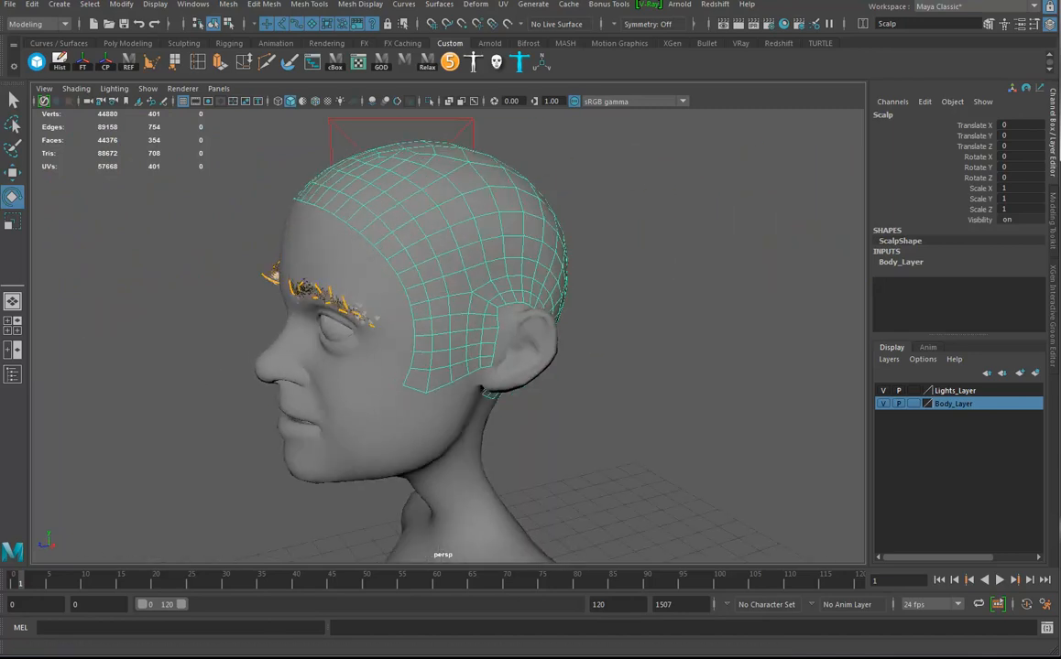
mouse_move(678, 52)
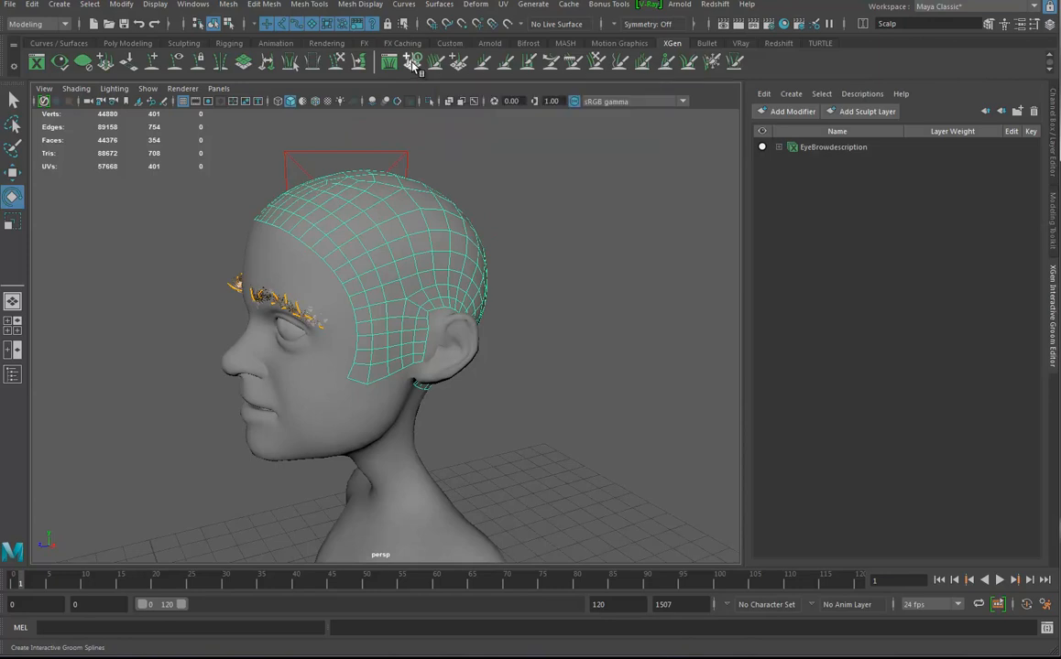
Create interactive groom splines with the description renamed to HeadHairdescription.
click(412, 61)
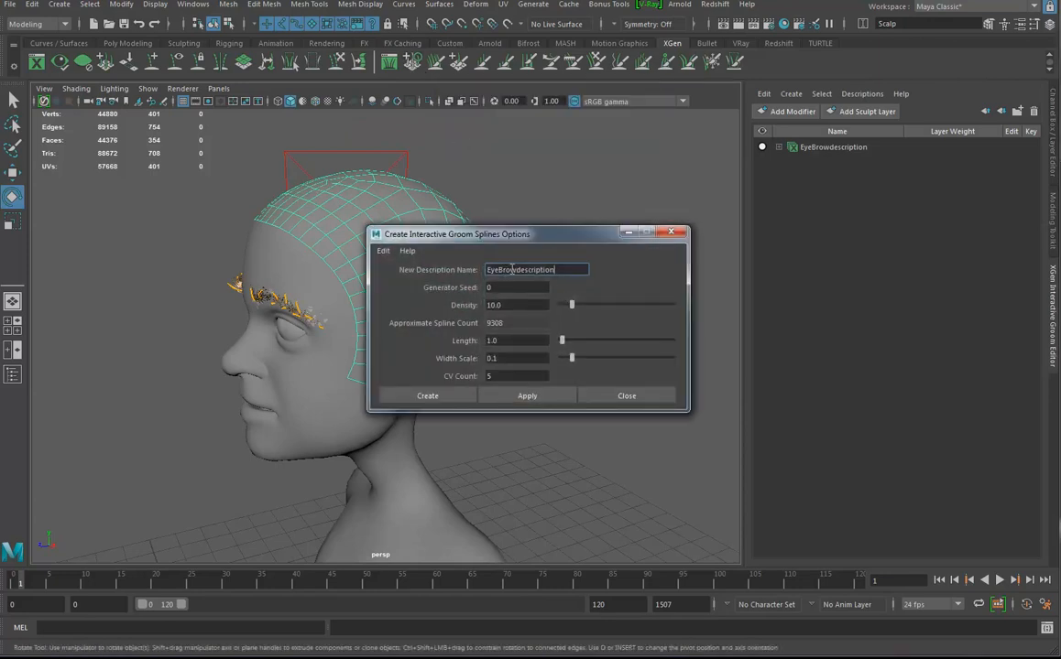
double_click(501, 269)
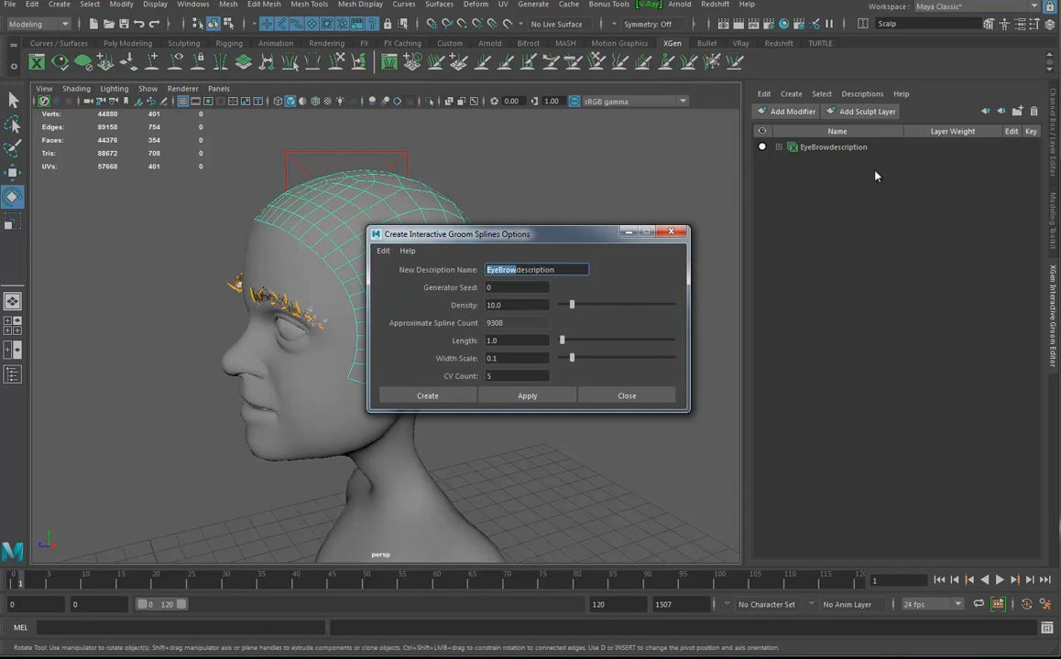
mouse_move(530, 308)
text(Head)
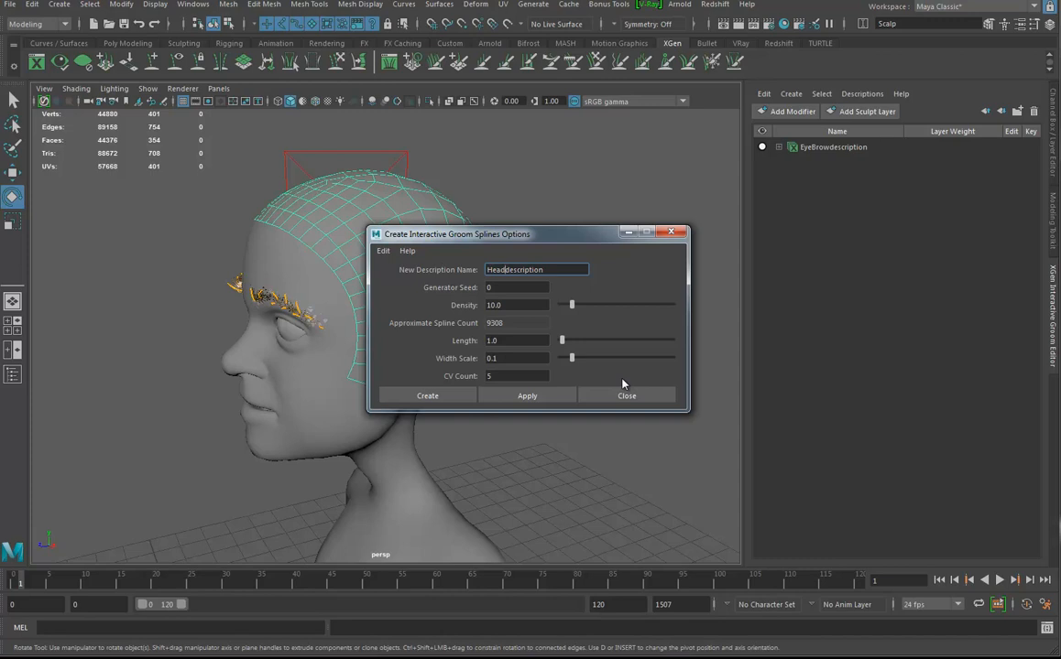
text(Hair)
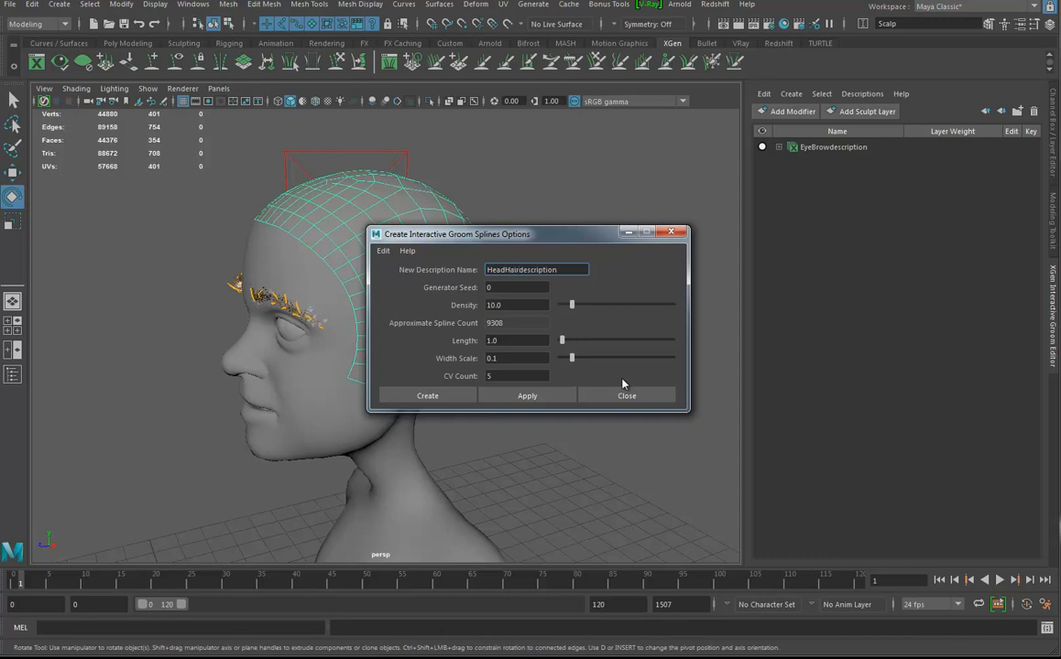
mouse_move(550, 248)
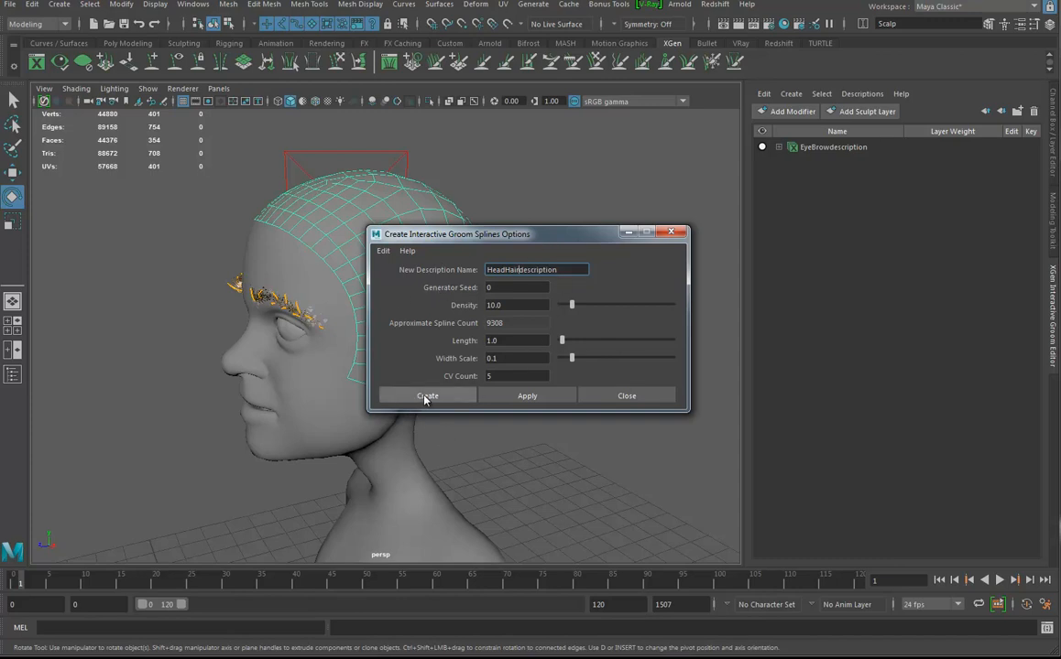
click(427, 396)
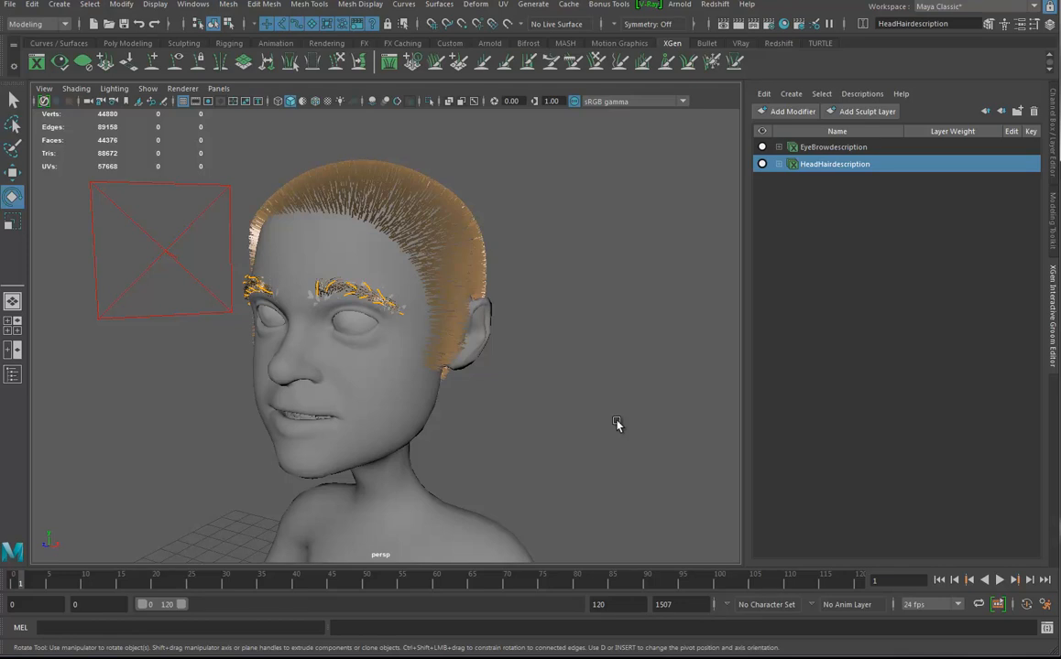
Inspect the new hair, expand HeadHairdescription and sculpt2, and activate the density brush.
drag(617, 424, 489, 465)
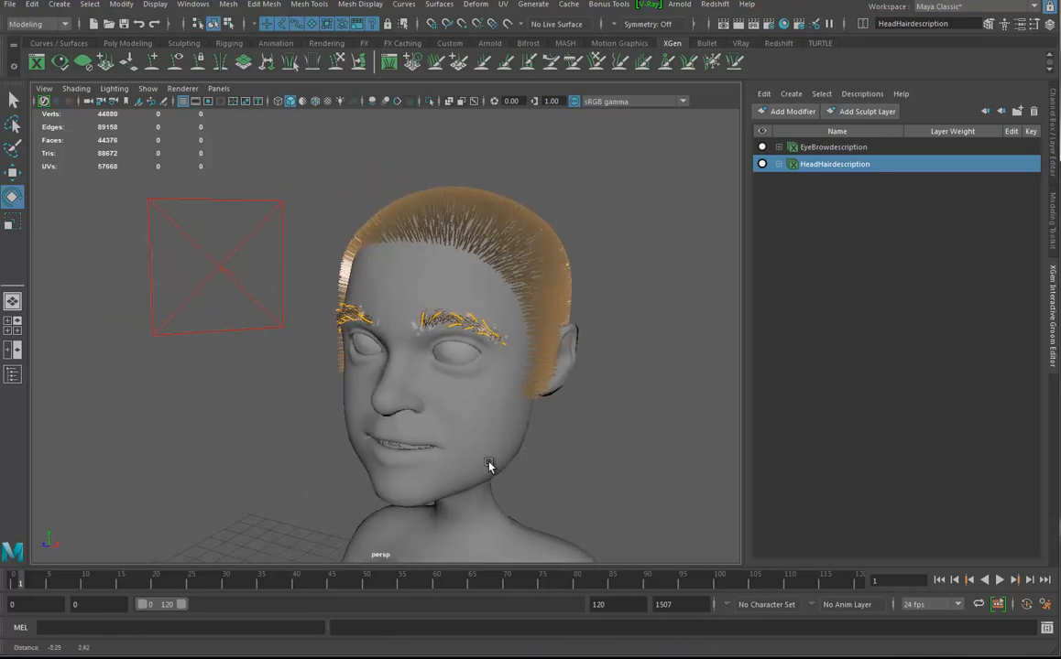
drag(490, 467, 420, 450)
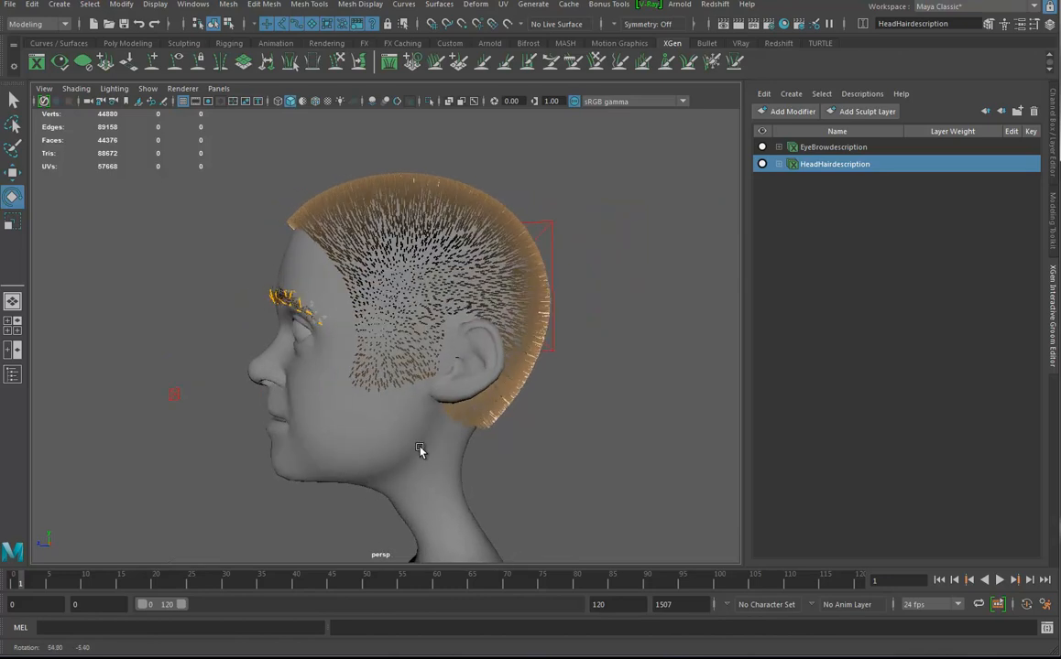
click(778, 164)
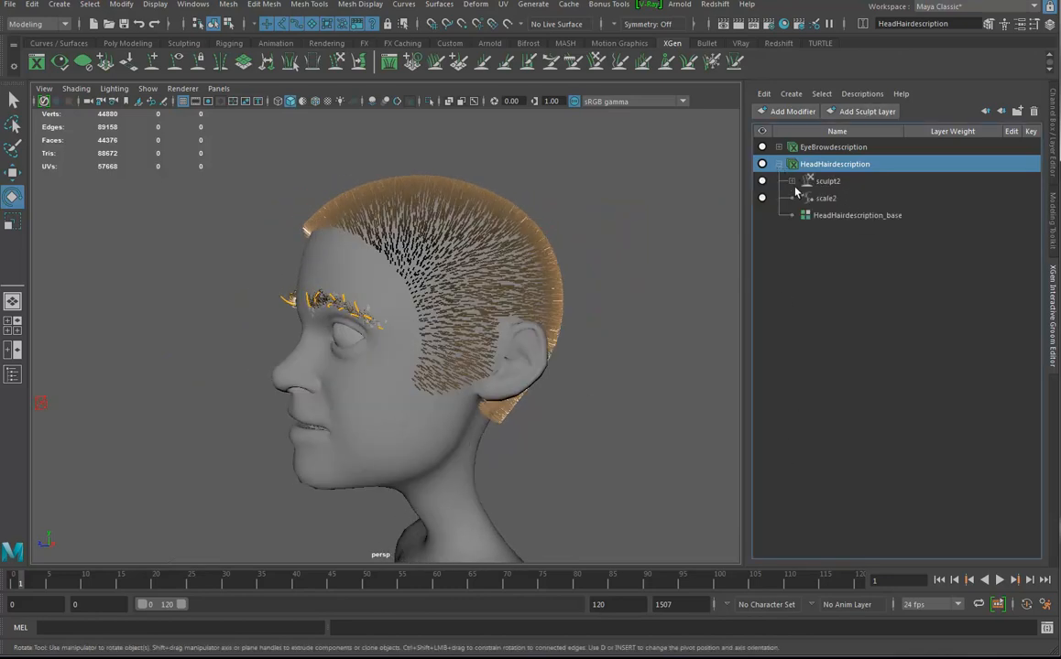
click(793, 180)
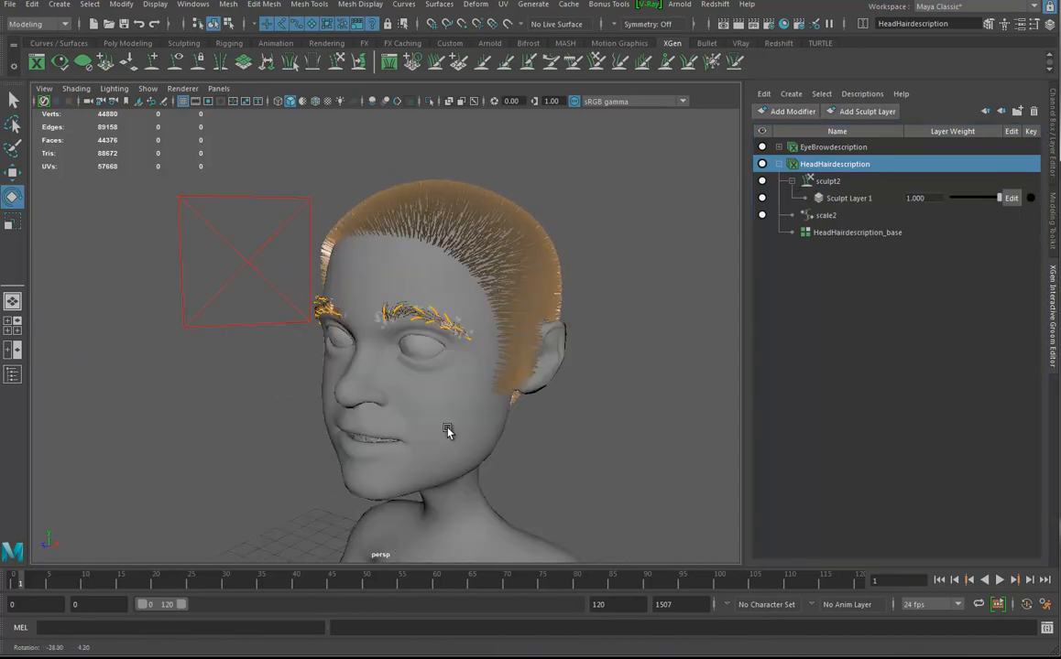
drag(449, 430, 638, 199)
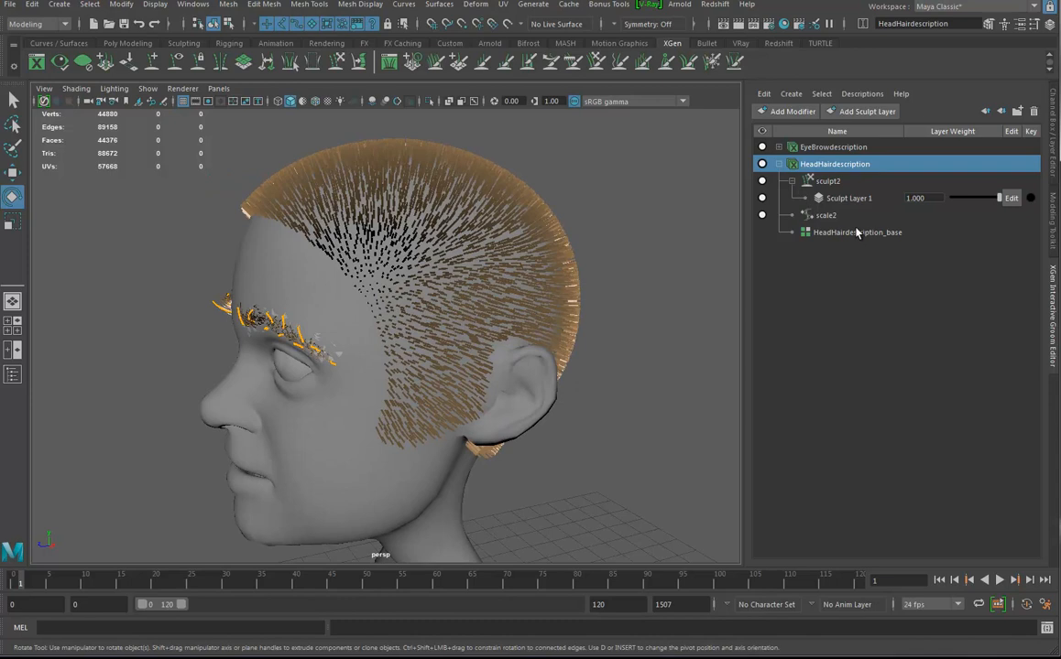
click(857, 232)
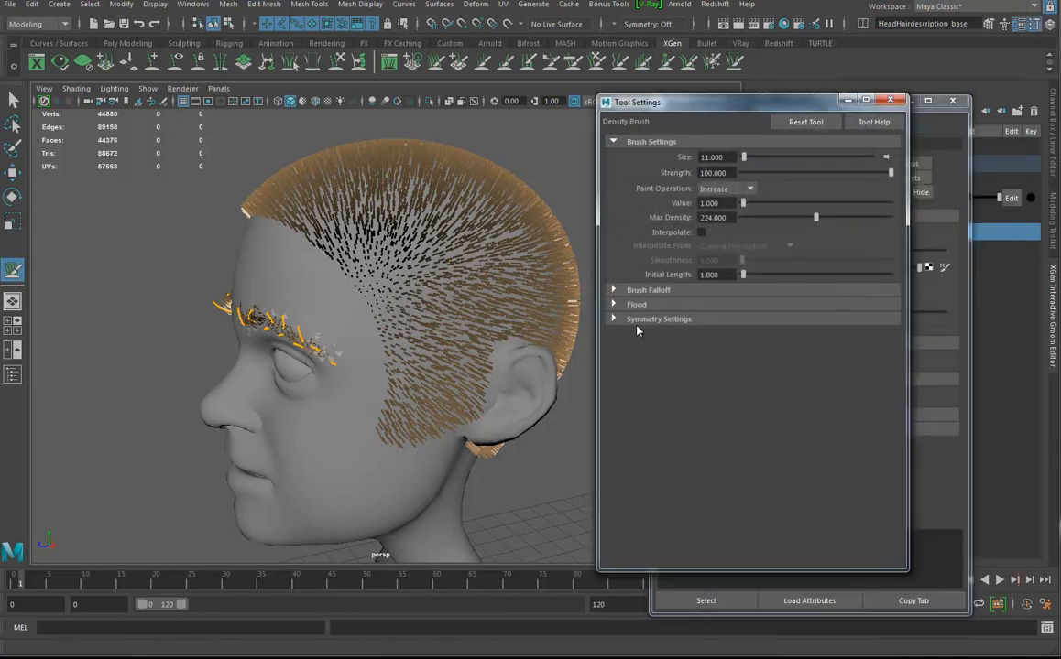
Turn on World X symmetry for the density brush and paint density behind the ear.
click(659, 319)
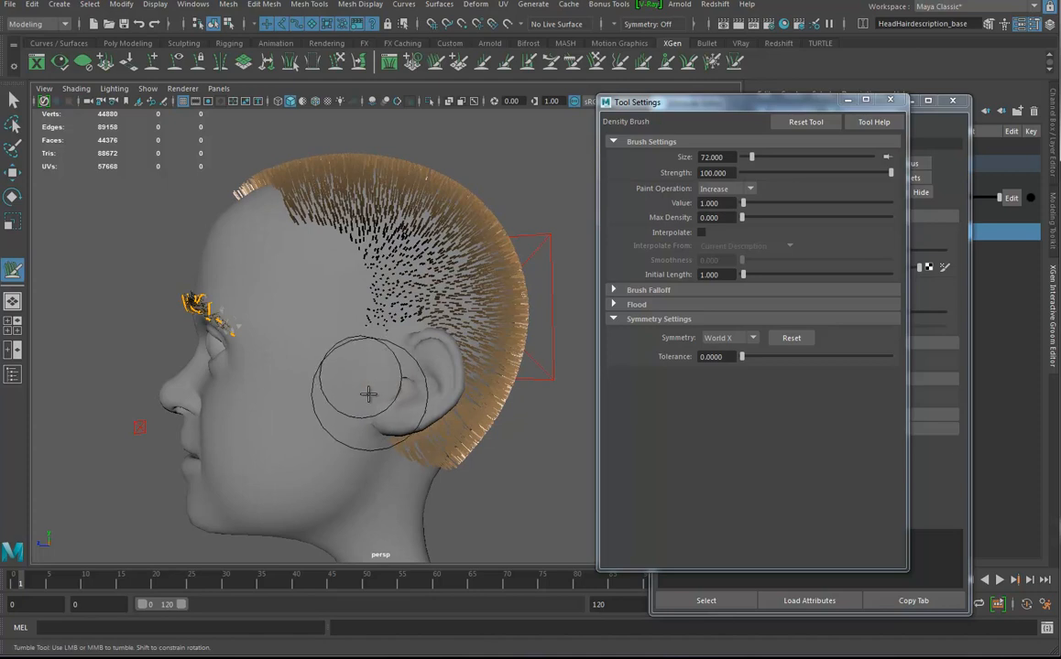
drag(368, 394, 298, 393)
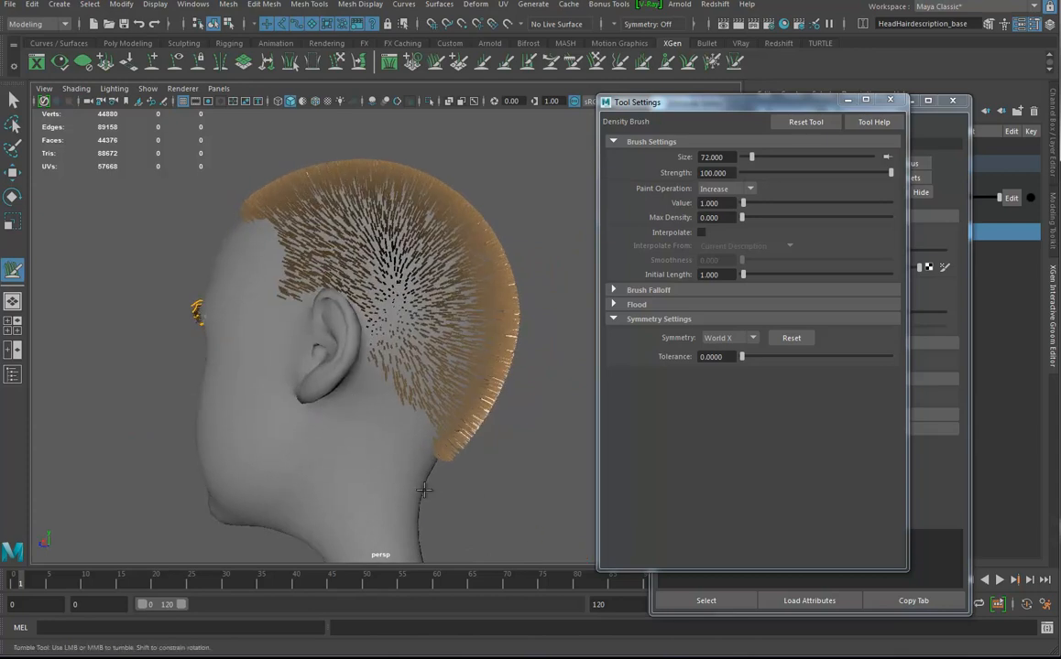
mouse_move(368, 351)
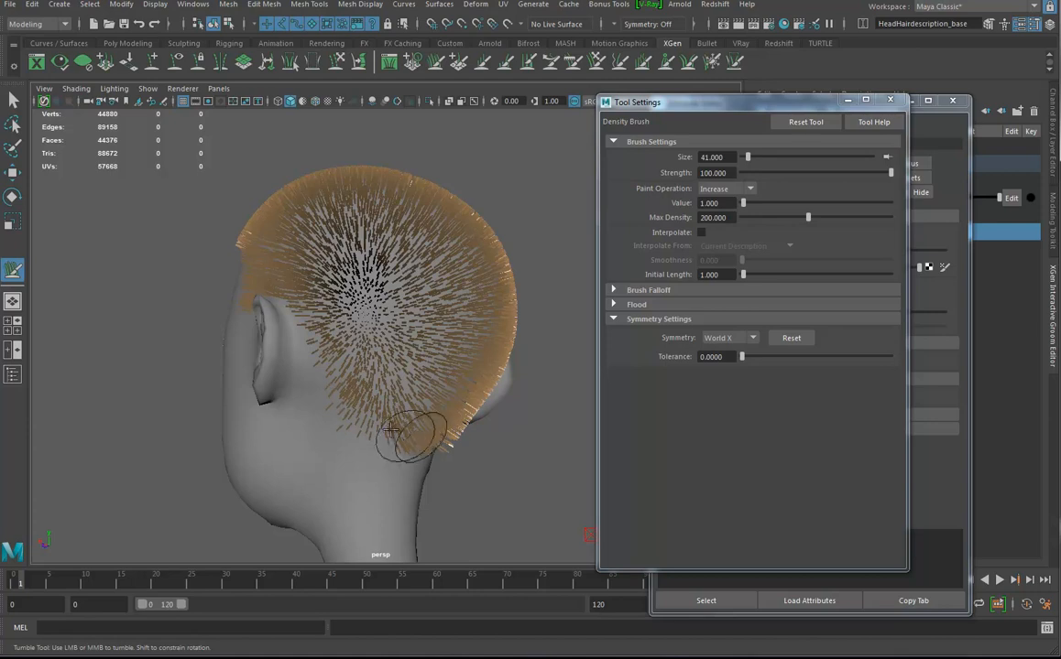
Paint density over the back, sides, temple, hairline and top front, then close settings.
drag(412, 430, 352, 339)
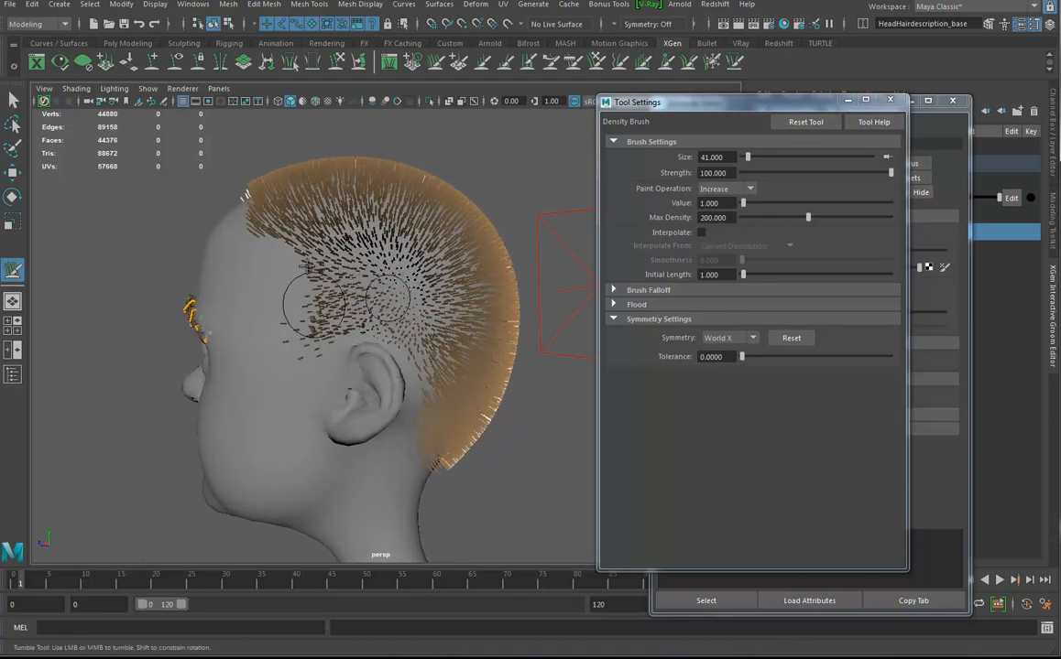
drag(385, 312, 348, 321)
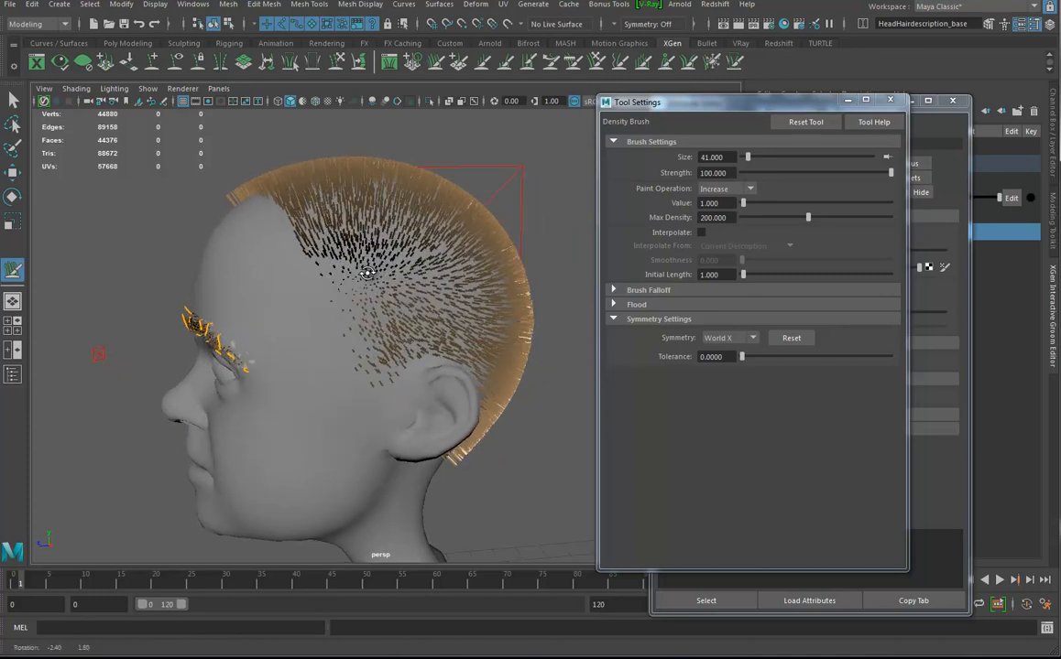
drag(366, 321, 430, 275)
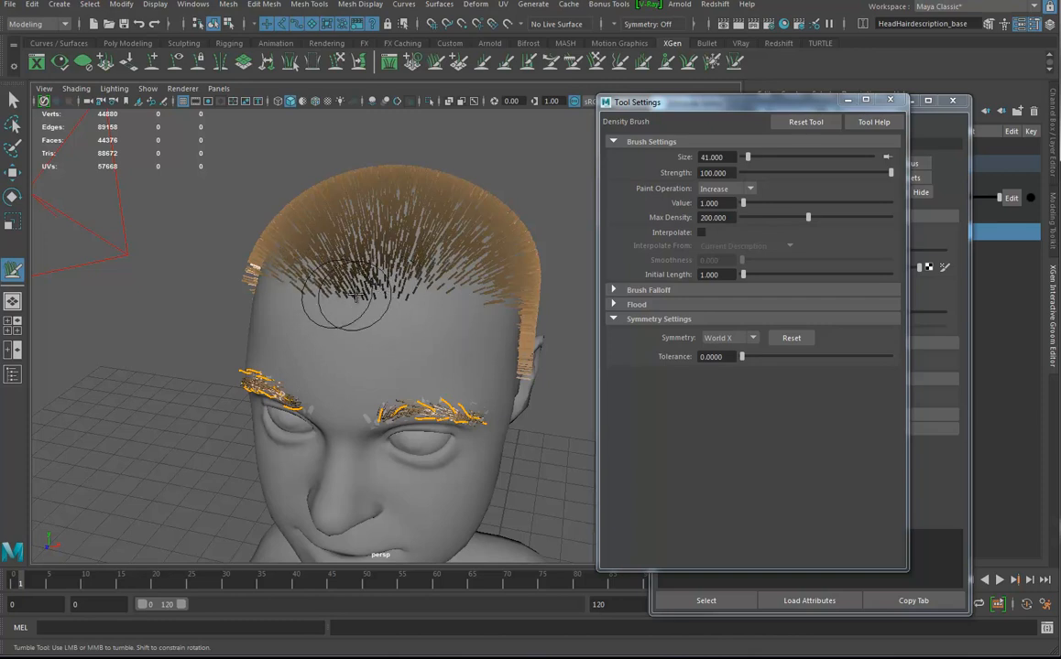
drag(353, 303, 403, 353)
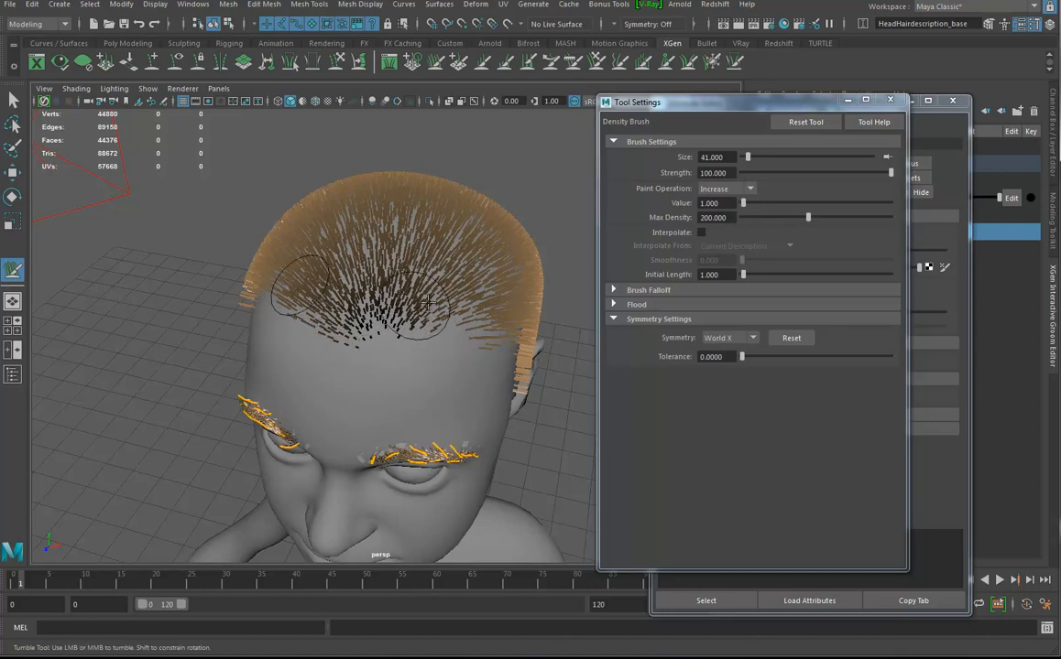
drag(422, 302, 293, 284)
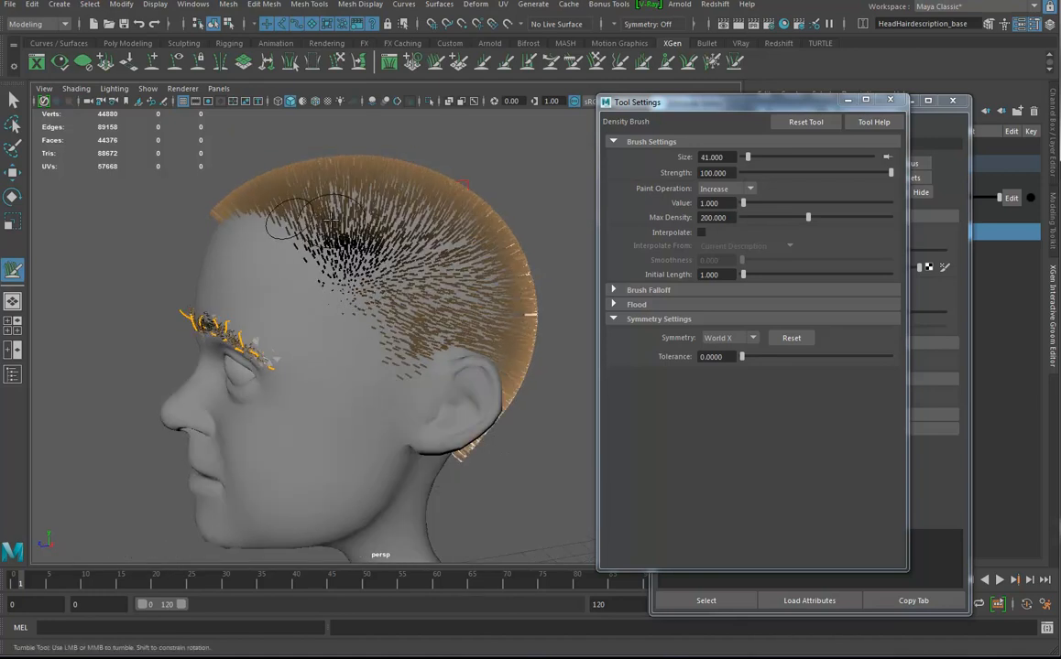
drag(330, 224, 339, 352)
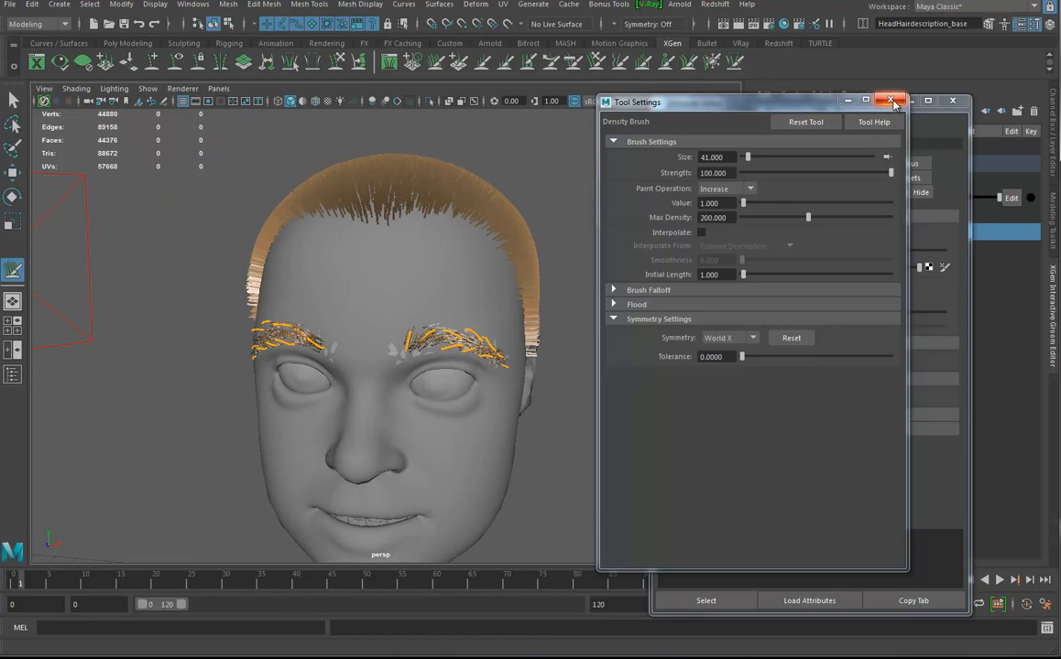
click(891, 101)
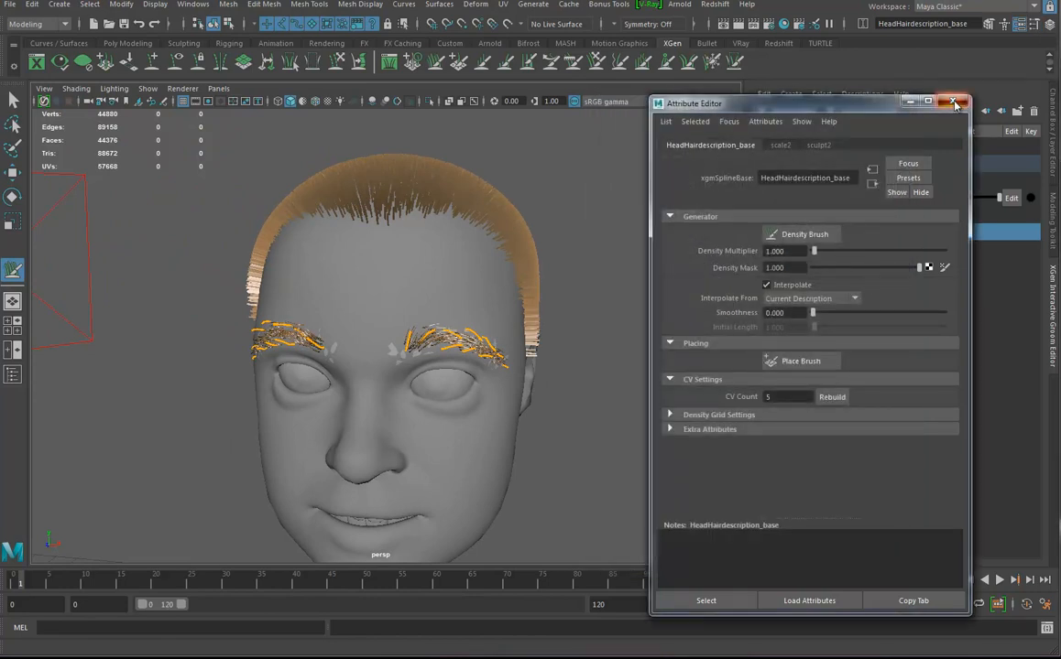
Add a Guide modifier (guide1) to HeadHairdescription and orbit to view the guides.
click(954, 103)
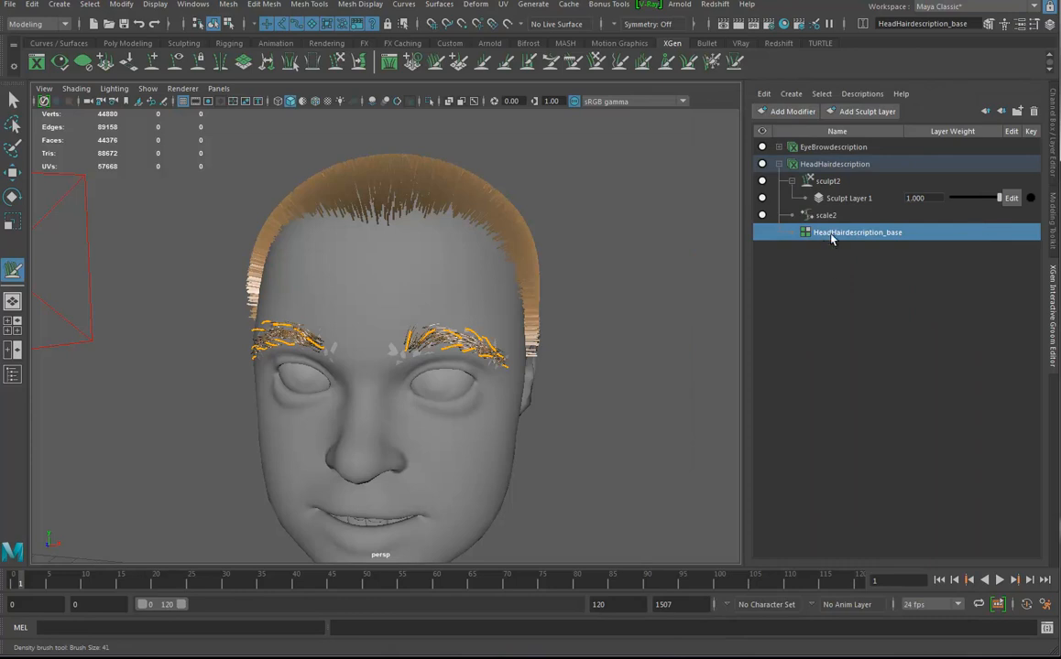
click(787, 111)
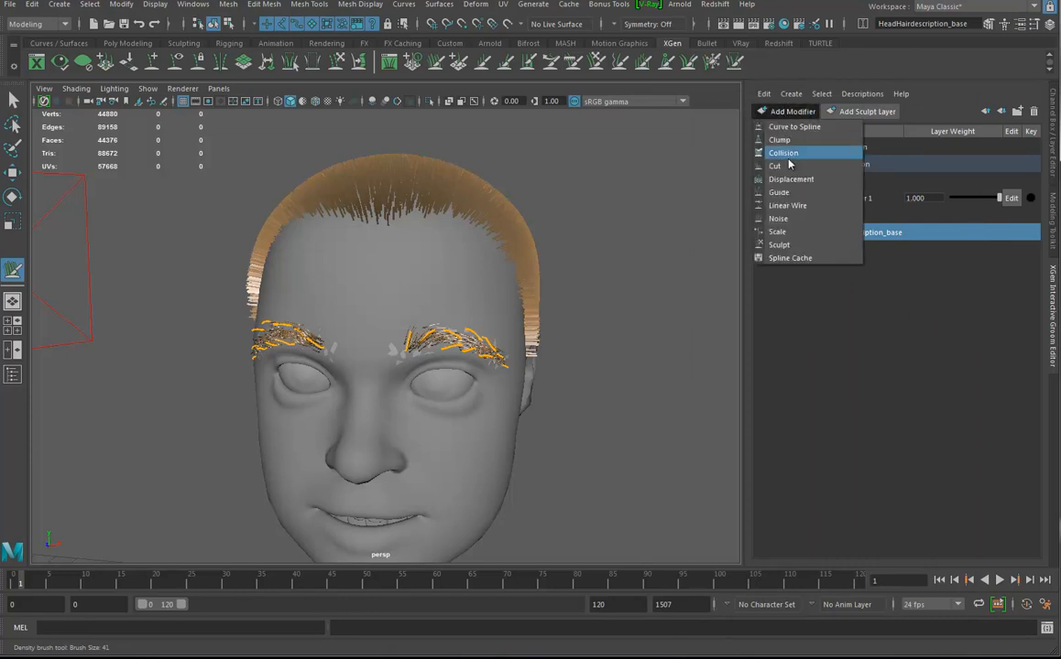
mouse_move(779, 193)
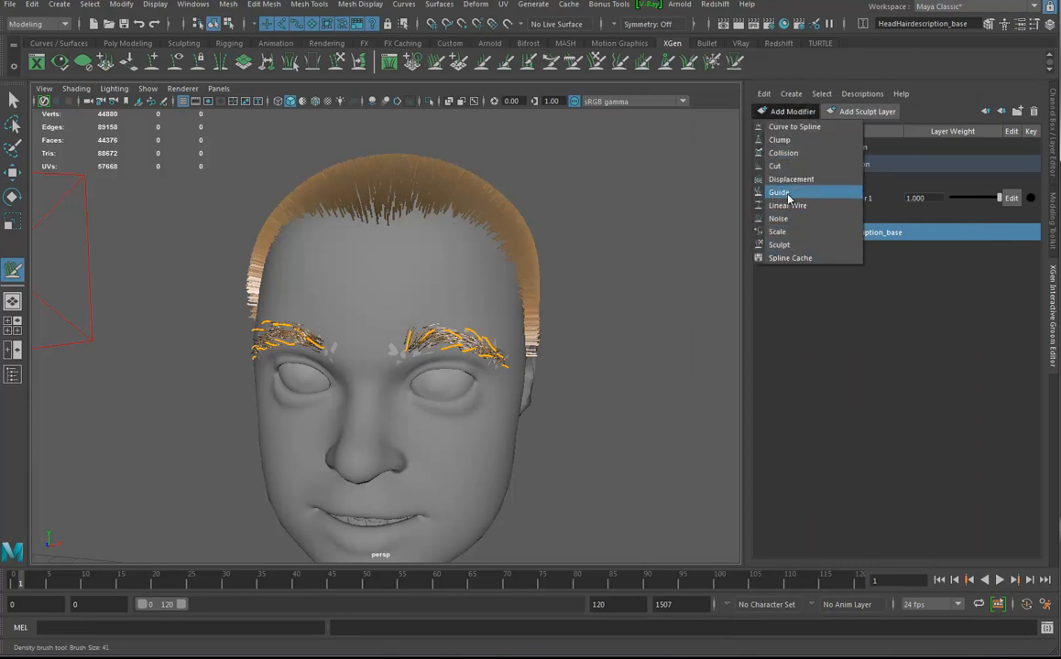
click(780, 193)
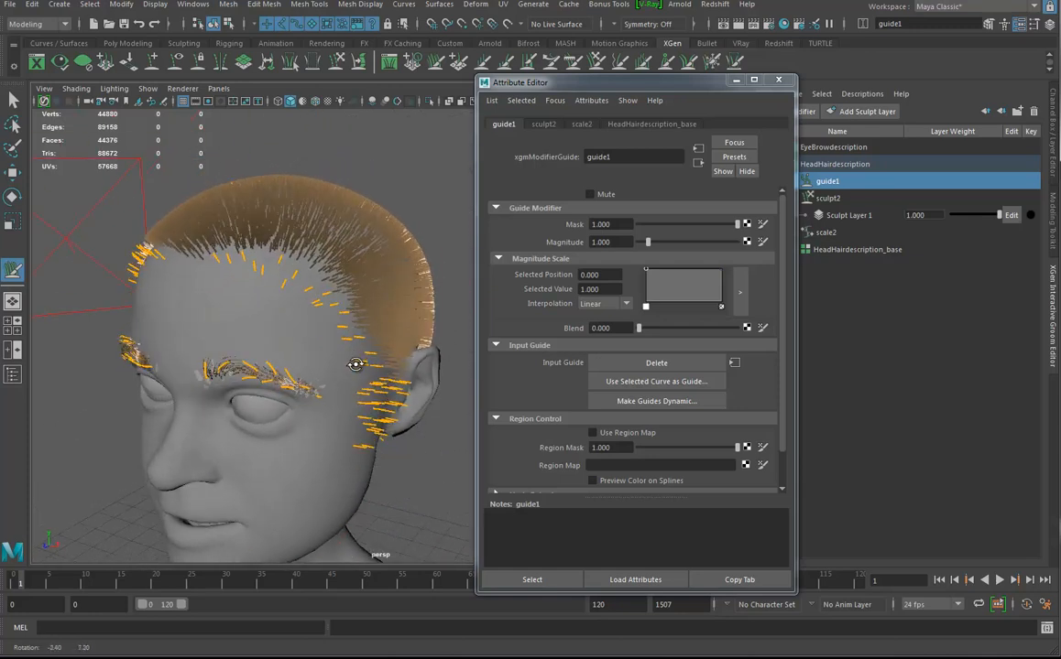
drag(355, 365, 293, 396)
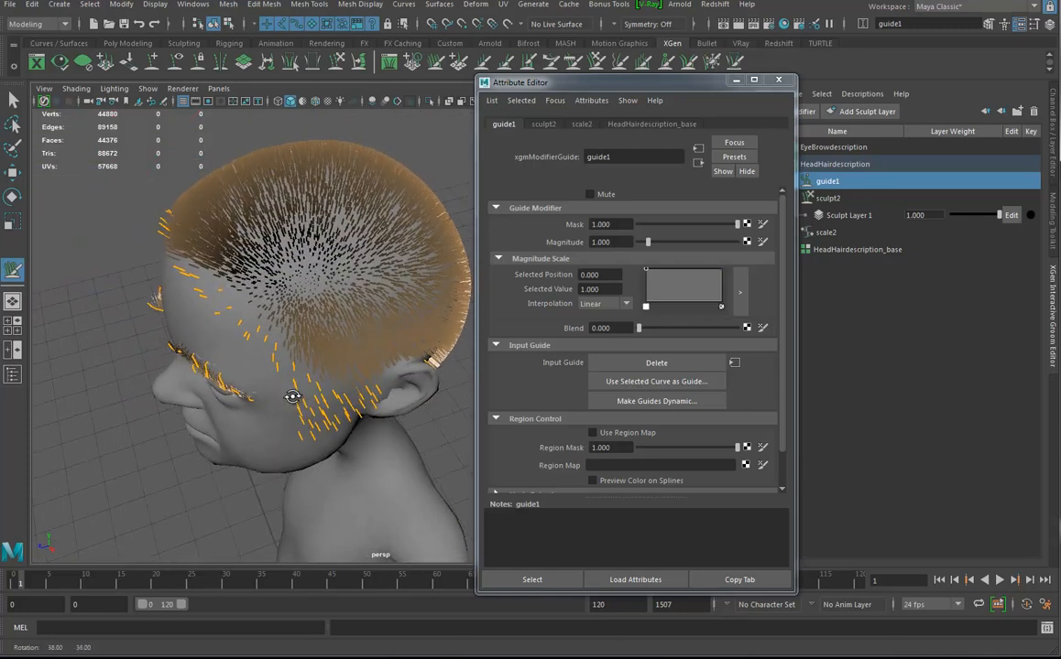
drag(293, 394, 376, 312)
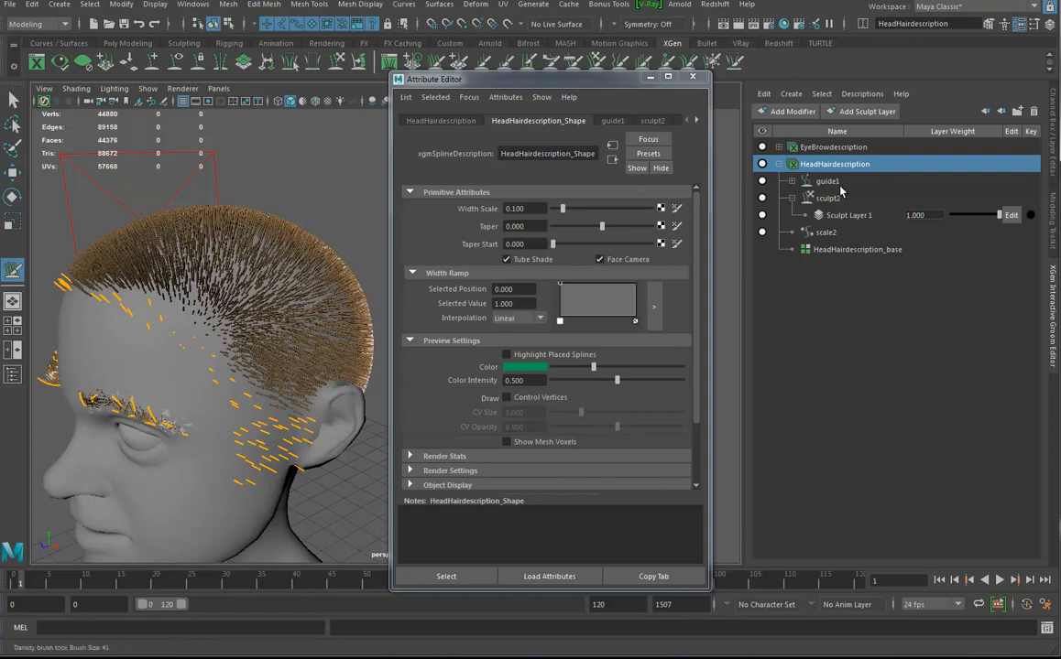
mouse_move(605, 232)
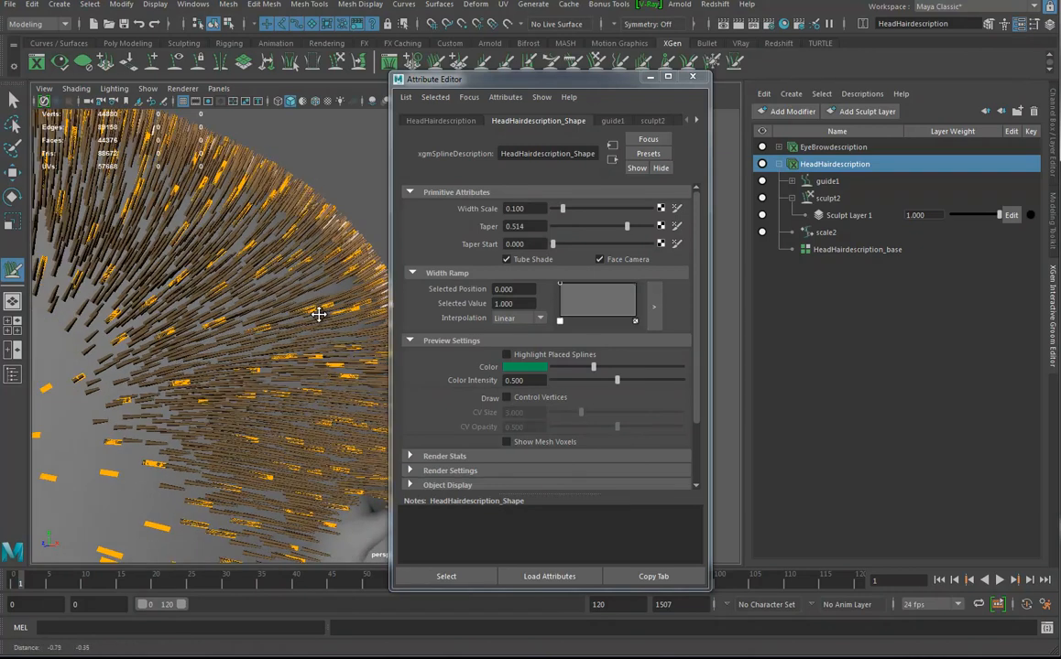
Zoom out to inspect the 0.514-tapered hairline, then select the guide1 modifier.
drag(320, 314, 316, 291)
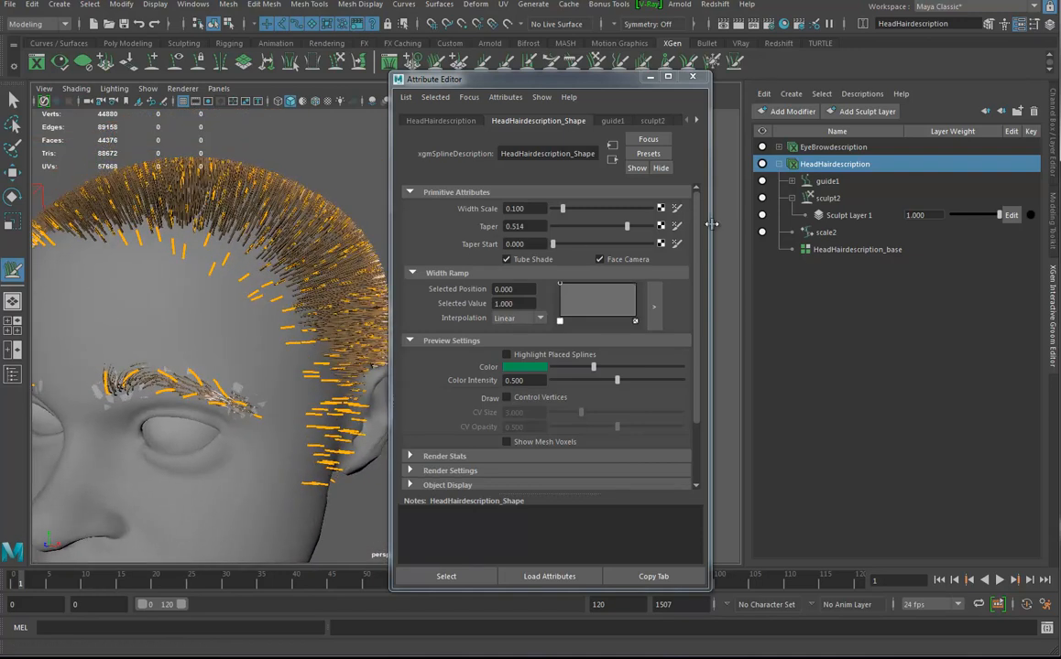
click(827, 180)
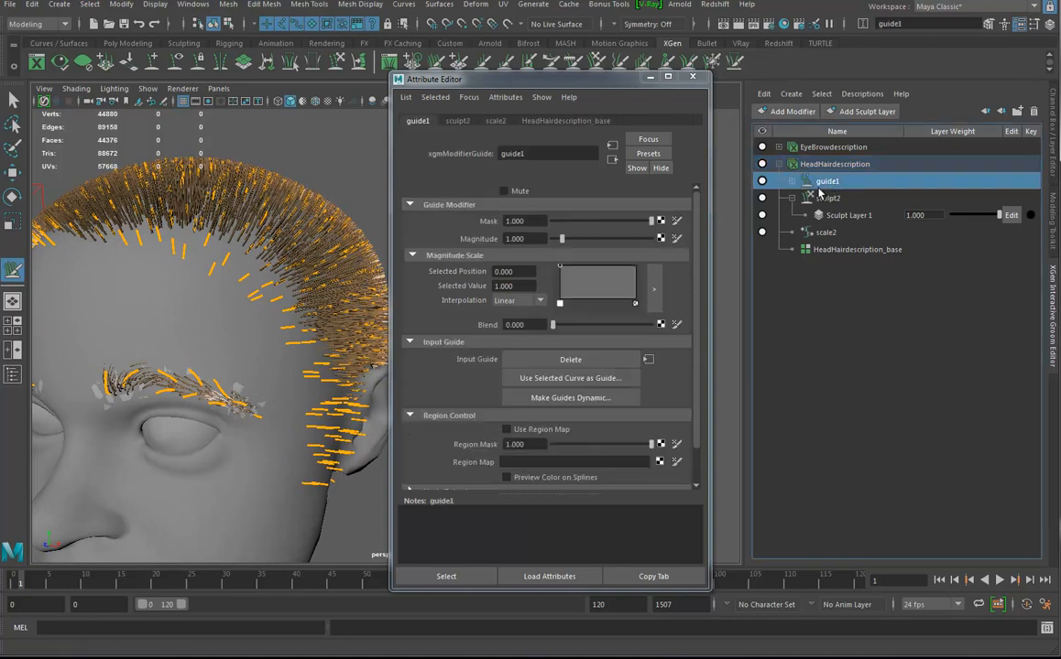
Expand guide1 and inGuide1, then select inGuide1_base to show its generator settings.
click(794, 181)
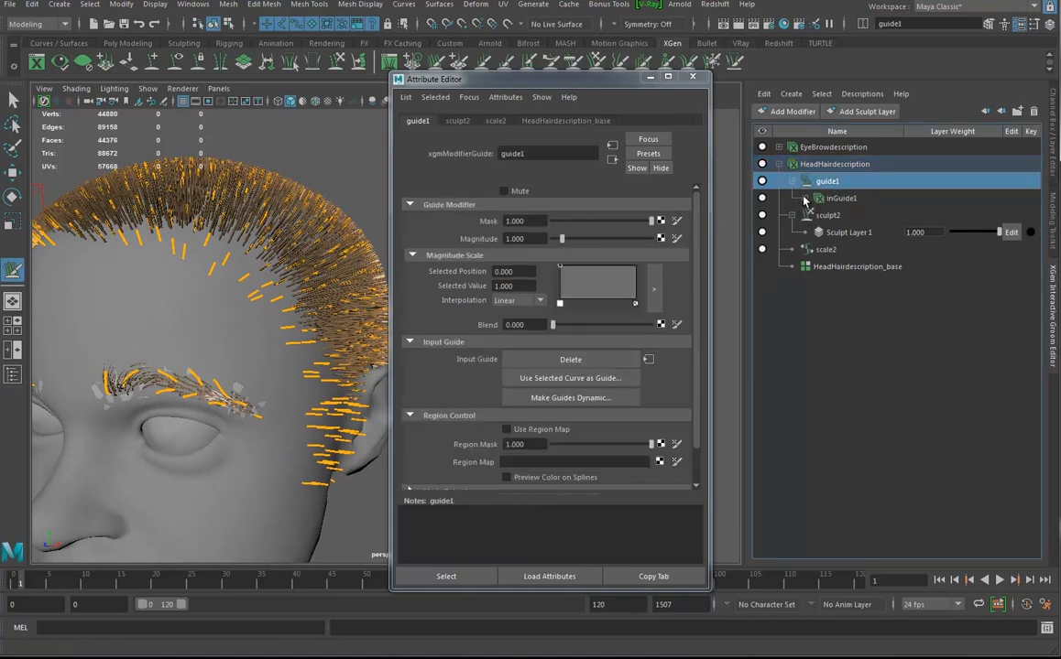
click(805, 198)
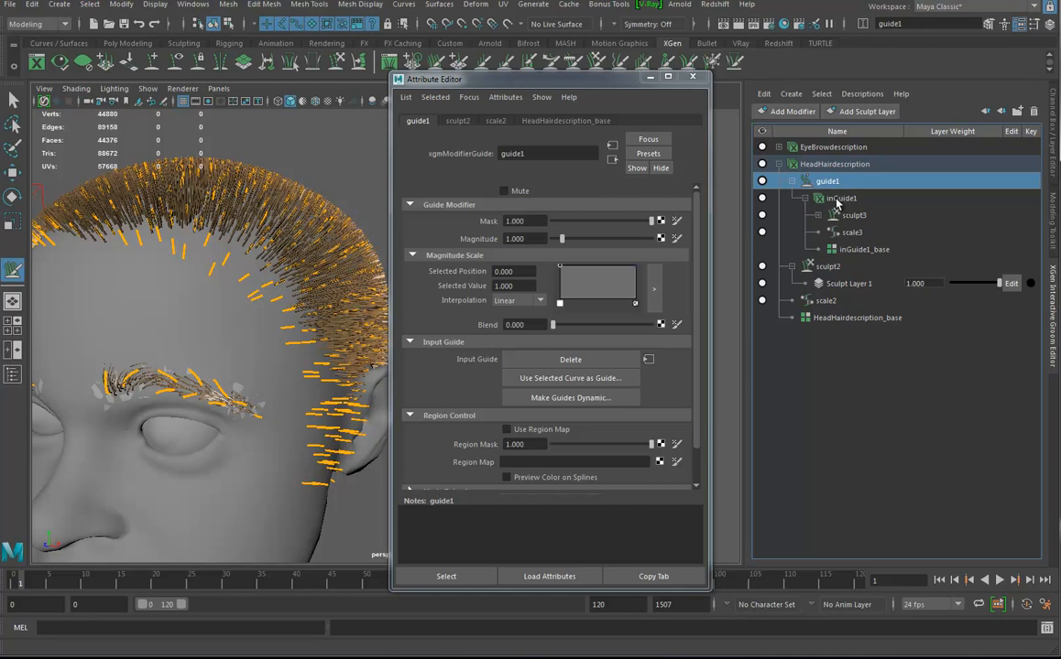
mouse_move(832, 200)
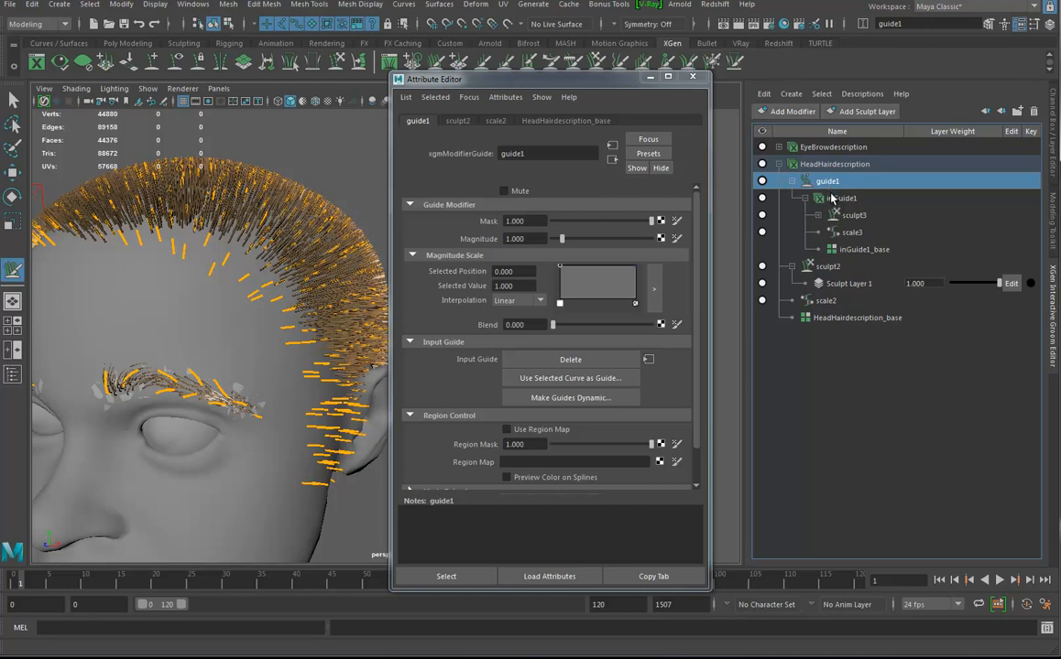
click(841, 198)
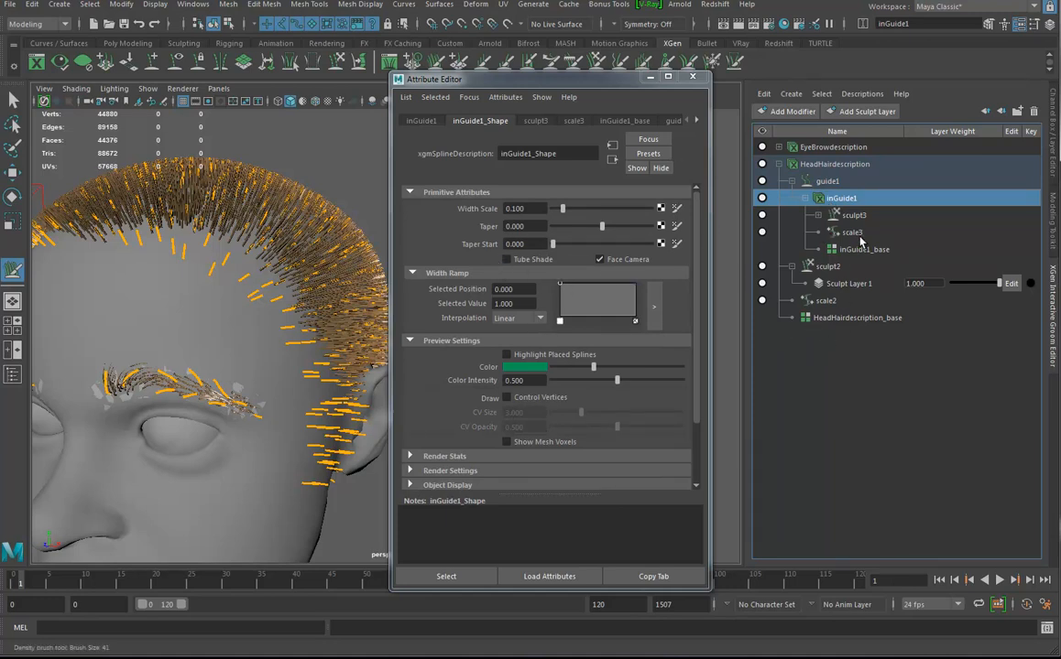
click(864, 249)
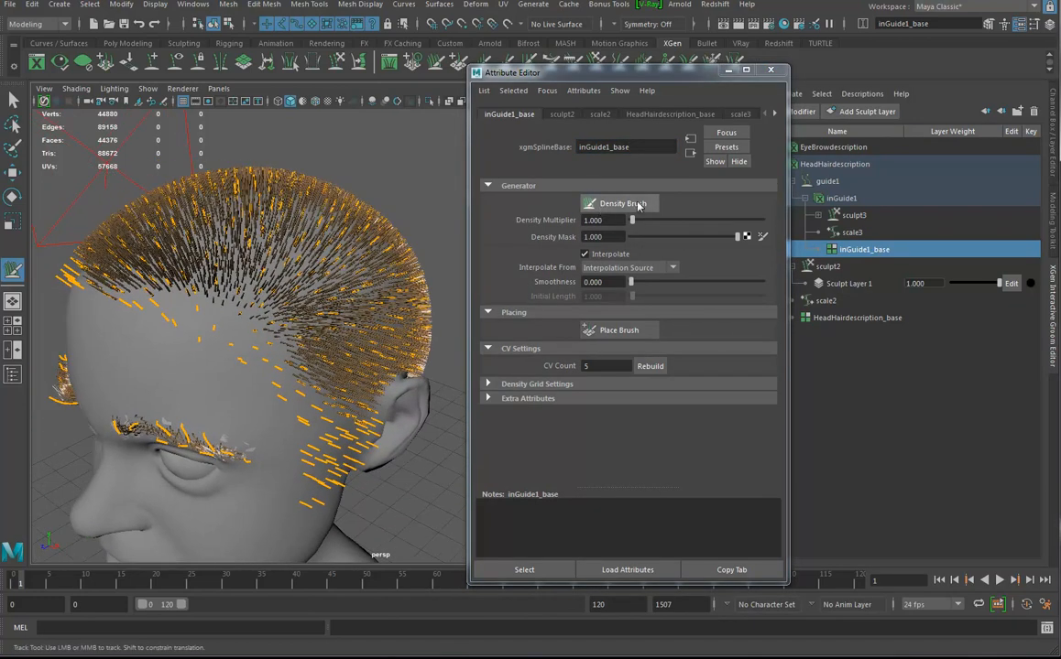
Activate the inGuide1_base painting brush for the guide description.
click(14, 272)
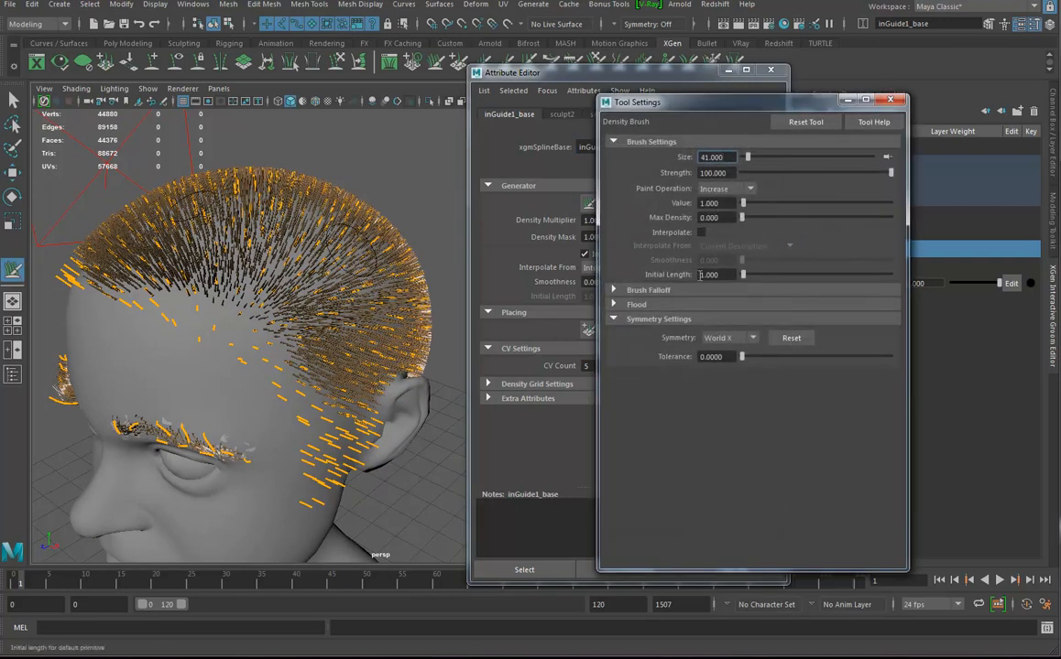
mouse_move(280, 348)
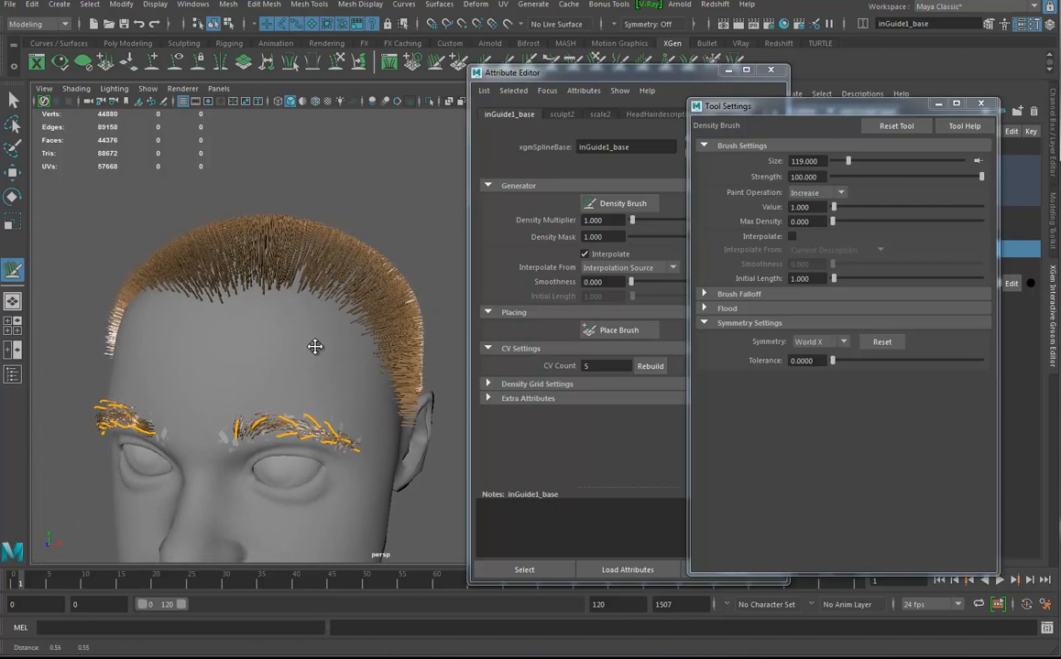
mouse_move(257, 298)
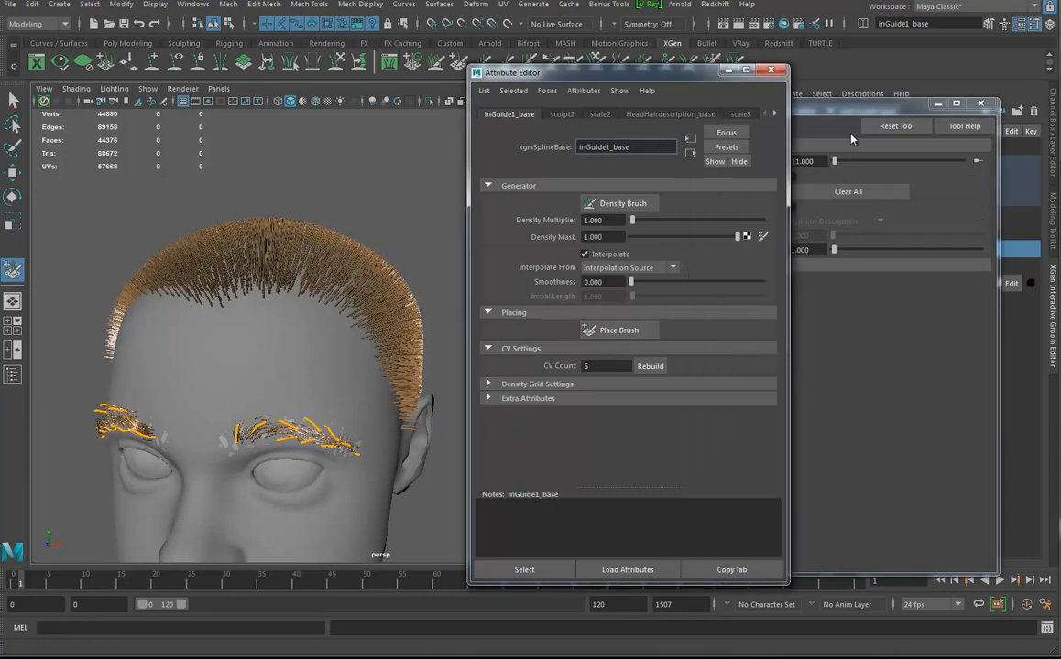
Place hair over the head with Initial Length 10, close settings and select sculpt3.
click(619, 330)
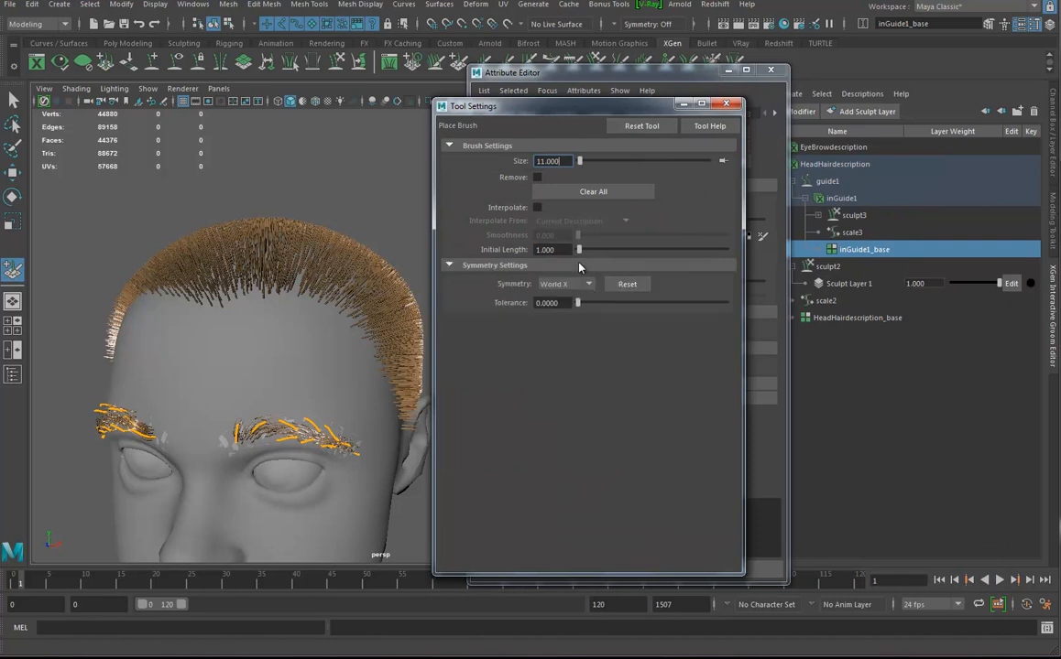
mouse_move(319, 347)
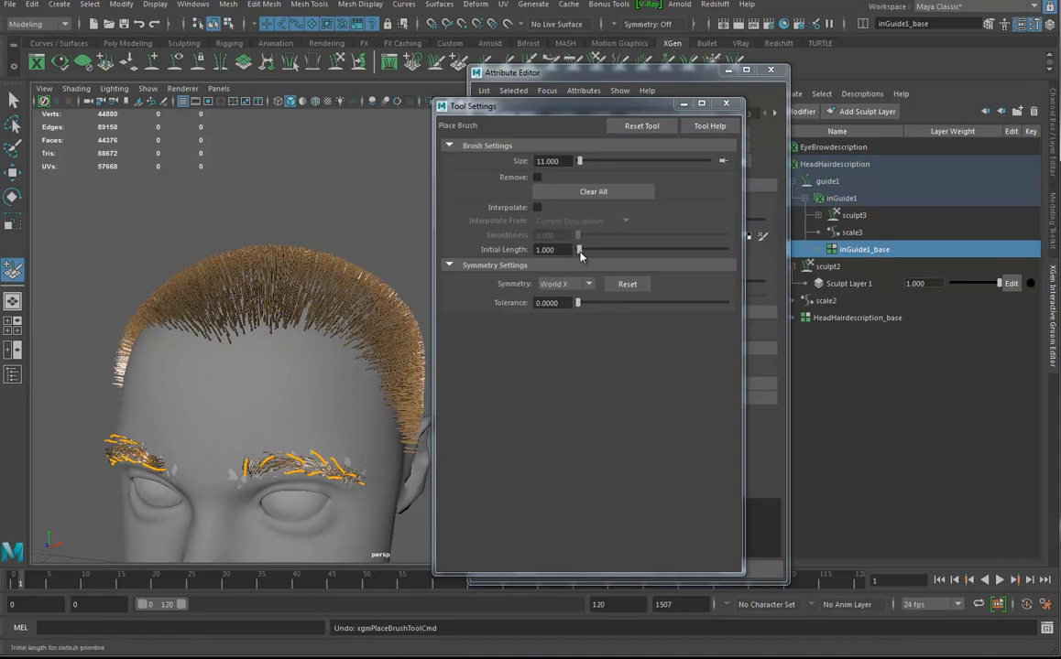
triple_click(545, 249)
text(10.000)
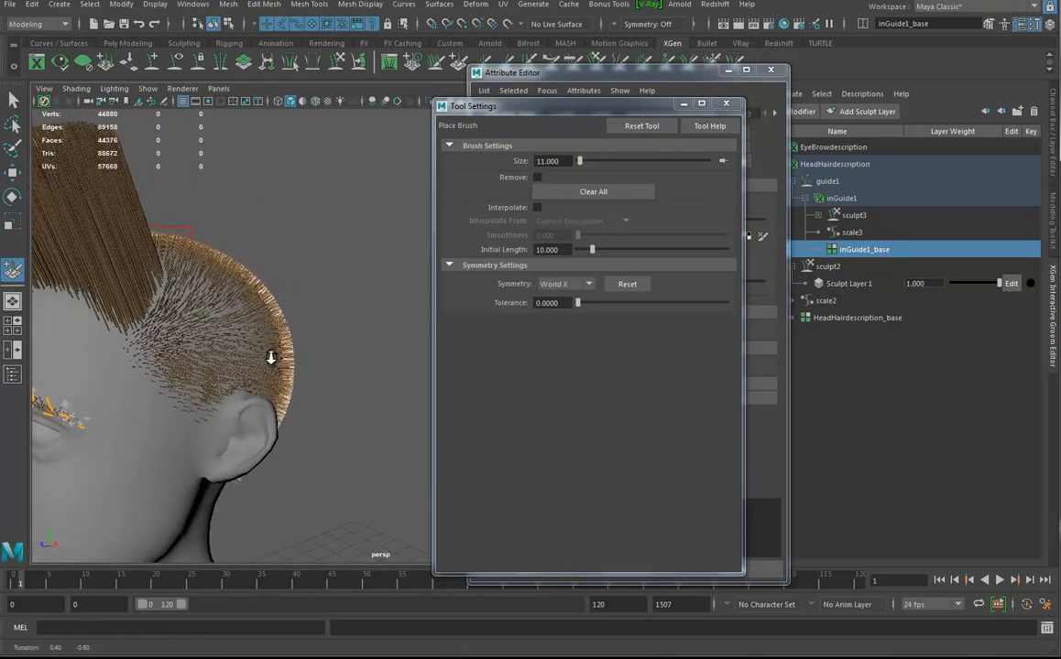
drag(270, 357, 188, 400)
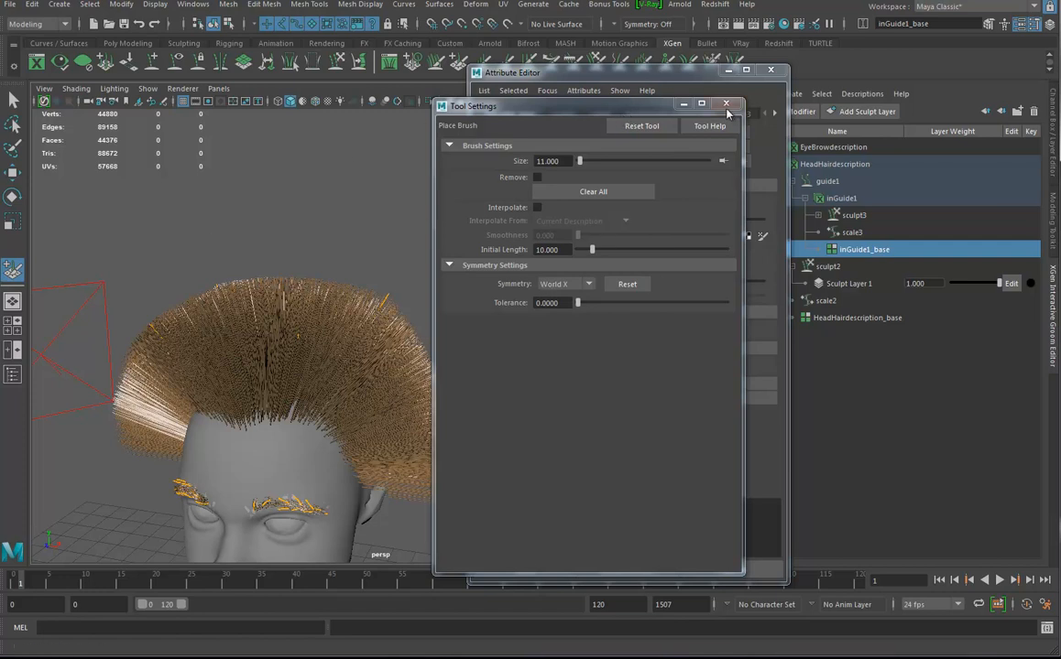
click(727, 104)
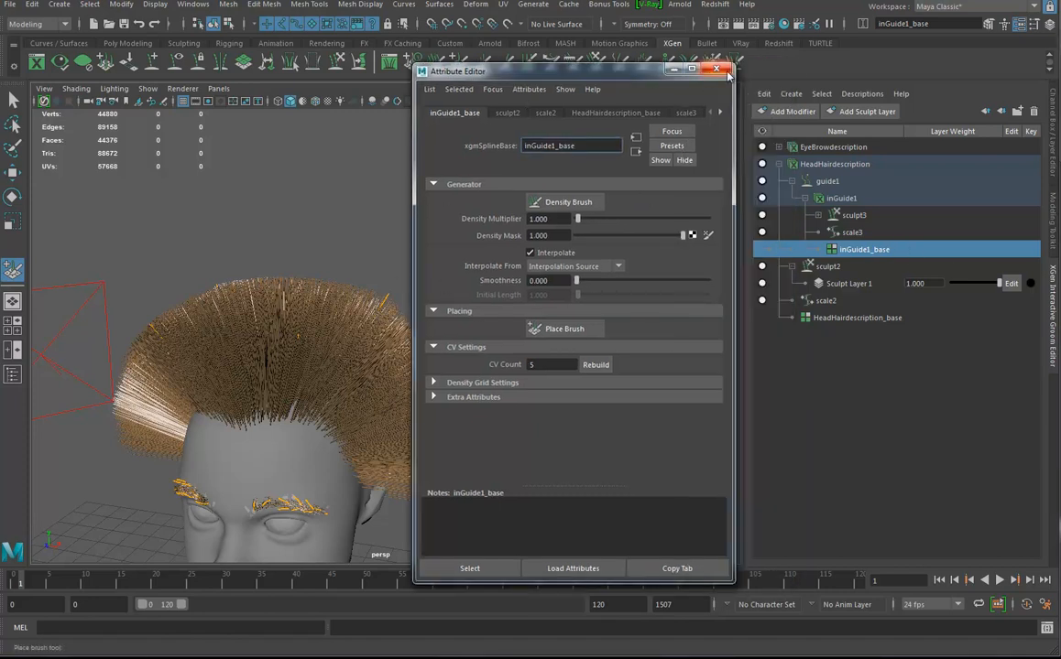
click(852, 214)
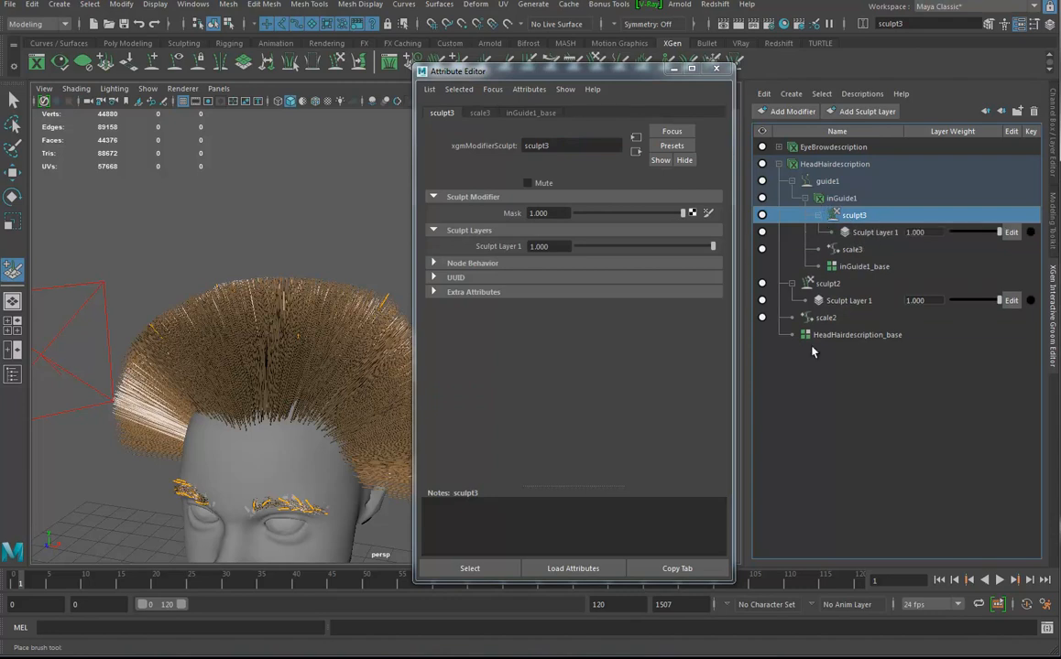
mouse_move(912, 206)
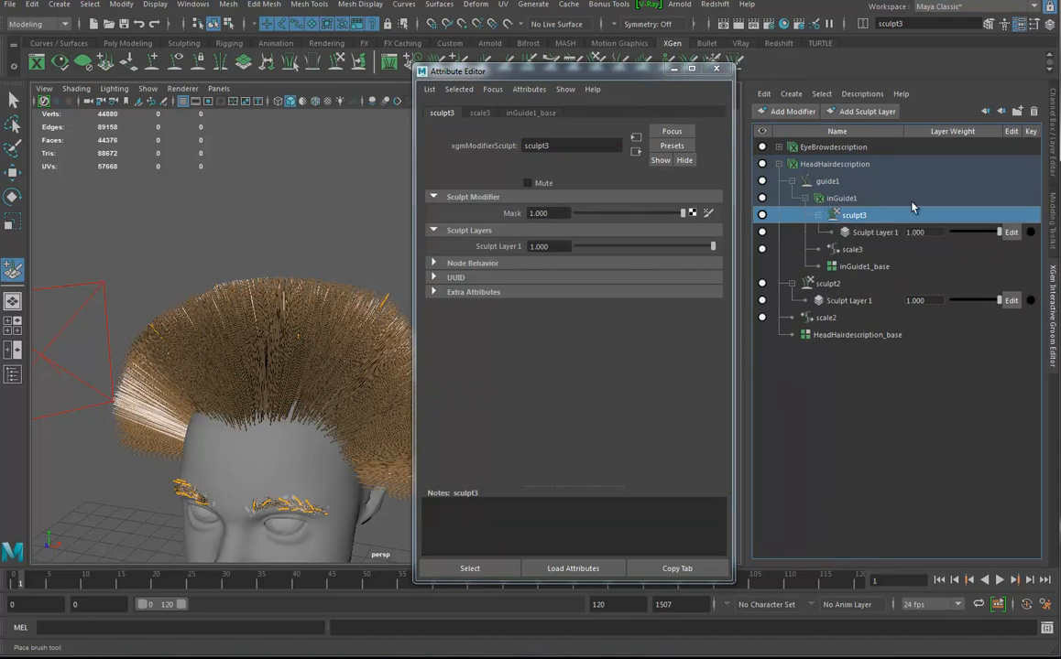
Select sculpt3's Sculpt Layer 1 for grab-brush editing and orbit around the head.
click(875, 232)
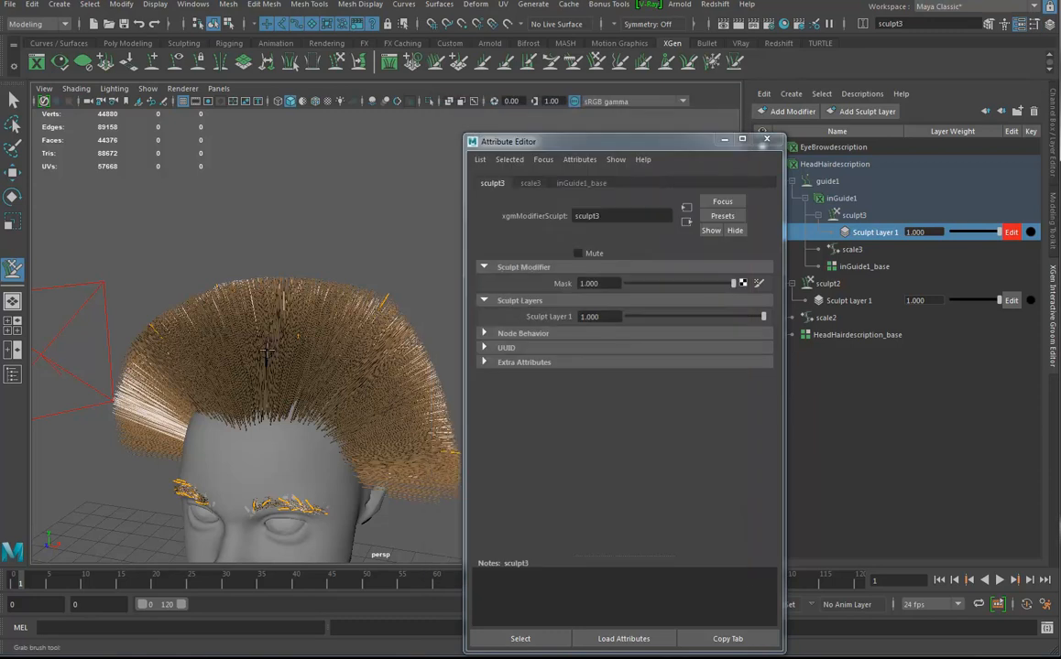
click(852, 214)
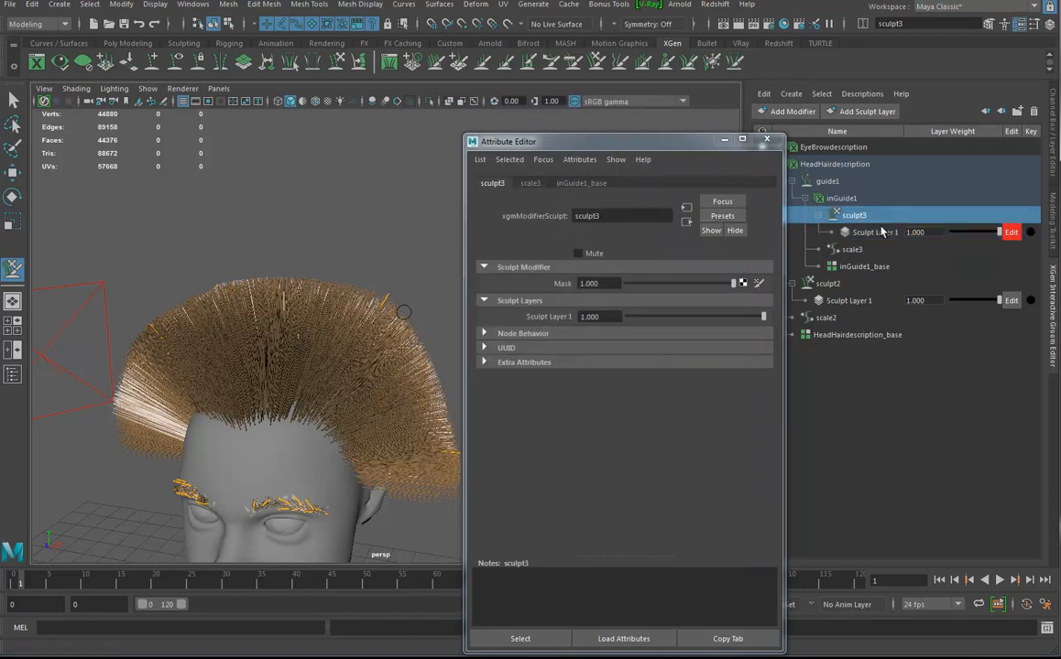
click(874, 232)
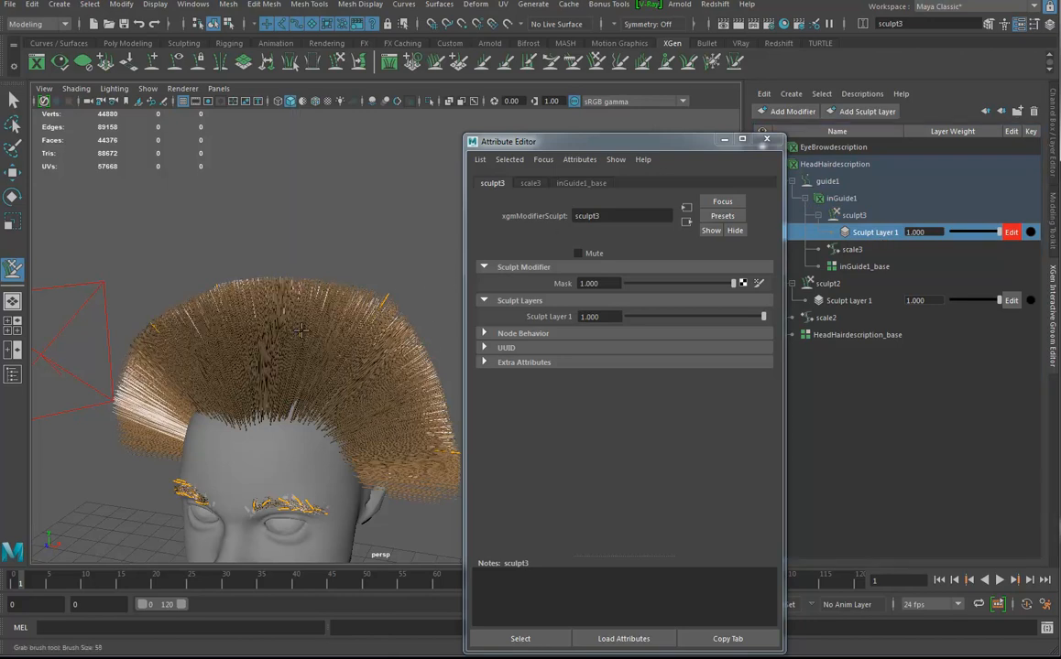
drag(302, 366, 133, 366)
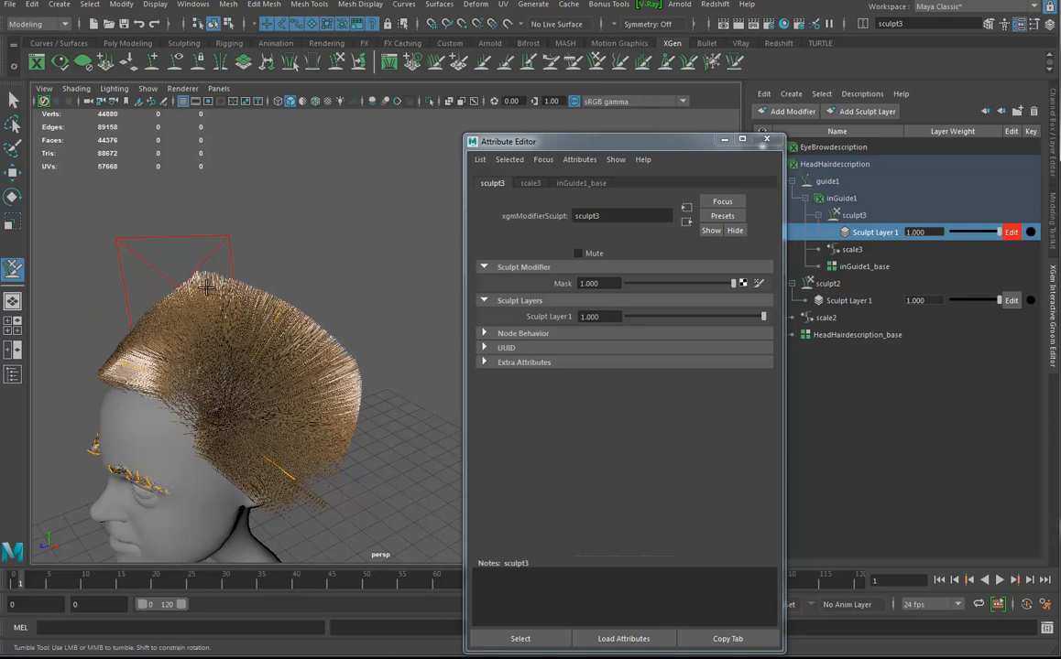
drag(229, 366, 293, 339)
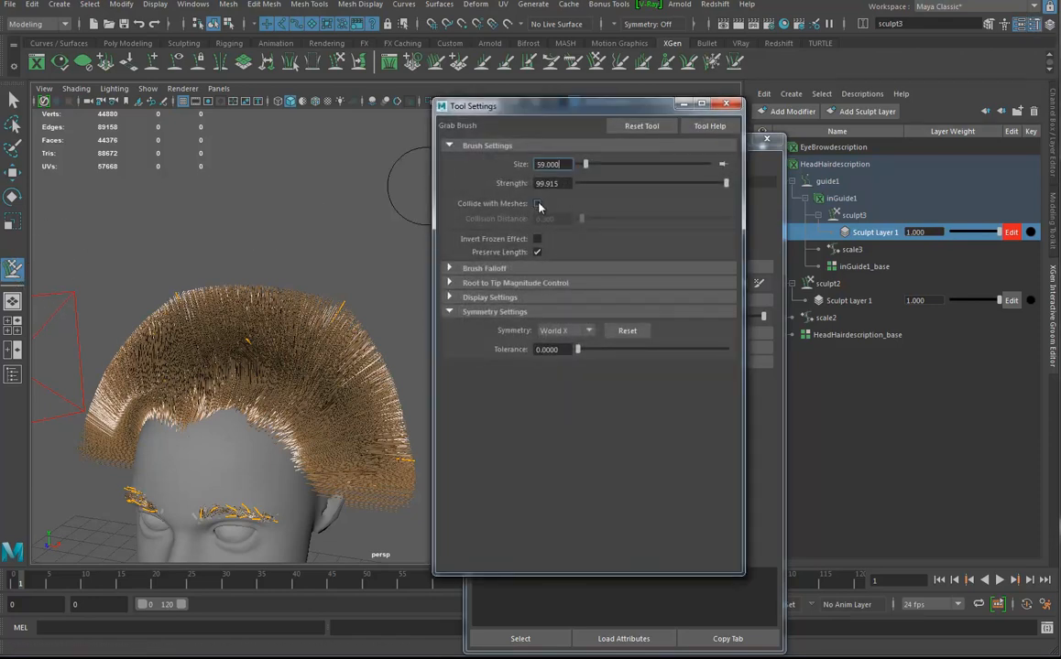
Enable Collide with Meshes and grab the long strands down toward the neck and back.
click(538, 203)
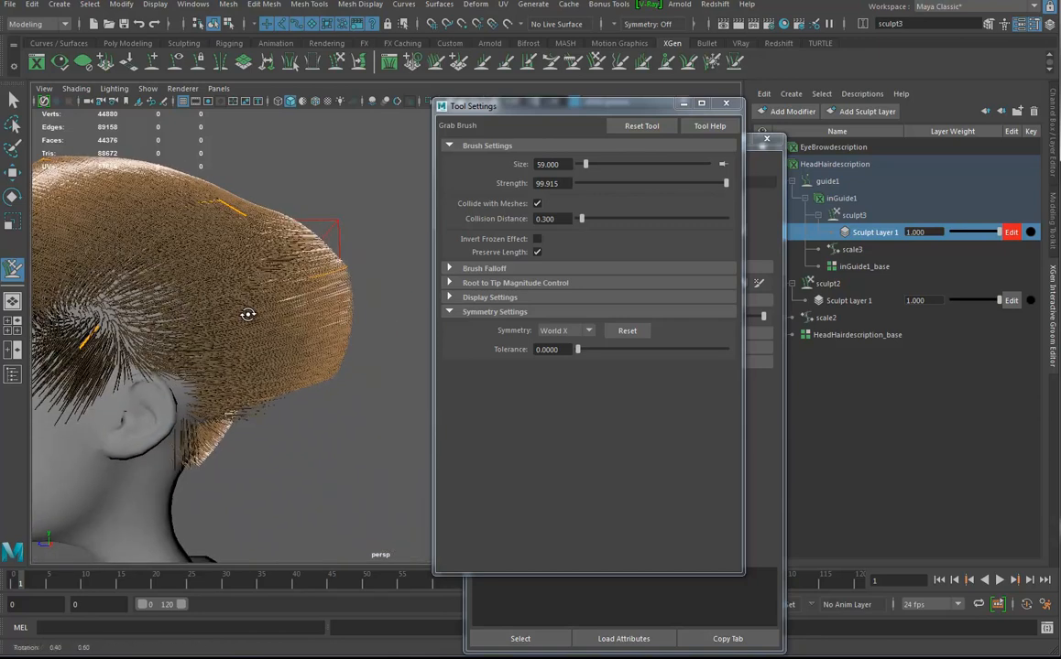
drag(248, 316, 357, 336)
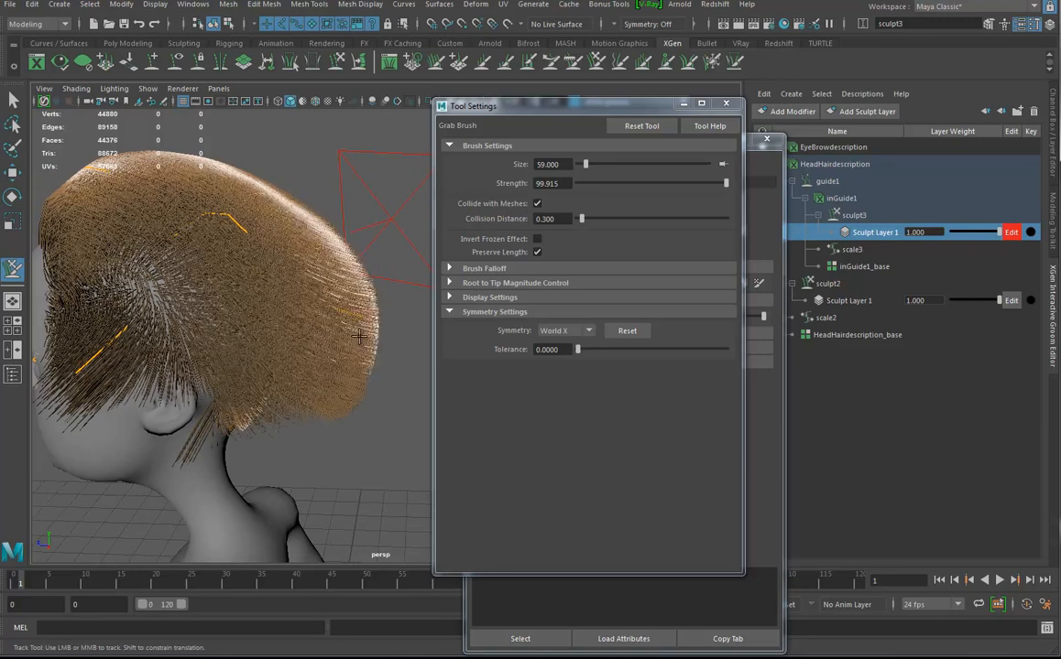
drag(358, 339, 287, 371)
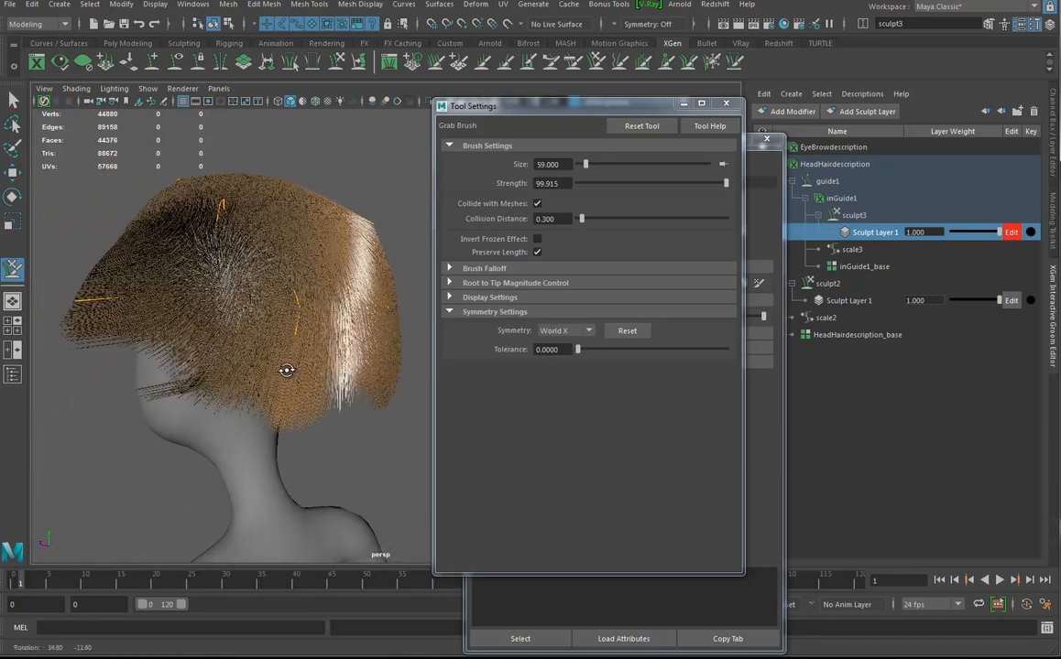
drag(287, 370, 316, 382)
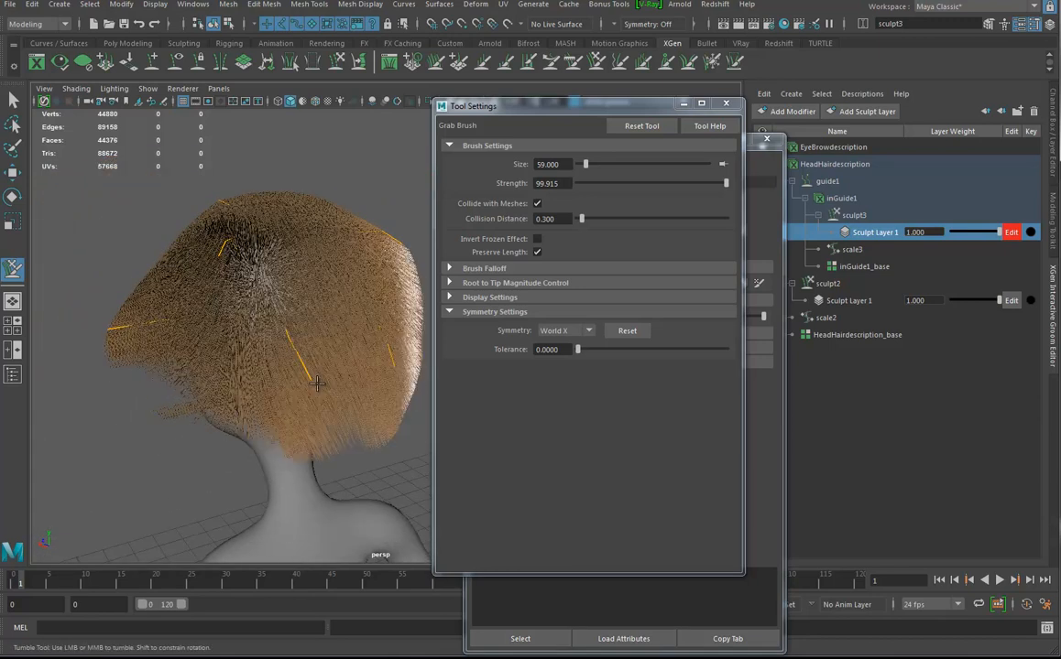
drag(316, 385, 229, 379)
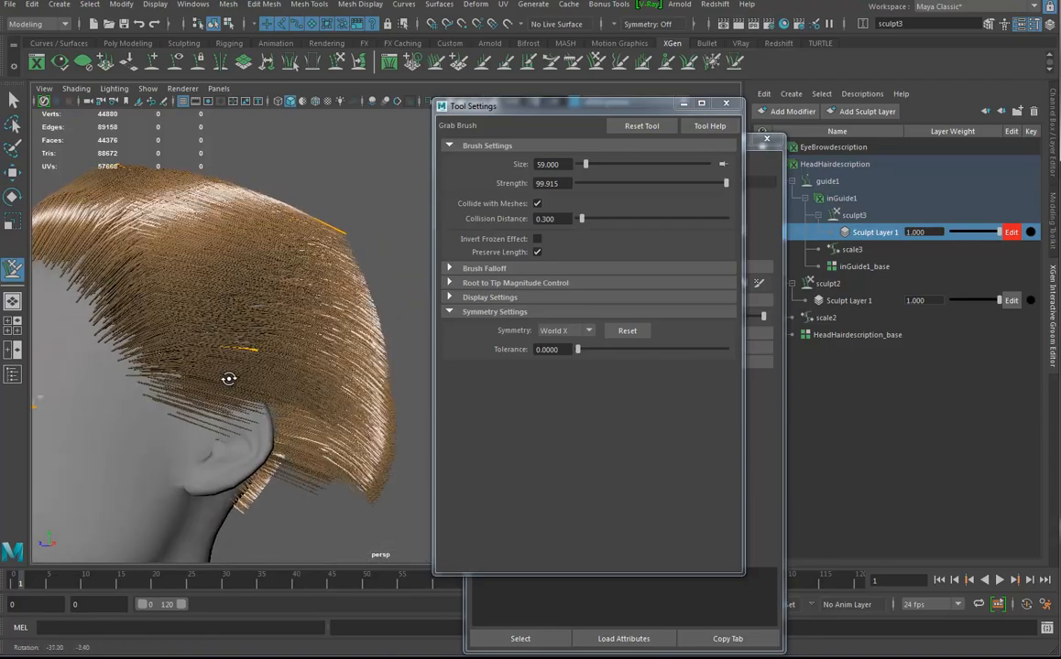
drag(229, 379, 261, 456)
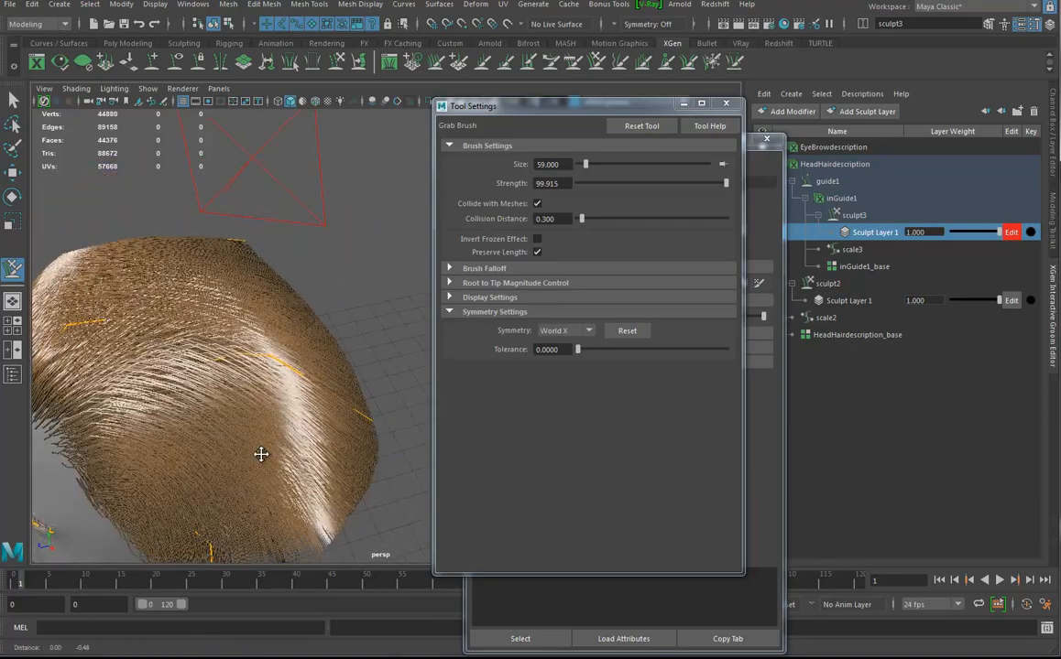
drag(261, 455, 266, 389)
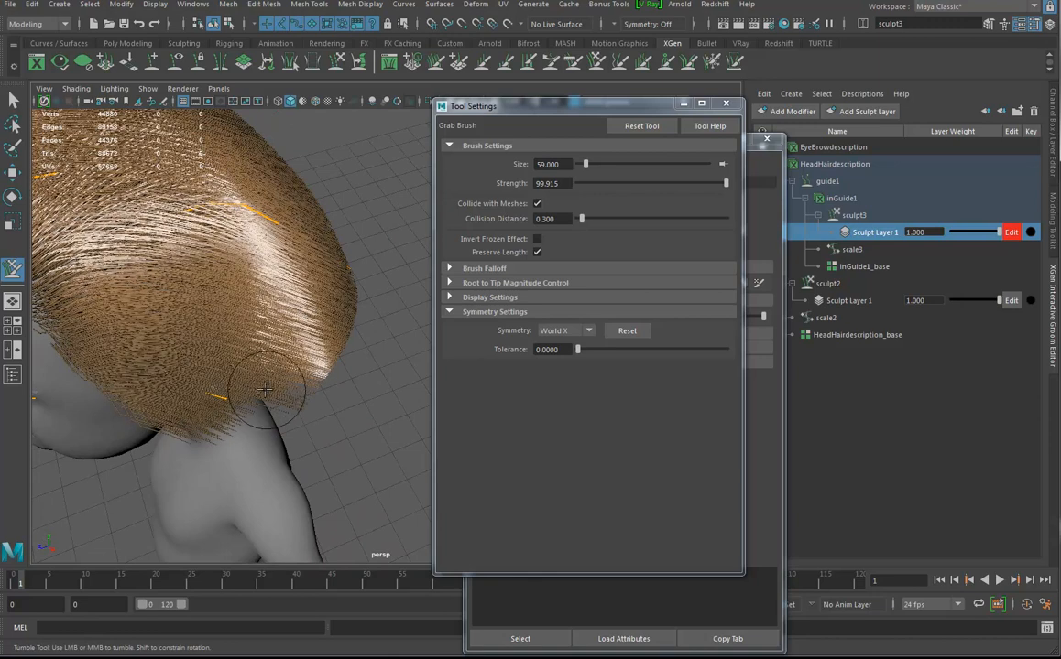
drag(266, 389, 220, 358)
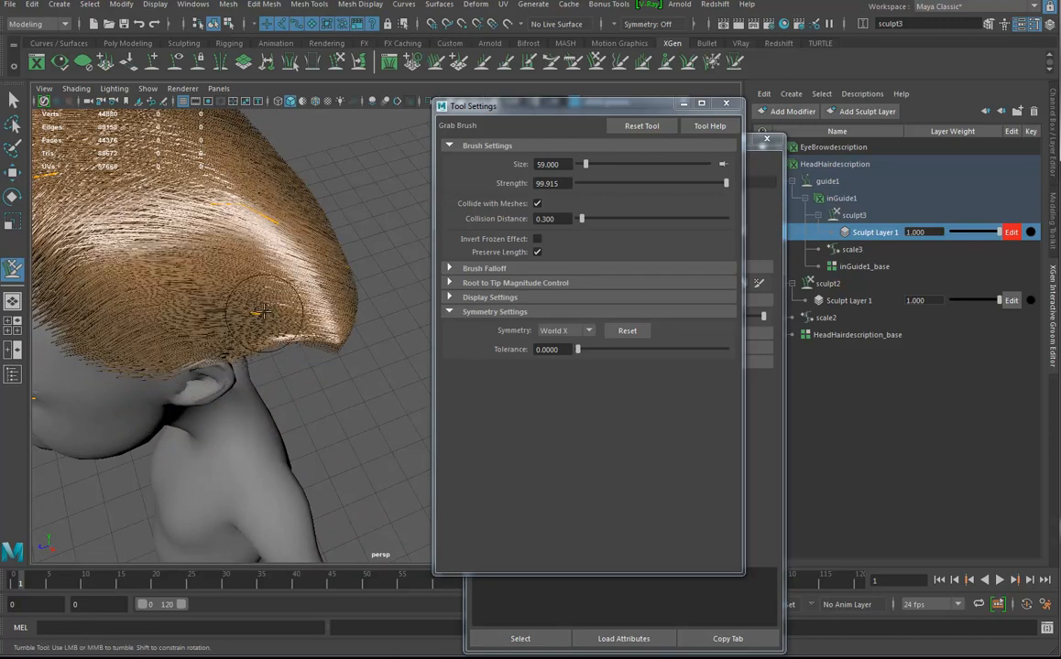
drag(266, 311, 220, 431)
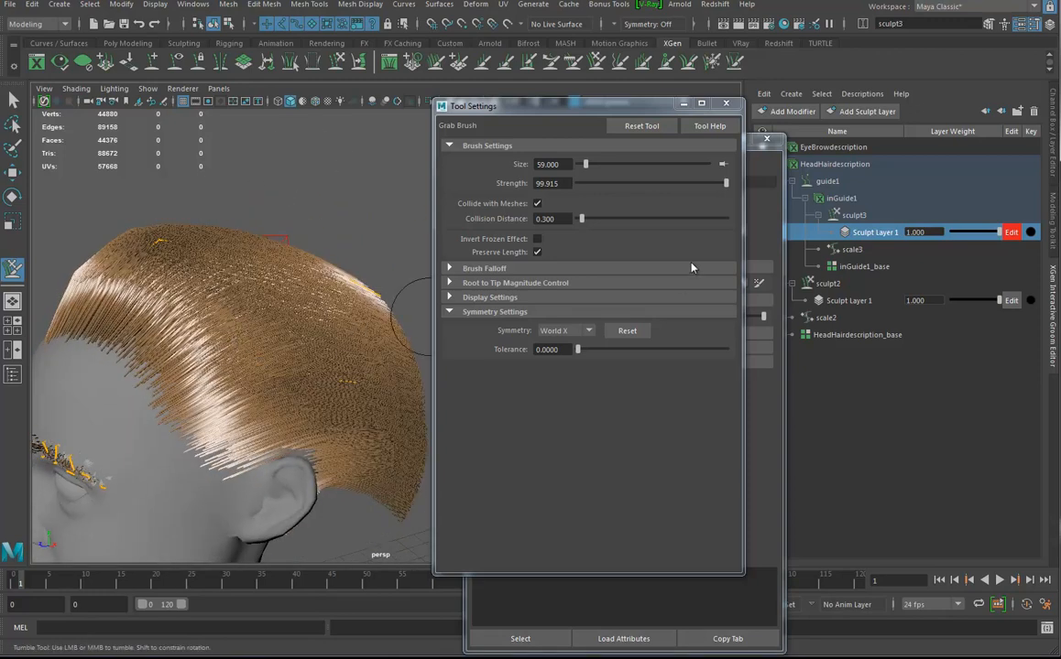
Select the base guide generator and enable interpolation for newly placed guides.
click(864, 266)
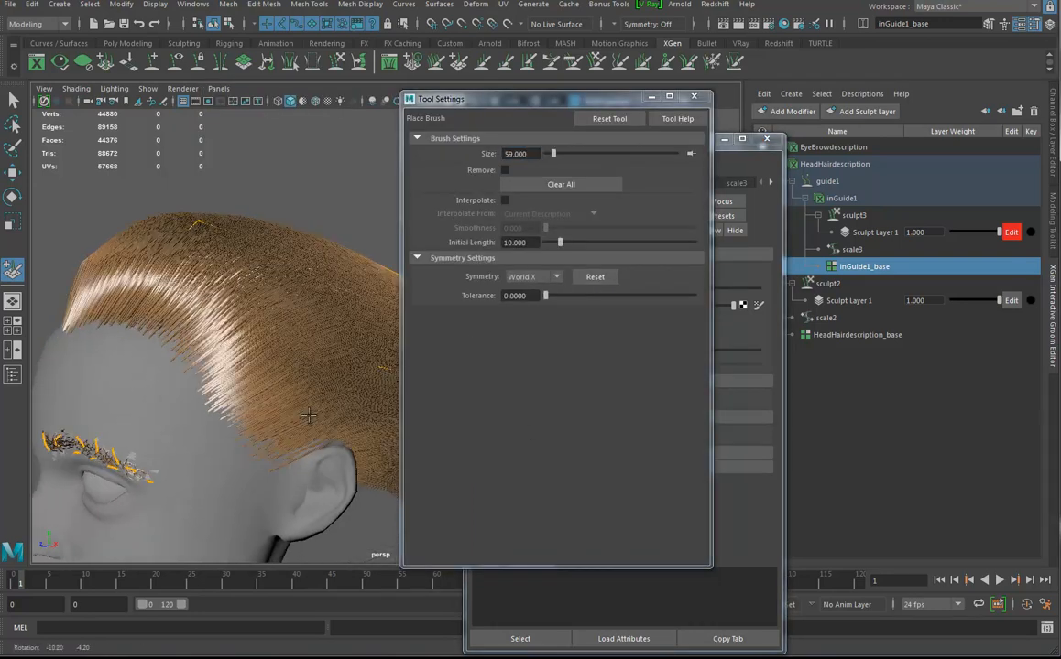
click(306, 375)
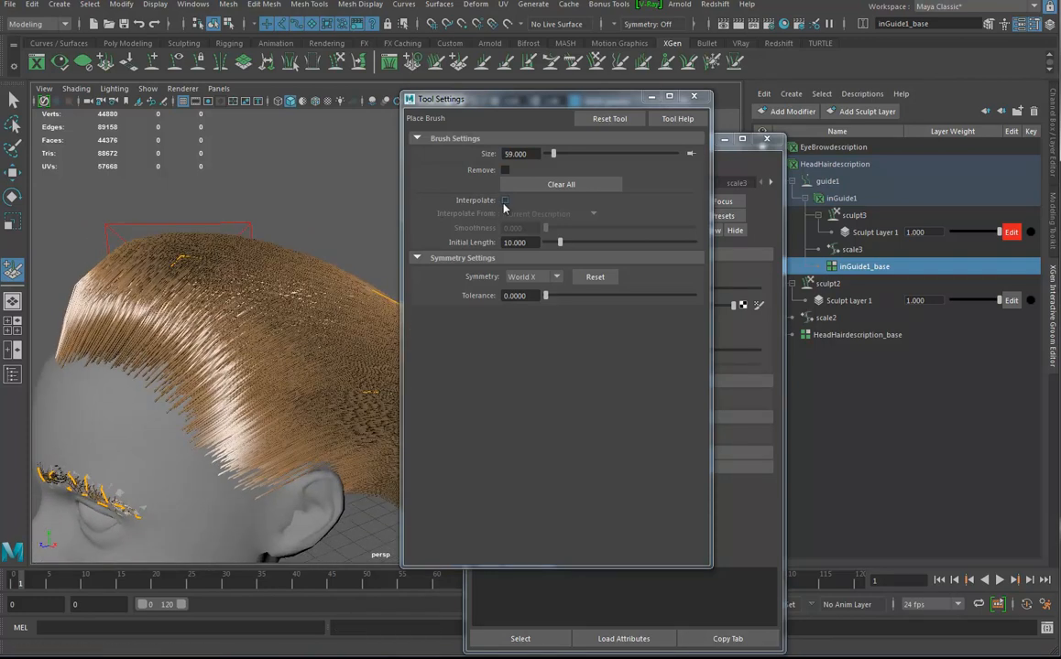
click(504, 200)
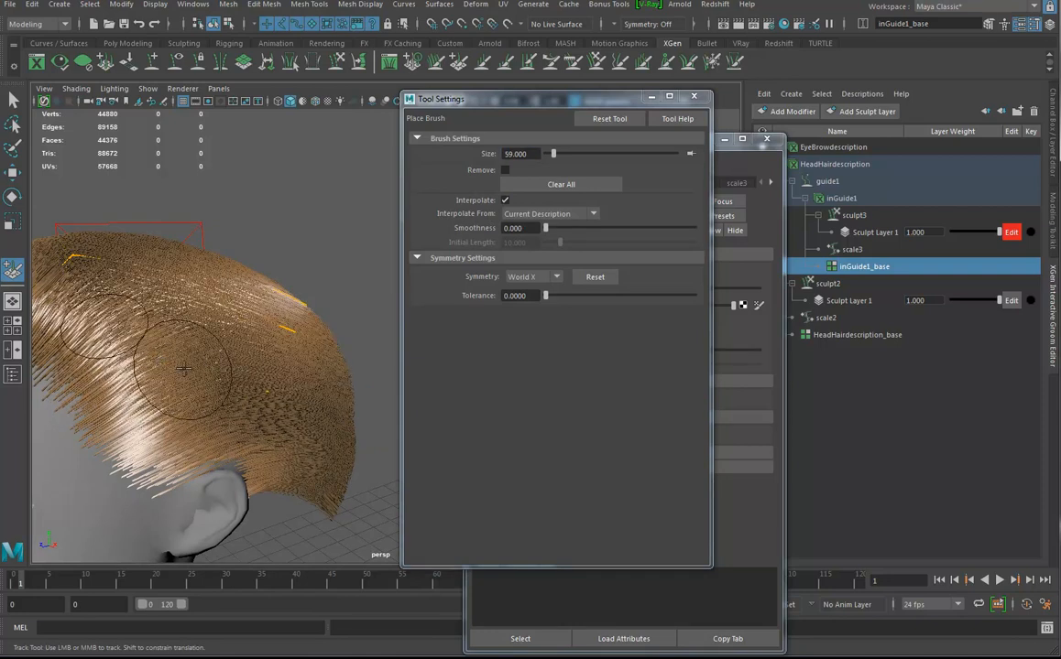
drag(183, 371, 211, 385)
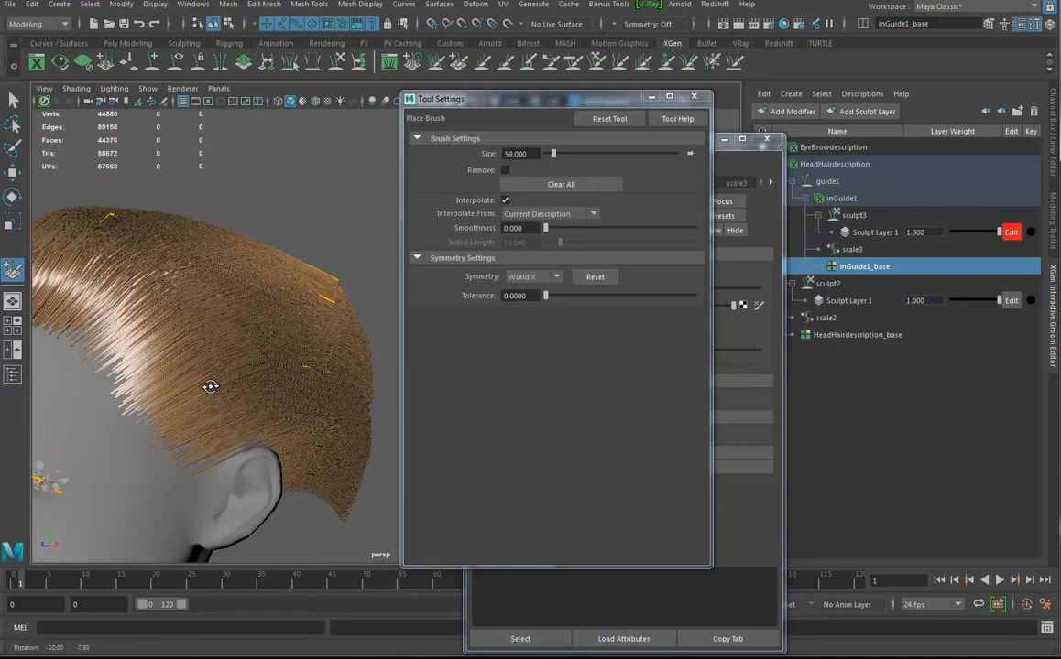
drag(210, 385, 243, 382)
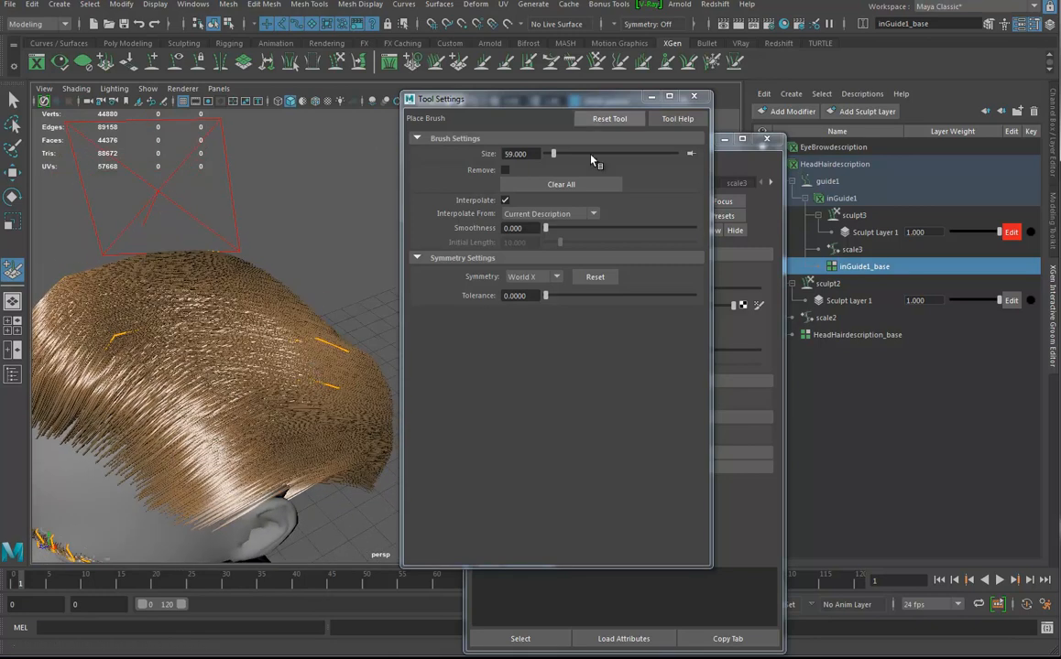
drag(256, 366, 205, 330)
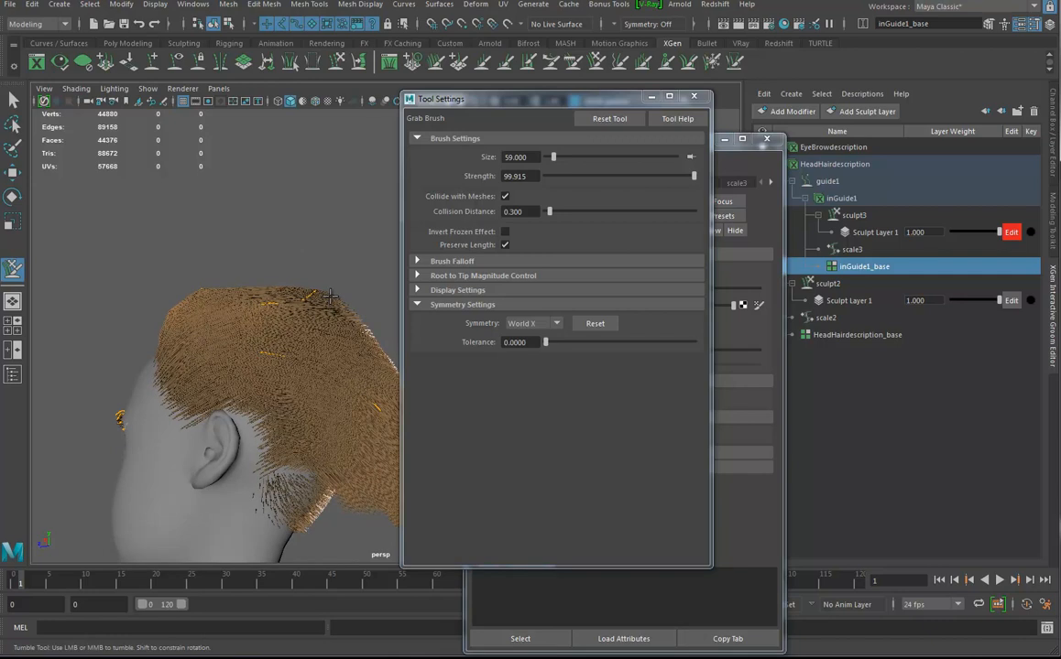
Expand the grab brush's Brush Falloff and keep Falloff Type set to Screen.
drag(275, 367, 321, 339)
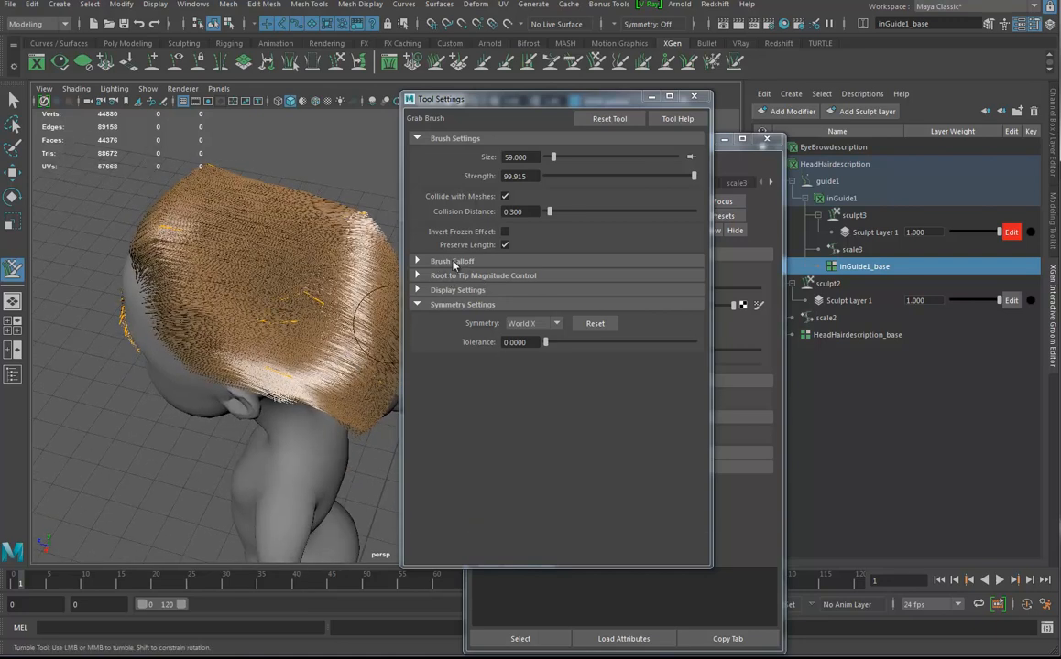
click(452, 261)
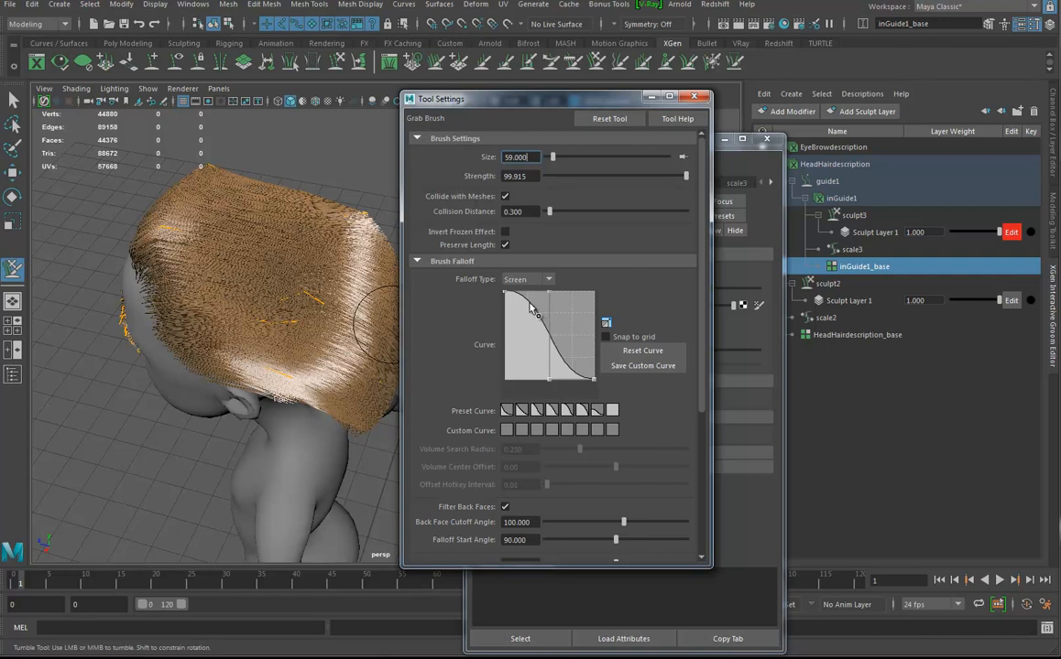
click(527, 280)
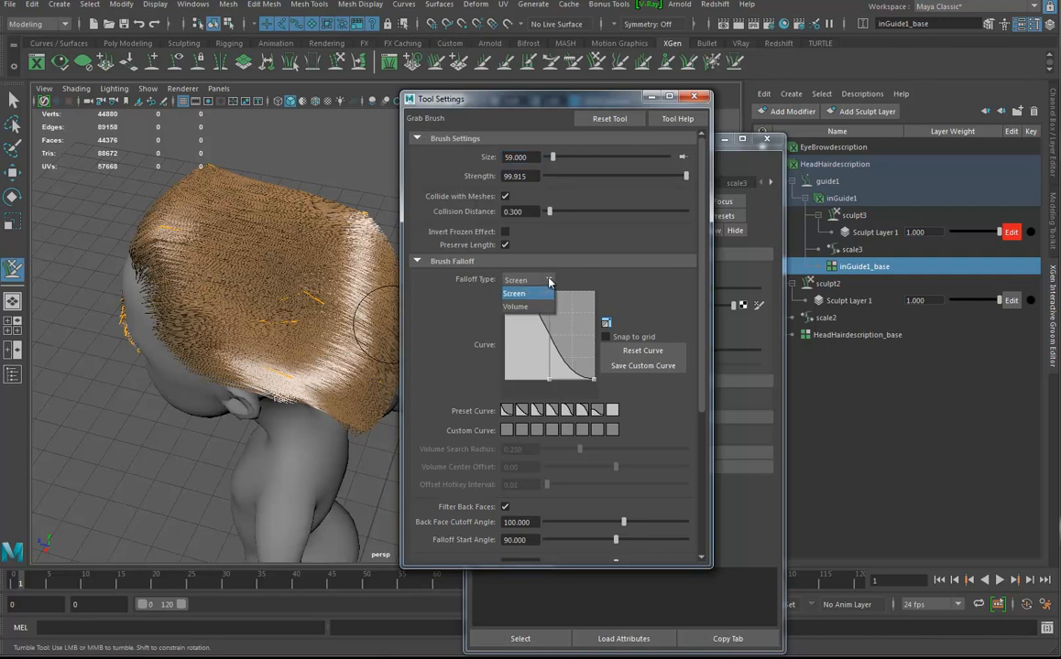
click(515, 294)
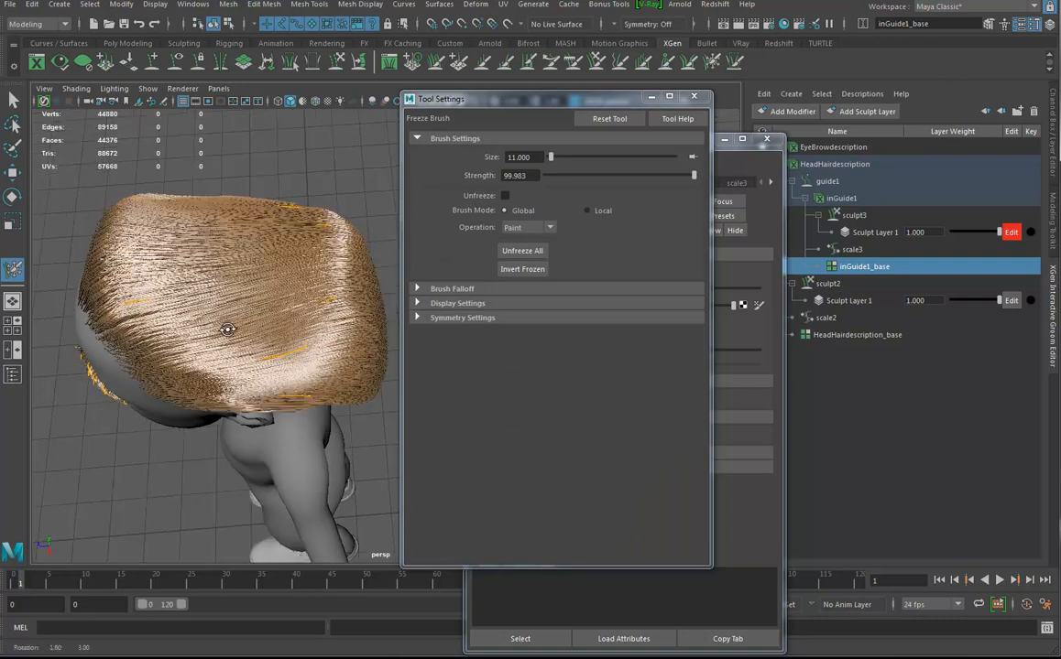
Sculpt the guide hair back along the head with the size-48 Grab Brush, then close the settings window.
drag(229, 330, 219, 316)
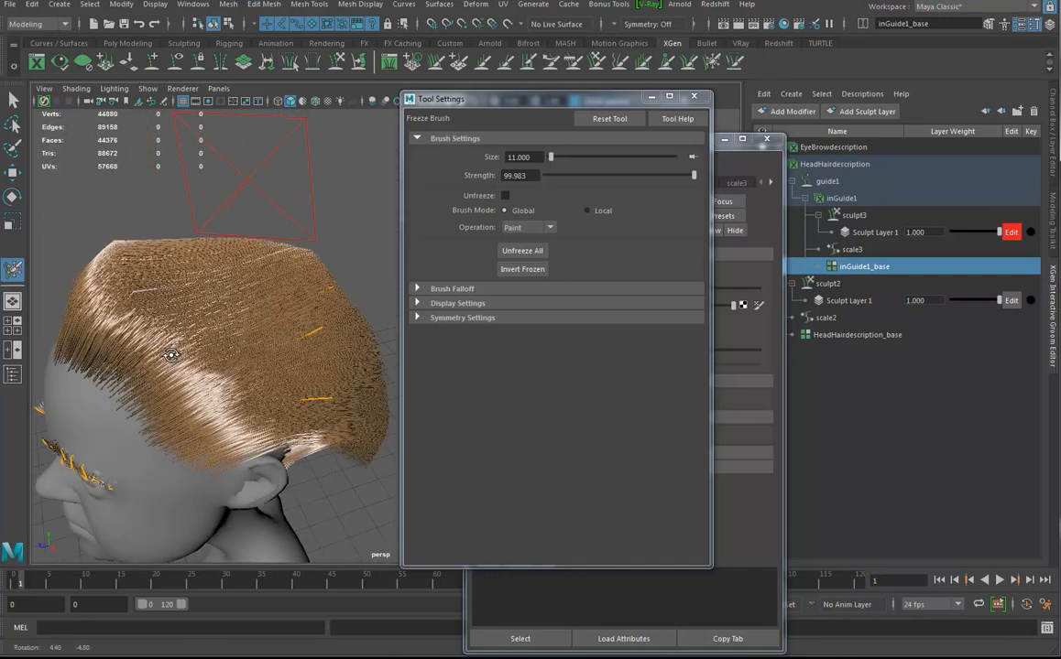
drag(172, 355, 325, 284)
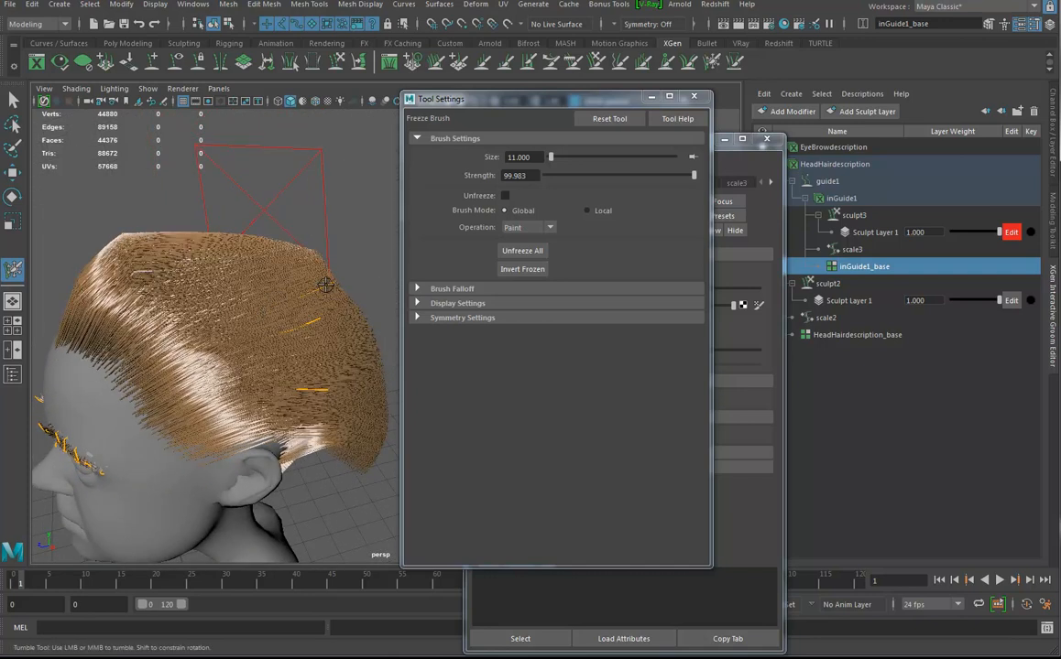
mouse_move(473, 230)
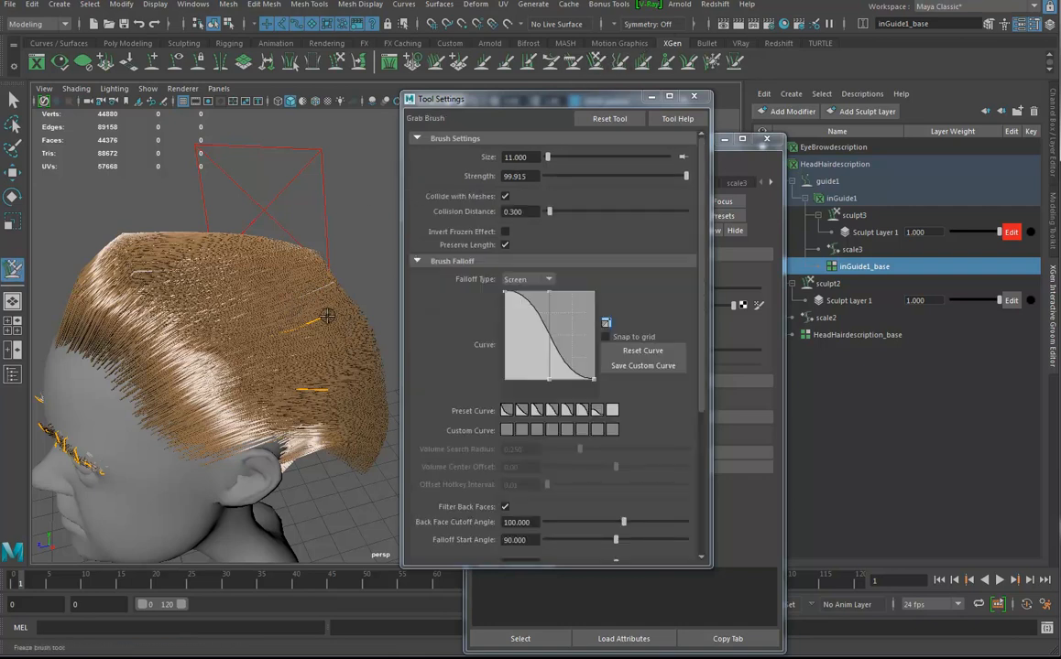
mouse_move(315, 342)
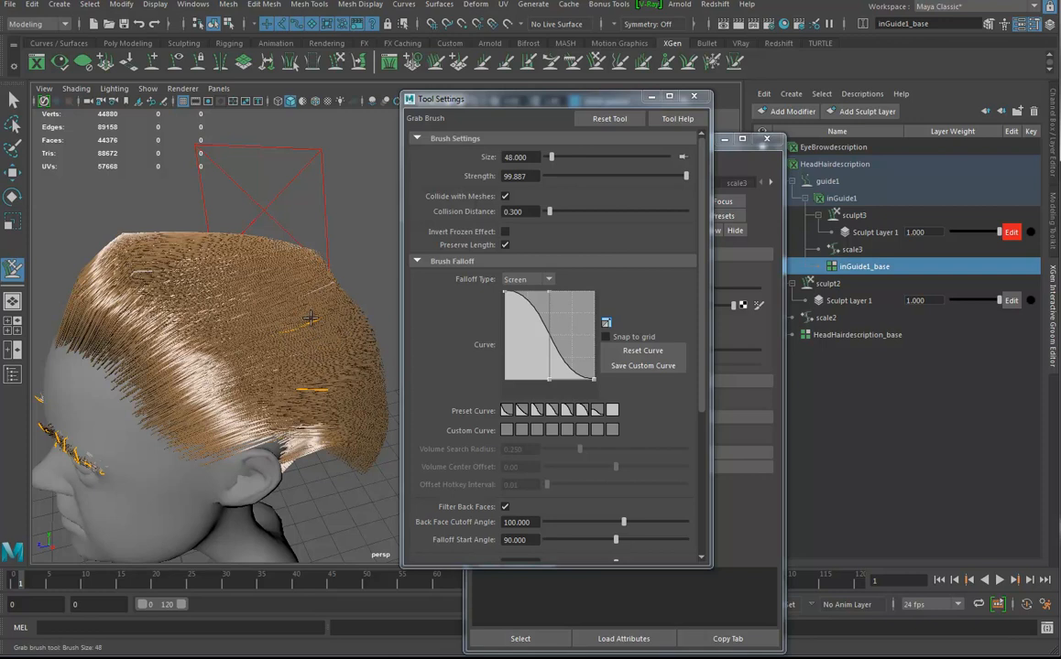
drag(309, 319, 262, 339)
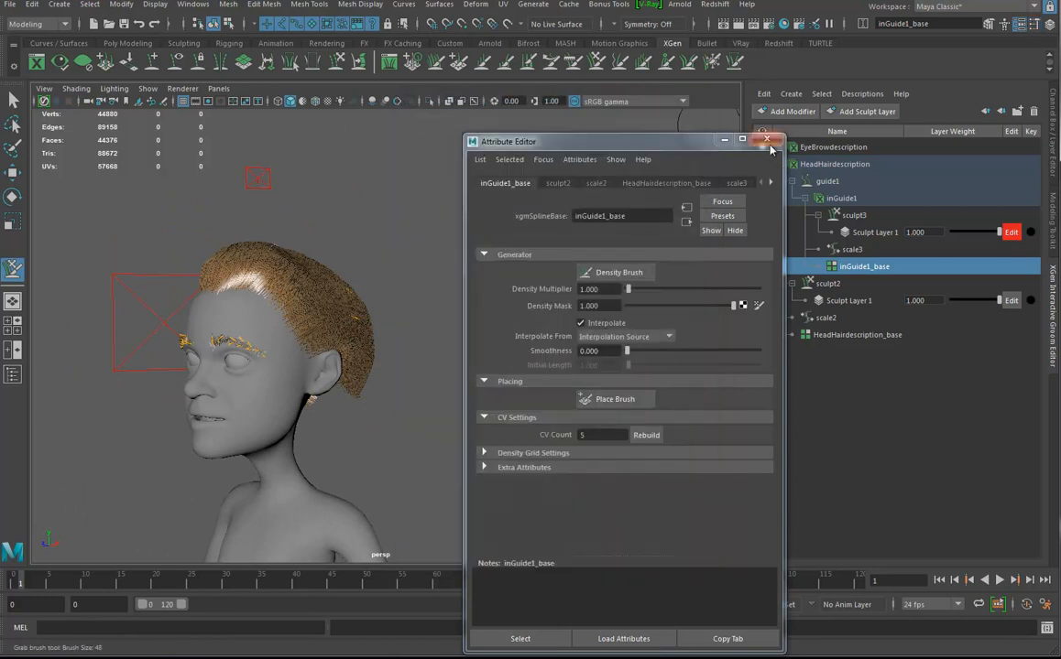
click(768, 140)
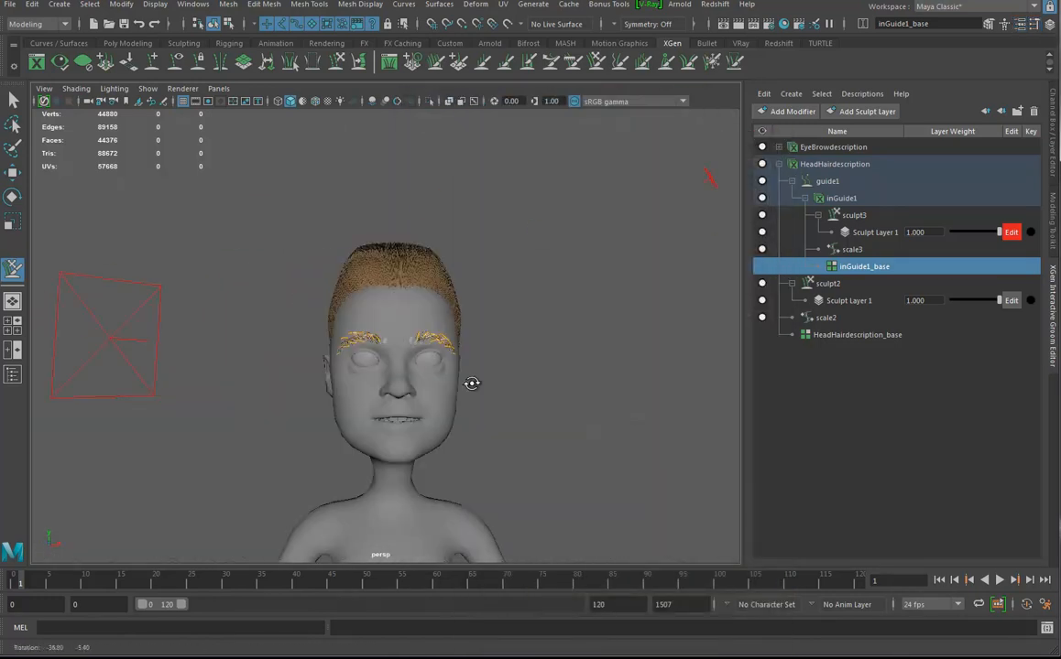
drag(471, 383, 501, 379)
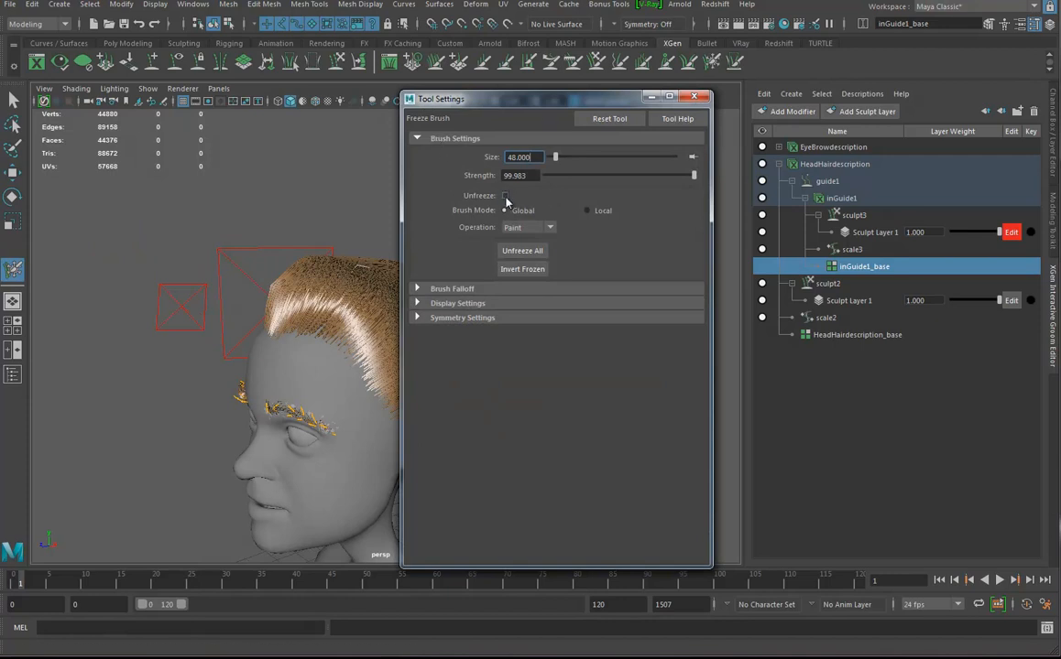
mouse_move(612, 137)
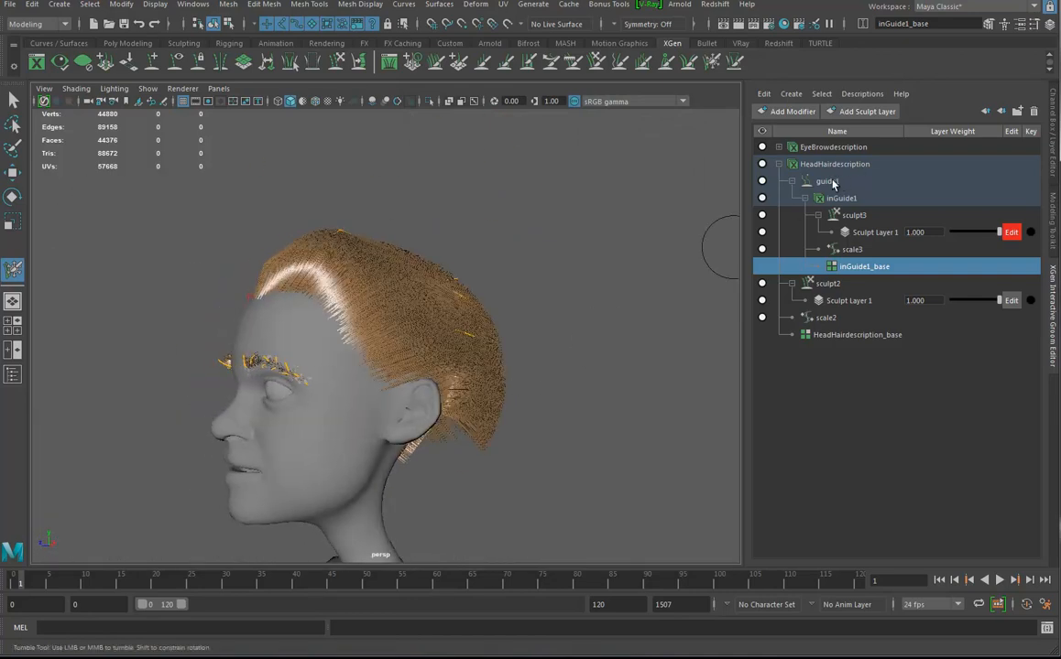
Add a clump1 modifier to HeadHairdescription, try a Noise modifier, and inspect the clumped hair.
click(833, 164)
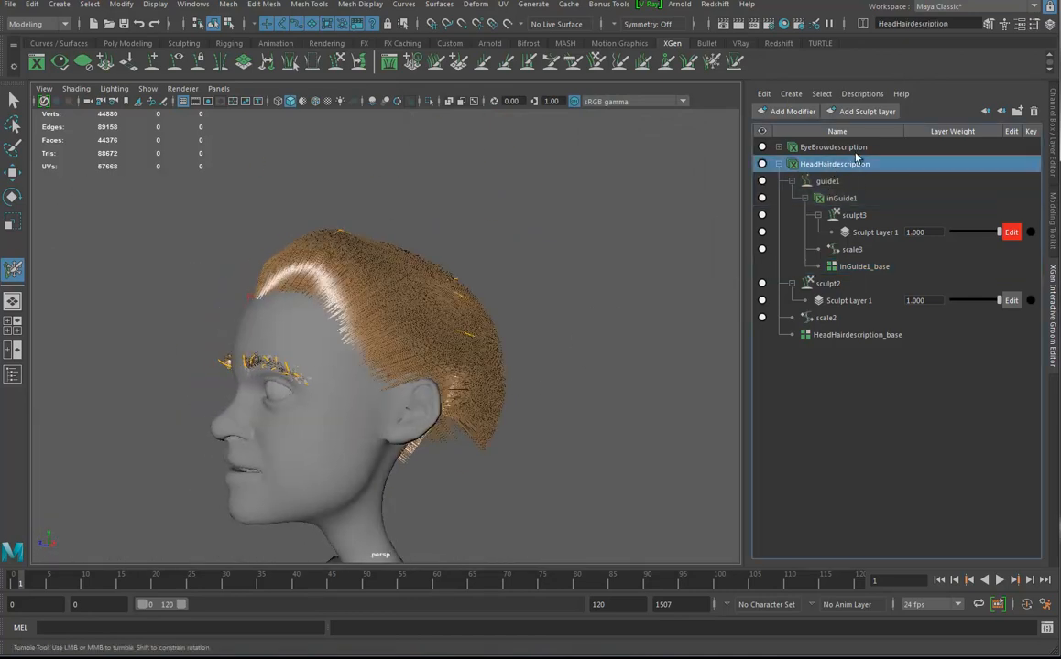
click(786, 111)
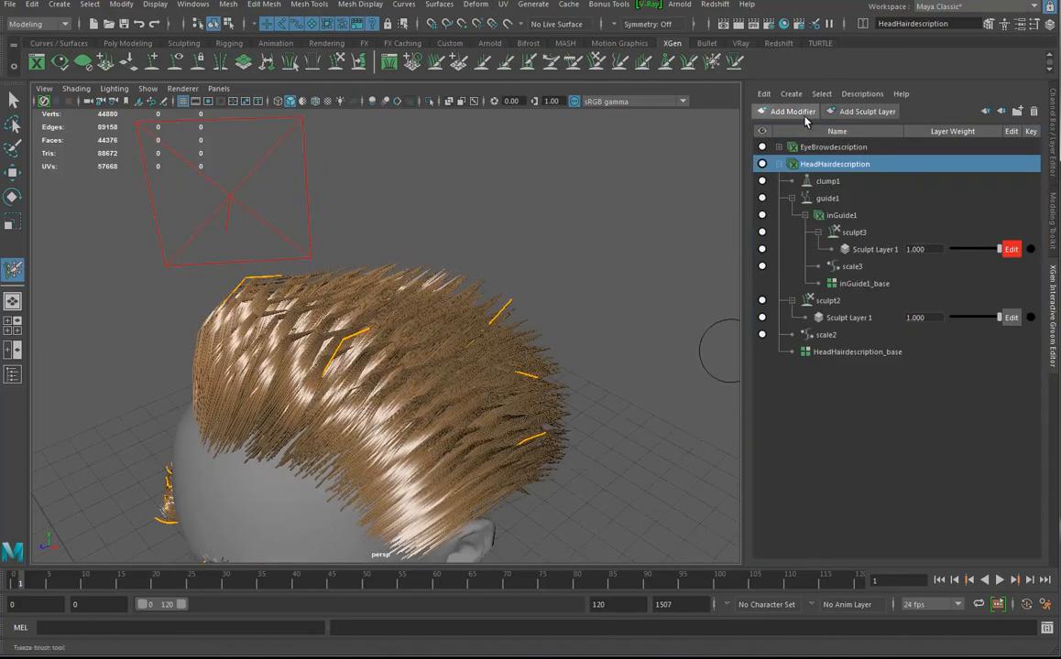
click(786, 111)
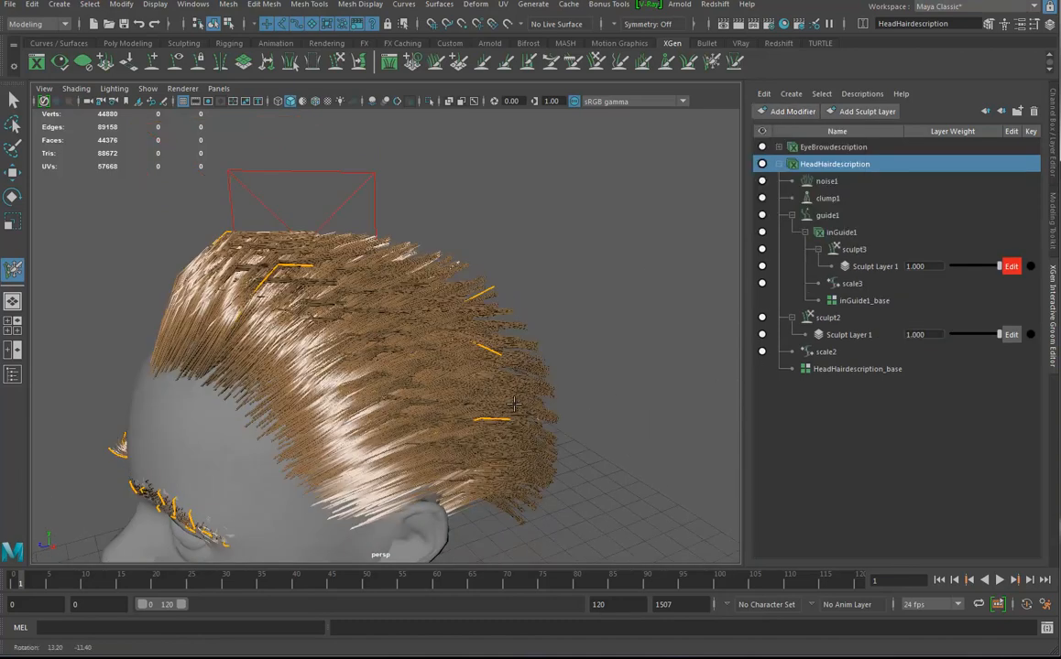
drag(512, 403, 504, 357)
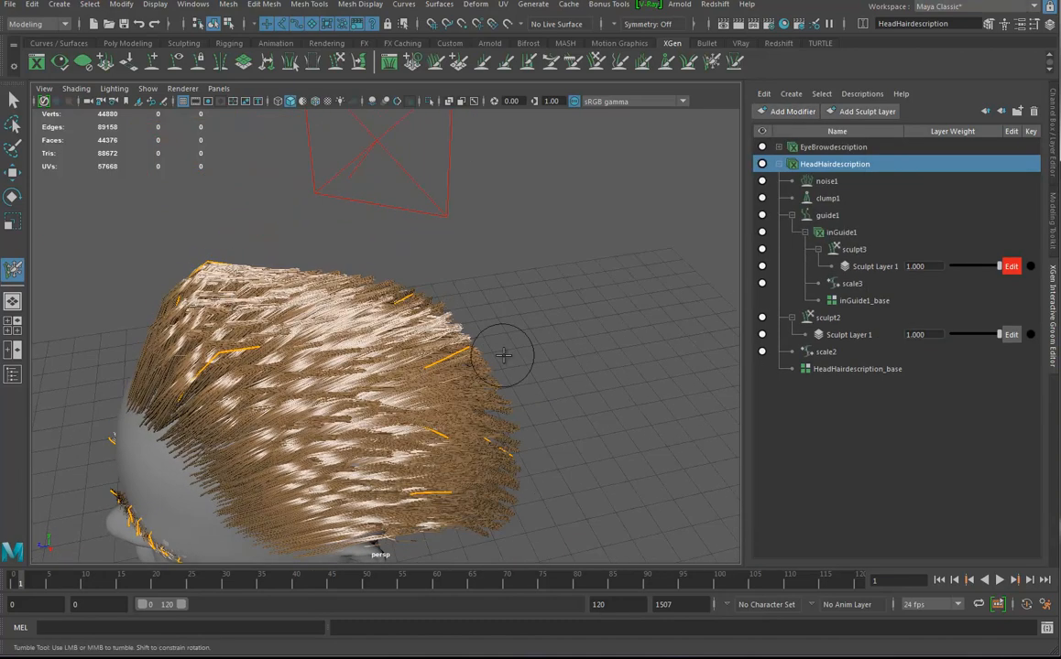
drag(504, 355, 472, 376)
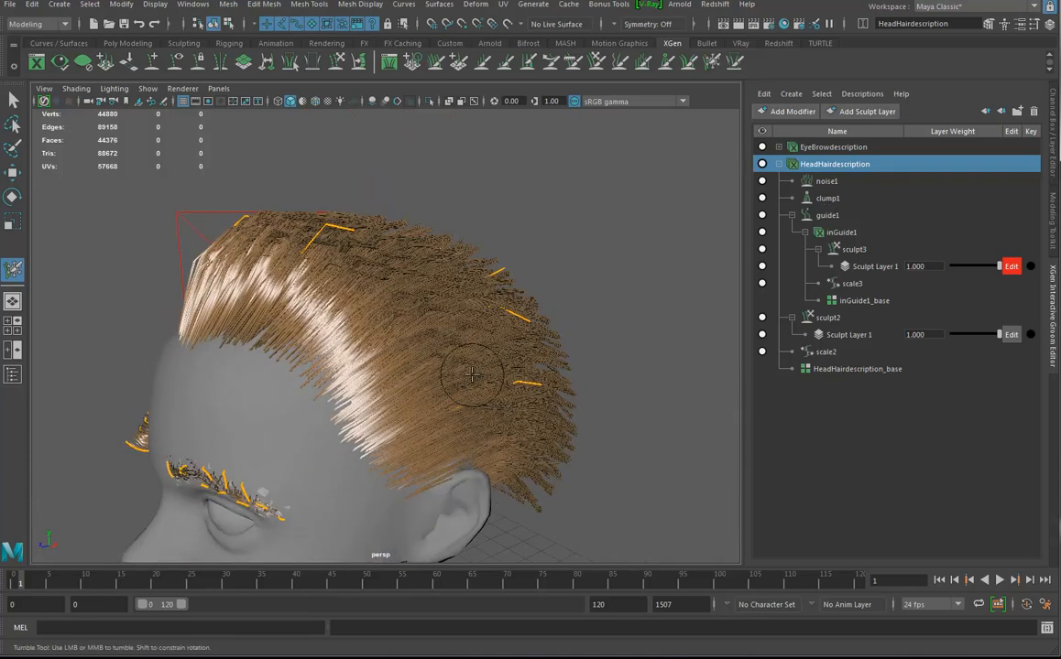
drag(472, 376, 435, 352)
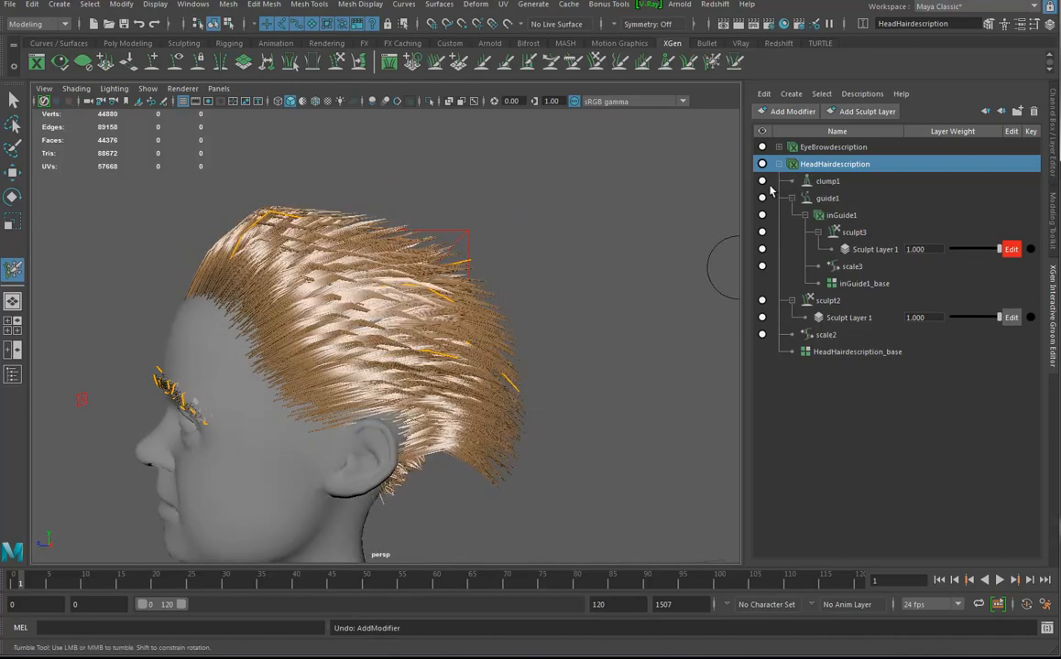
Toggle off clump1's visibility dot and orbit to view the smooth, unclumped hair.
click(827, 180)
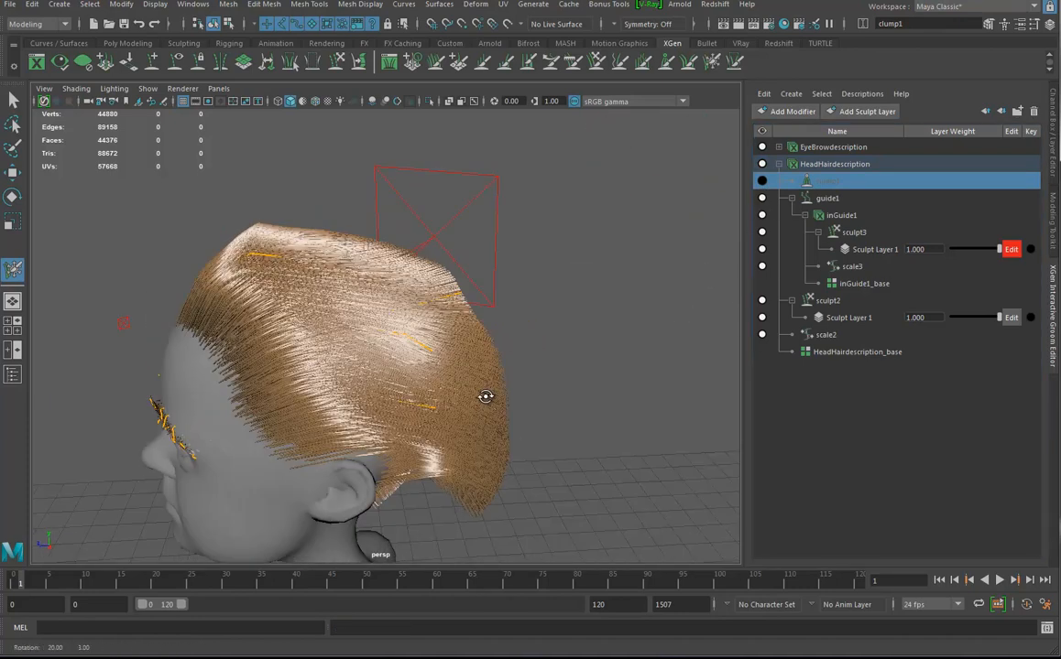
drag(486, 396, 426, 348)
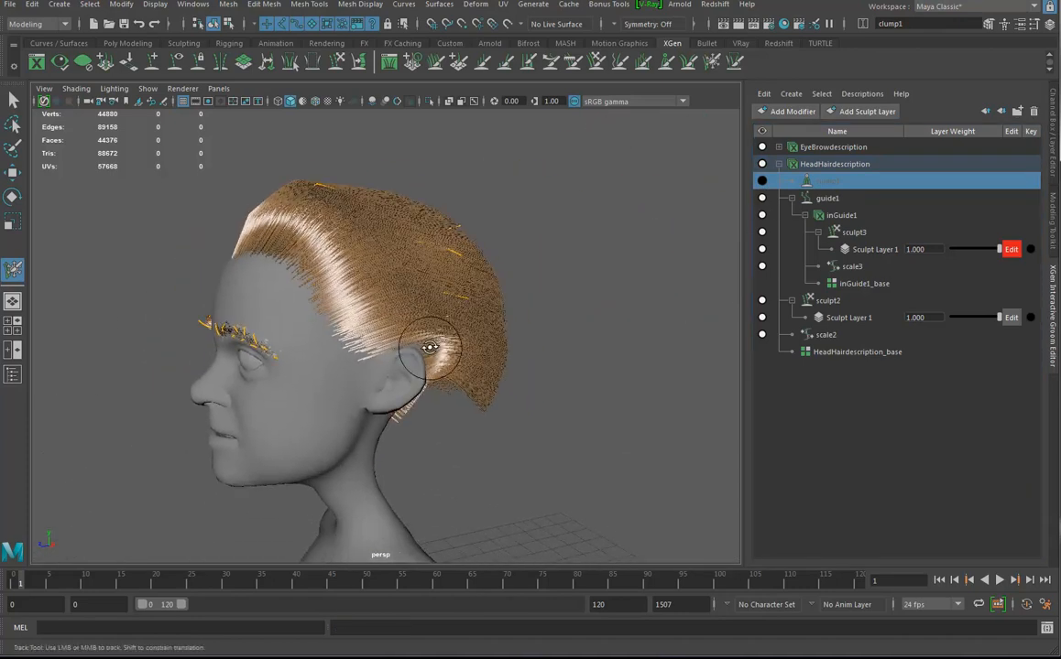
drag(431, 348, 486, 371)
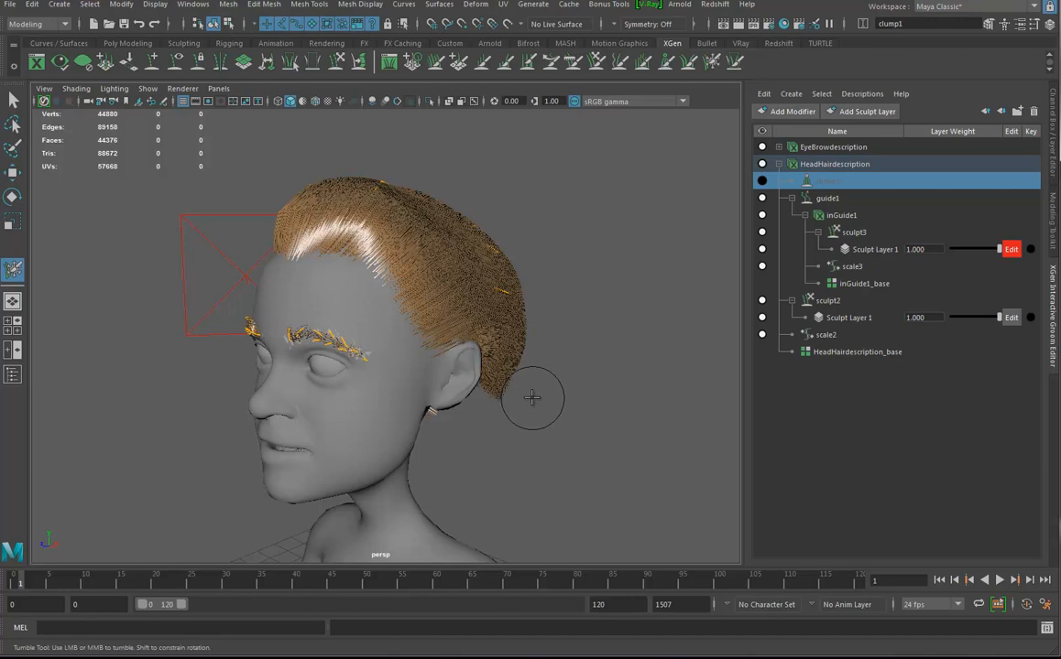
mouse_move(710, 332)
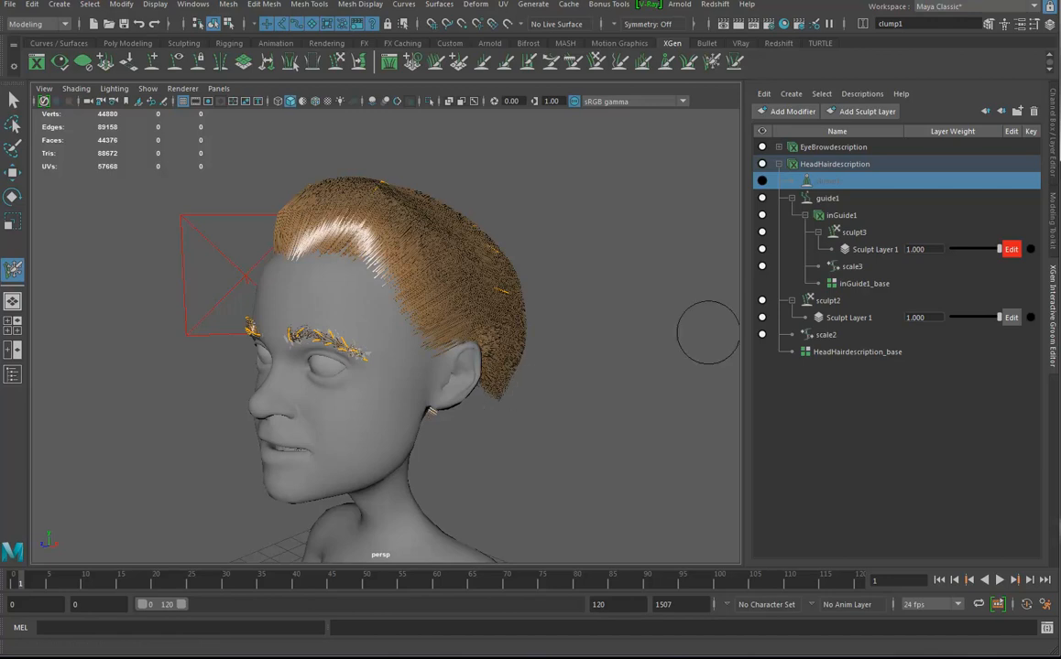